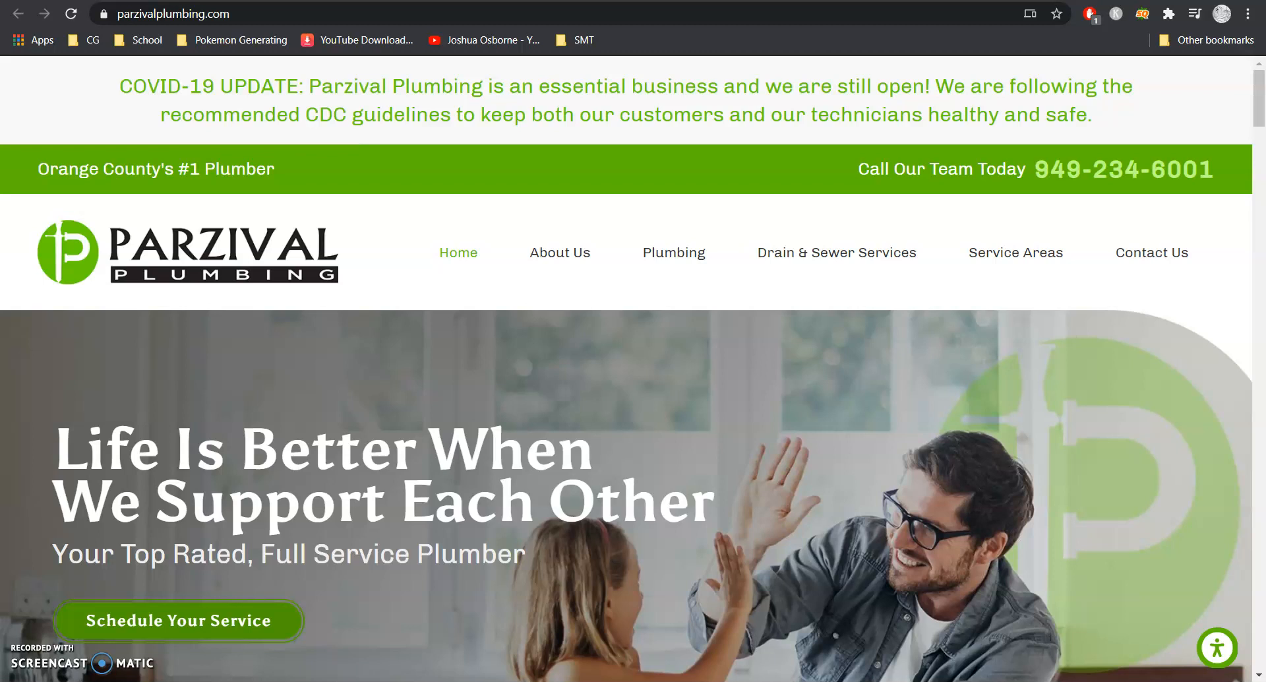
# Scroll through the Parzival Plumbing homepage services and content down to the footer
pyautogui.scroll(-3)
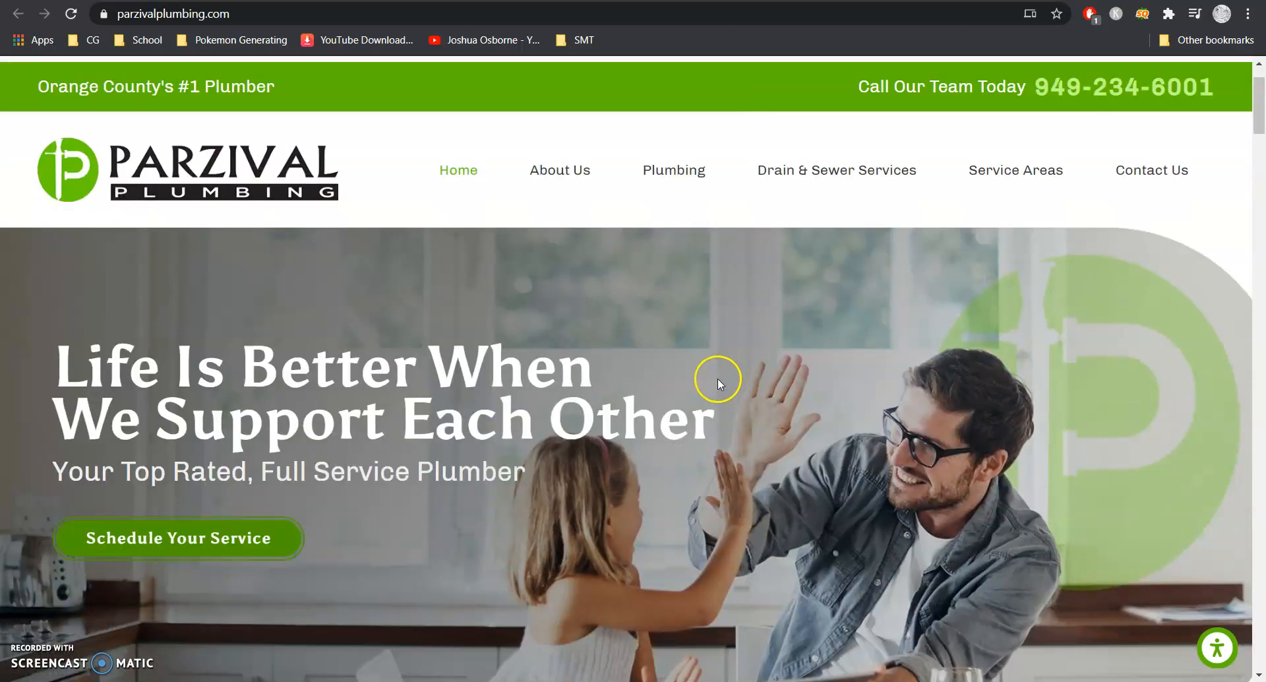
pyautogui.scroll(-3)
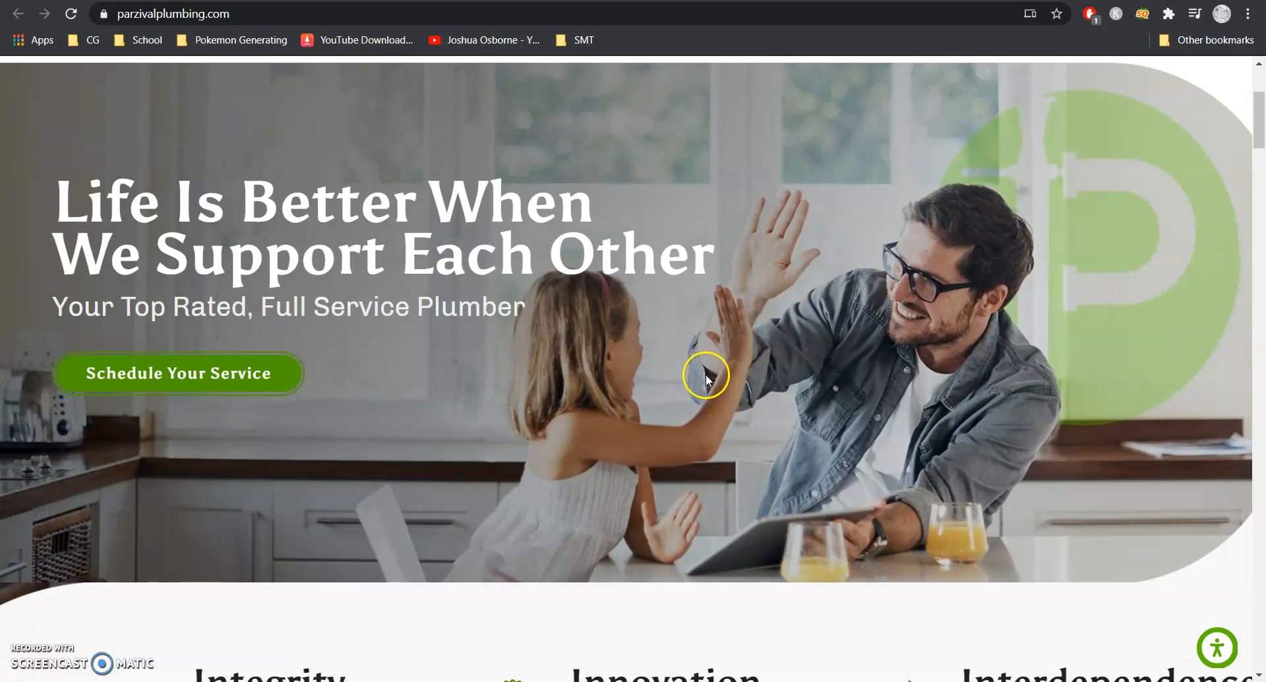
pyautogui.scroll(-3)
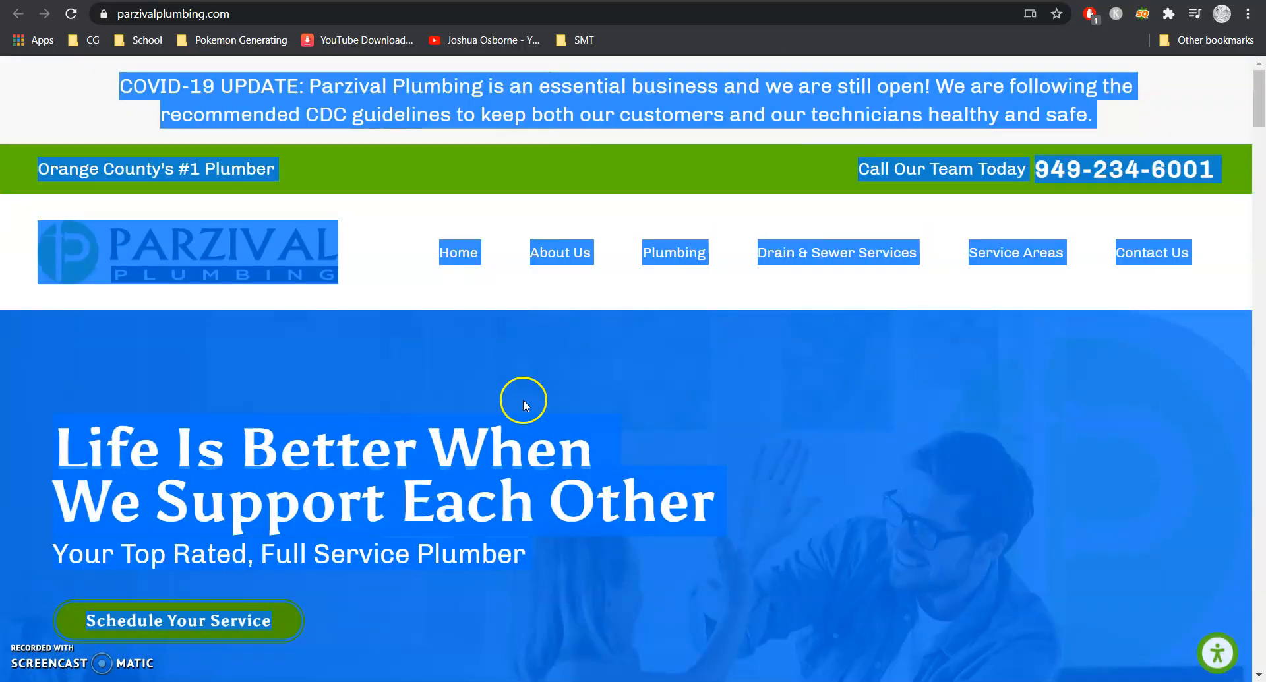
pyautogui.moveTo(315, 395)
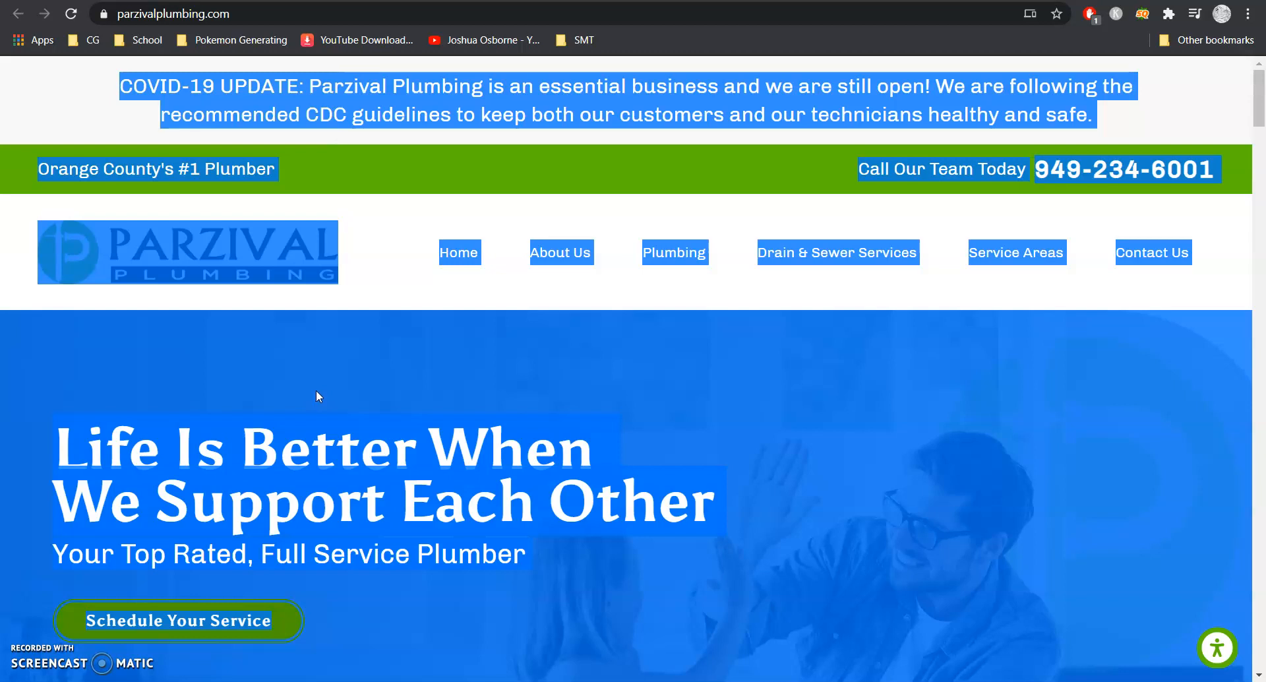
pyautogui.scroll(-3)
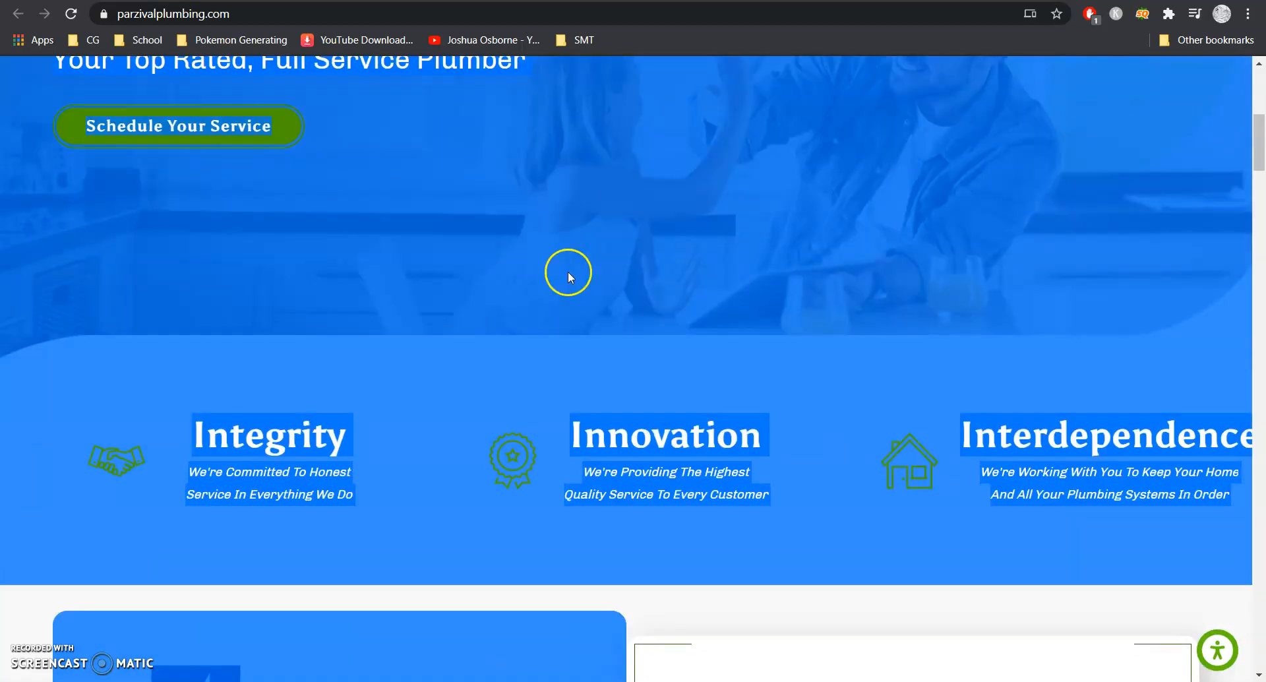
pyautogui.scroll(-3)
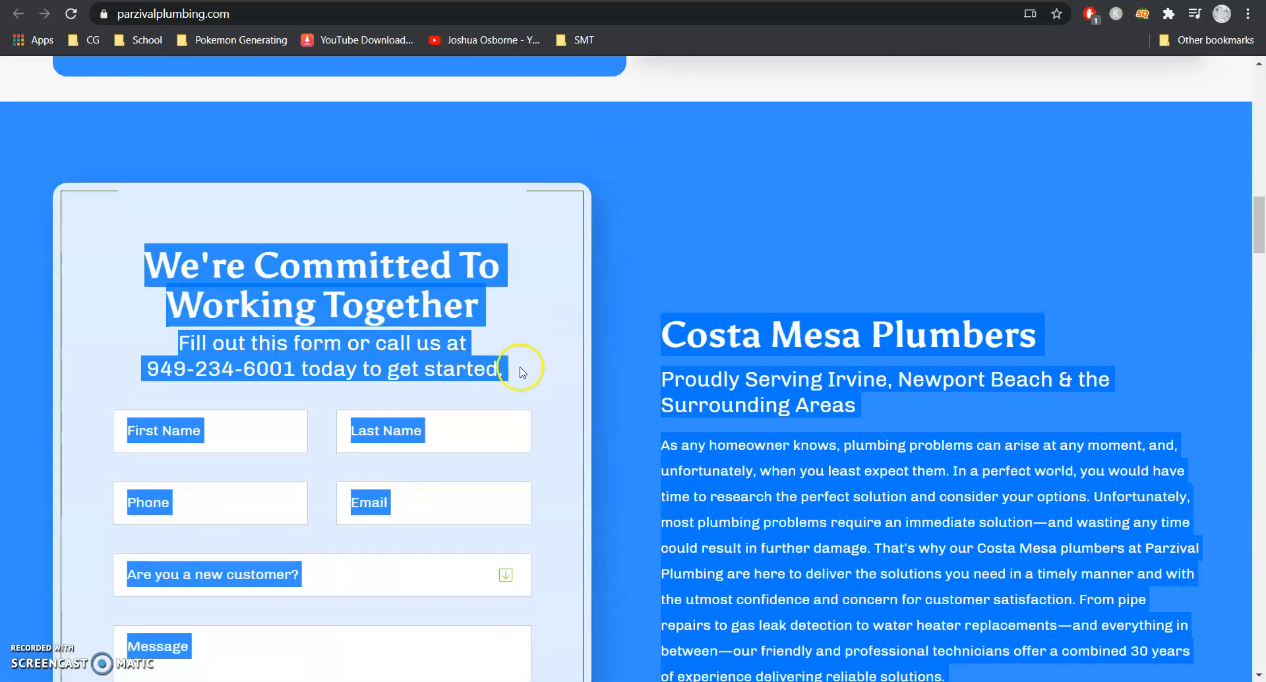
pyautogui.scroll(-3)
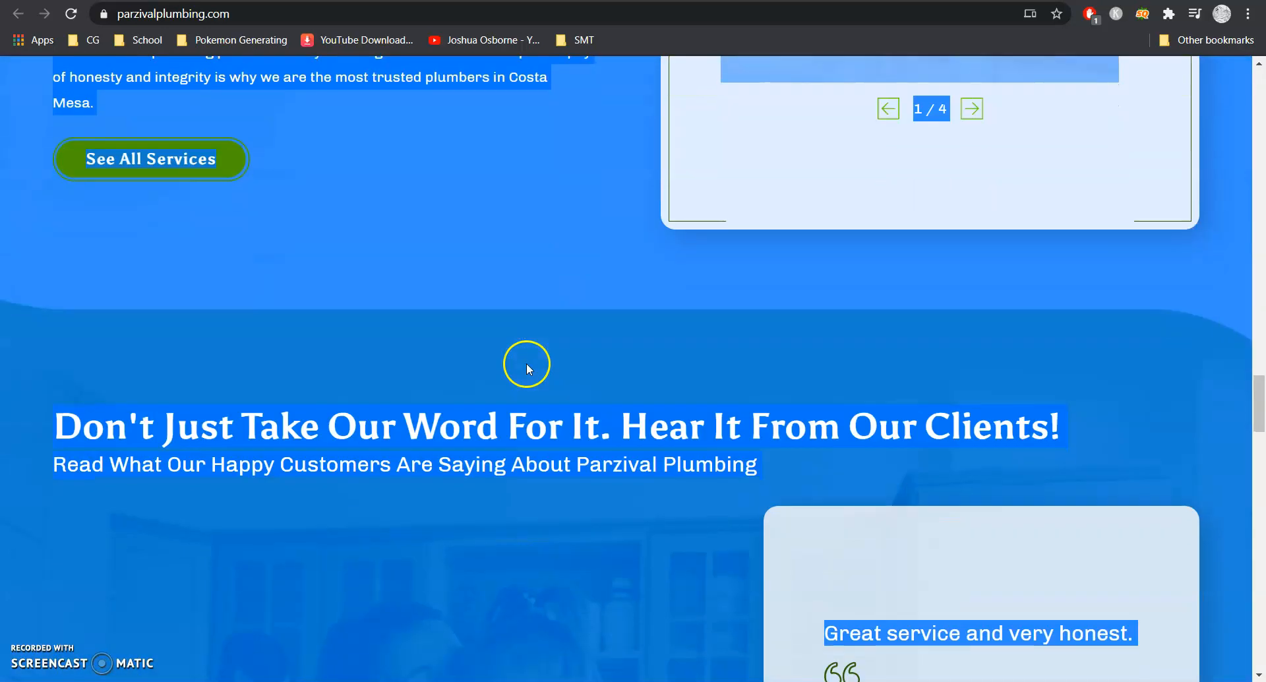
pyautogui.scroll(-3)
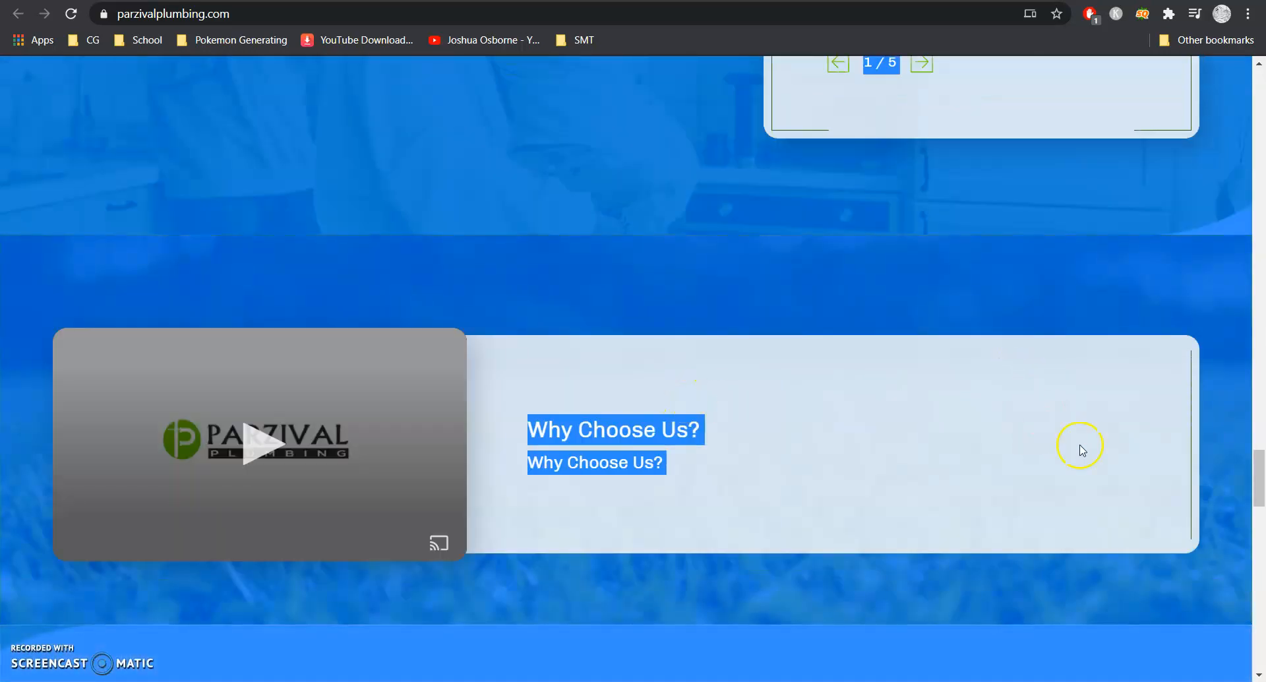
pyautogui.scroll(-3)
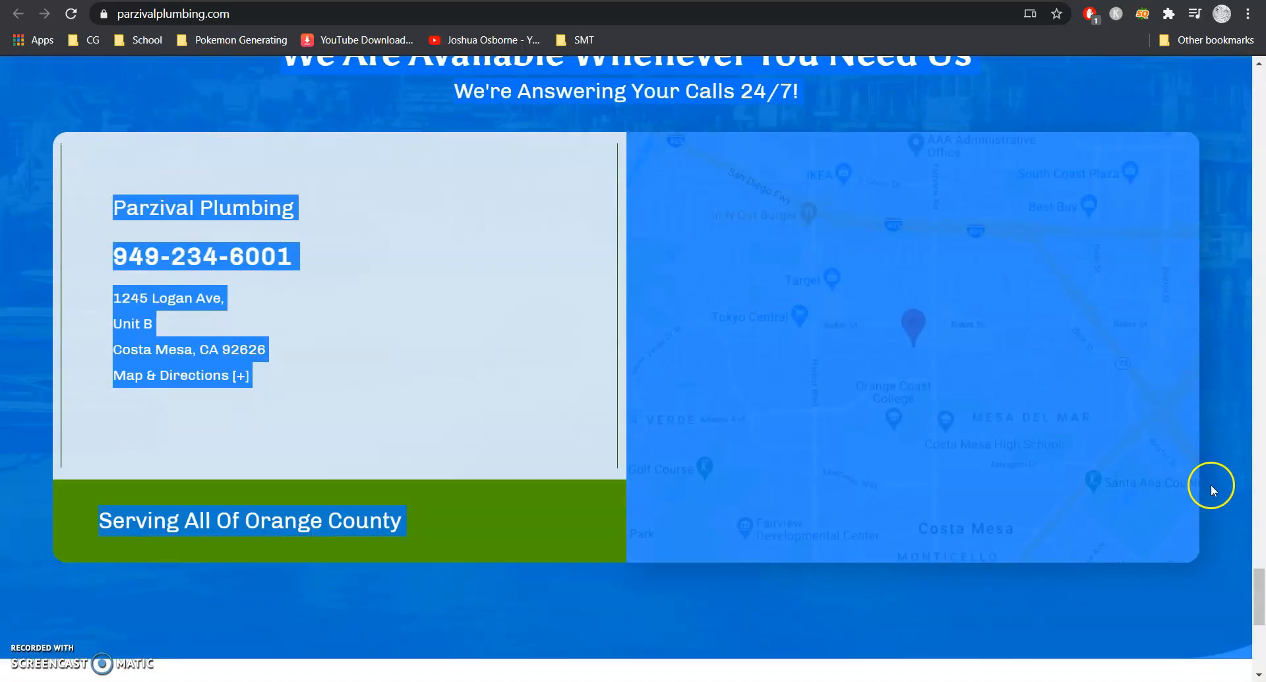
pyautogui.scroll(-3)
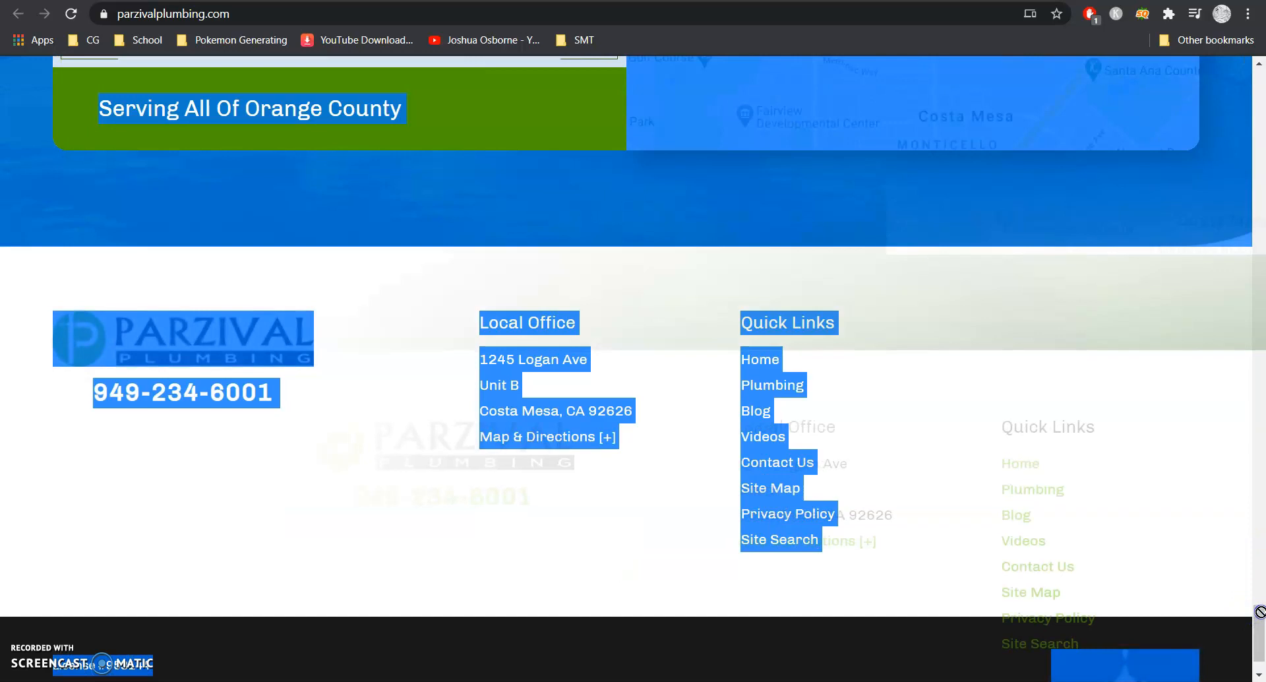
pyautogui.click(561, 252)
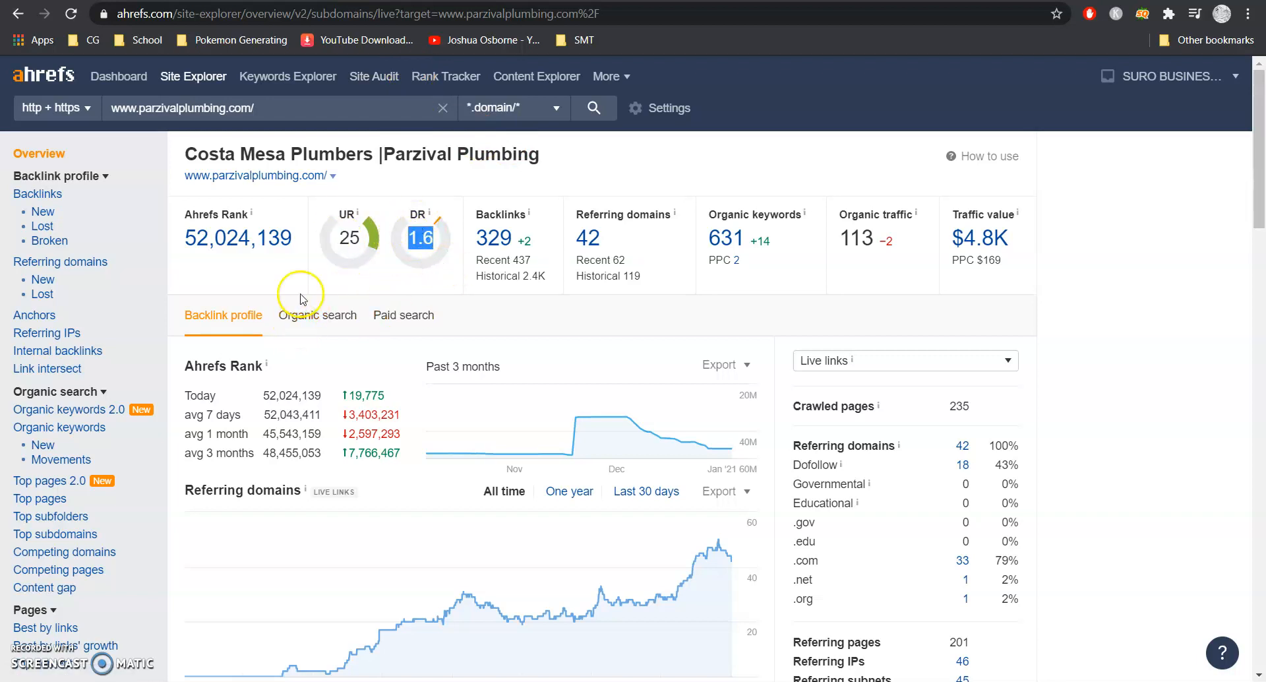
pyautogui.moveTo(342, 228)
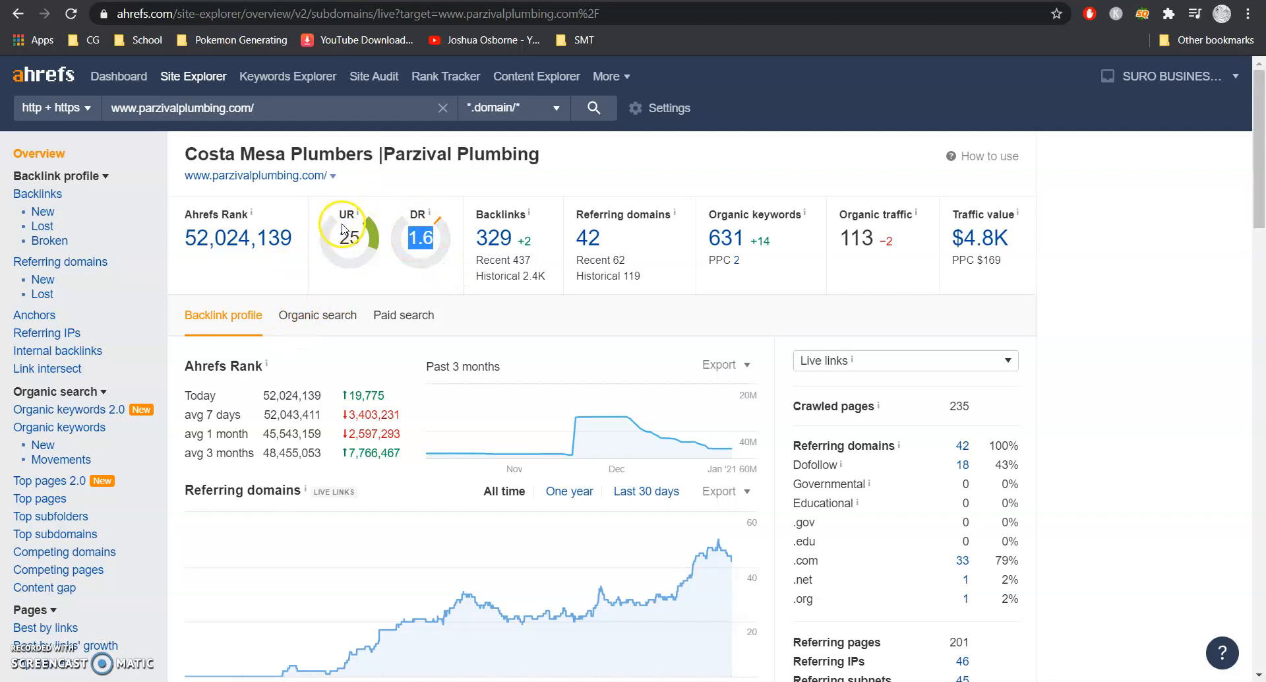
pyautogui.moveTo(531, 180)
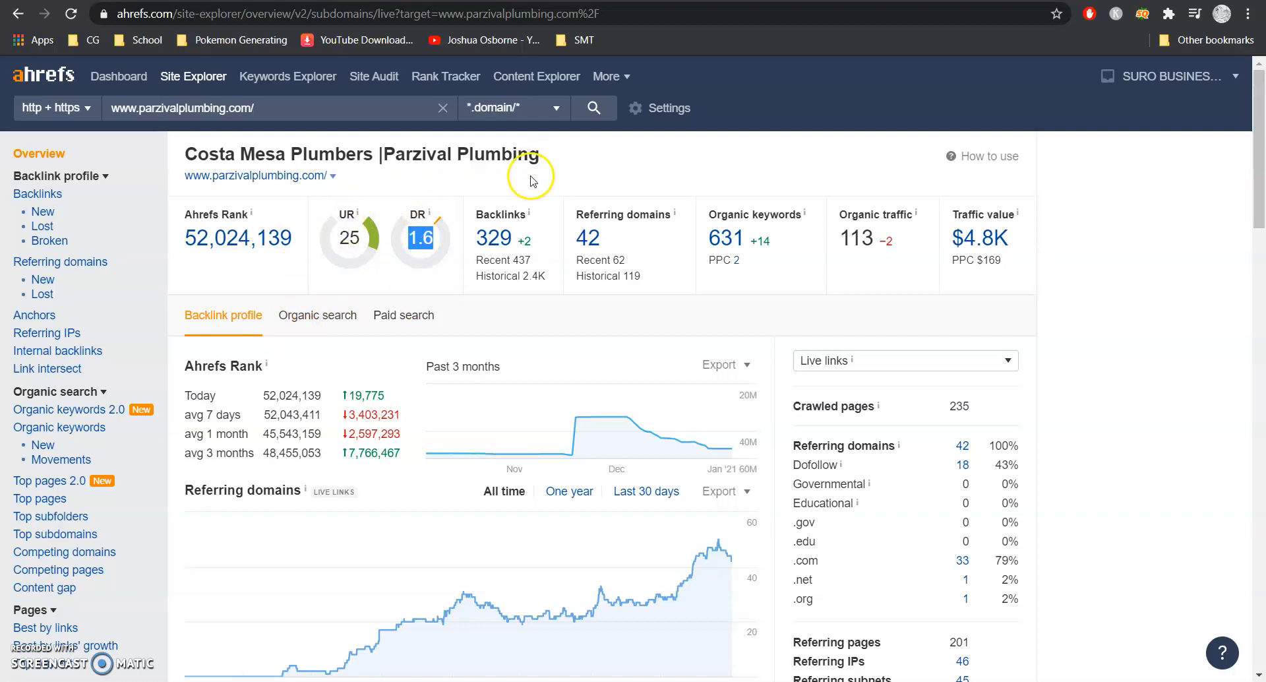
pyautogui.moveTo(497, 237)
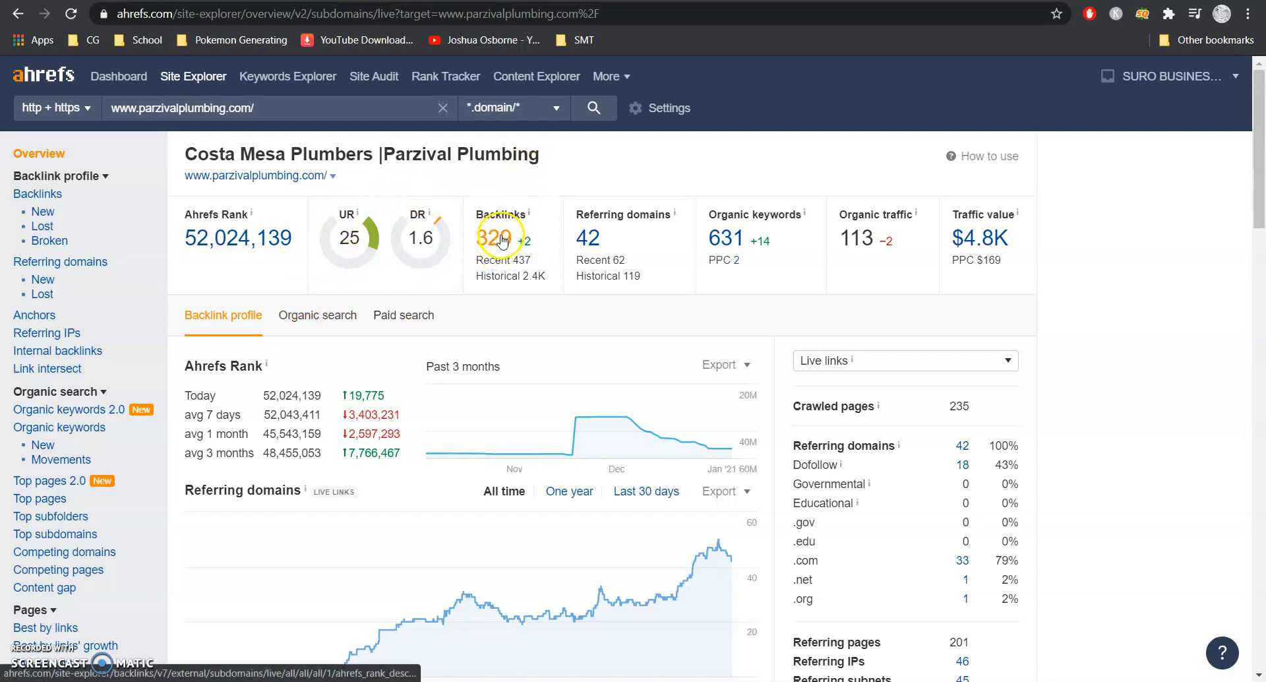
pyautogui.moveTo(601, 237)
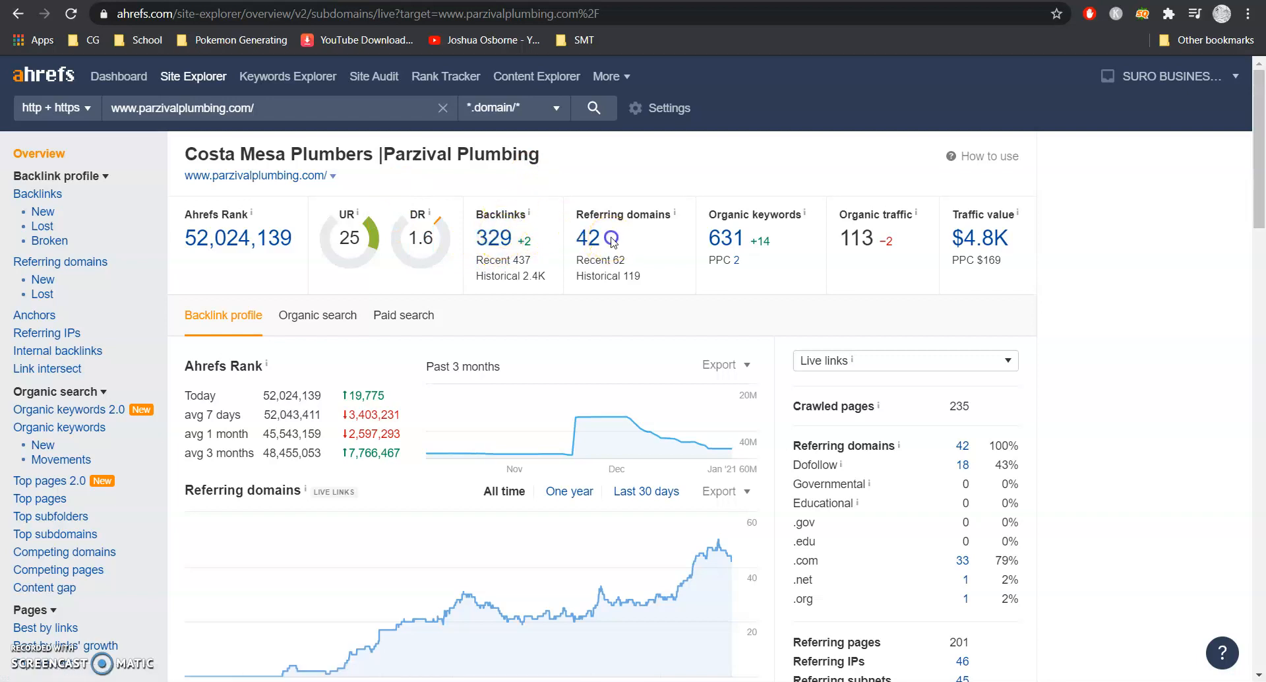
# Note the 42 referring domains, then go to parzivalplumbing.com's full organic keywords list
pyautogui.doubleClick(587, 238)
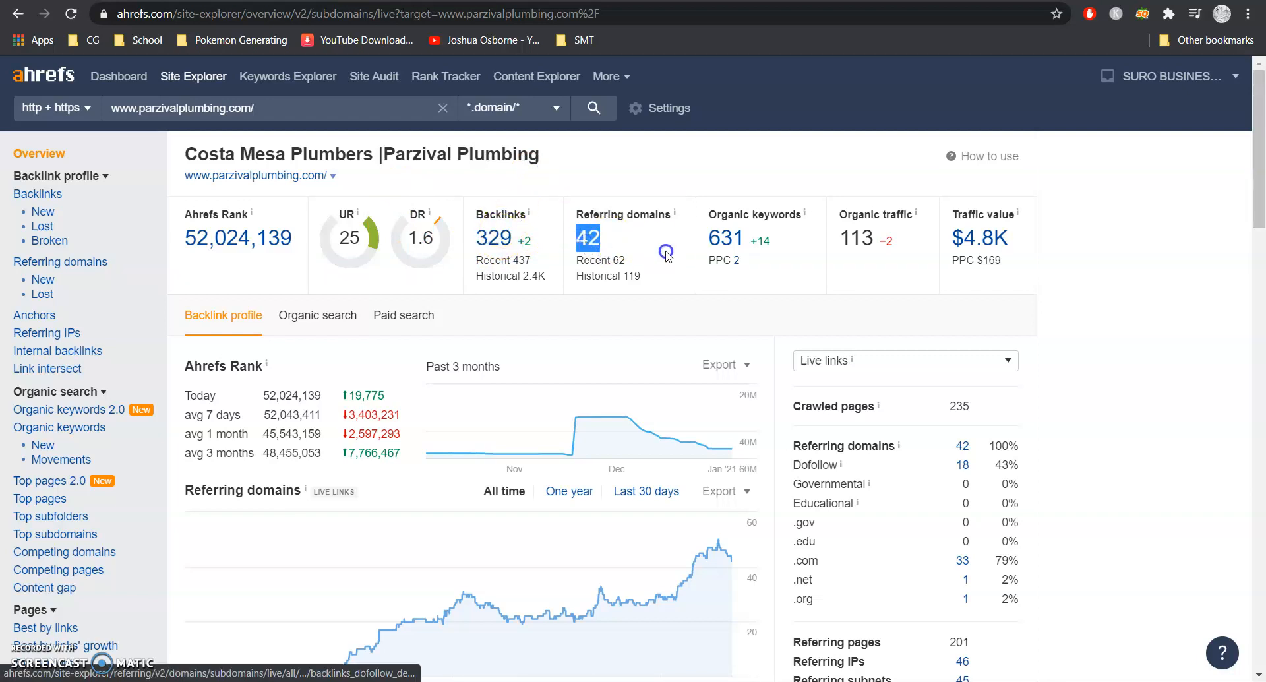
pyautogui.moveTo(718, 239)
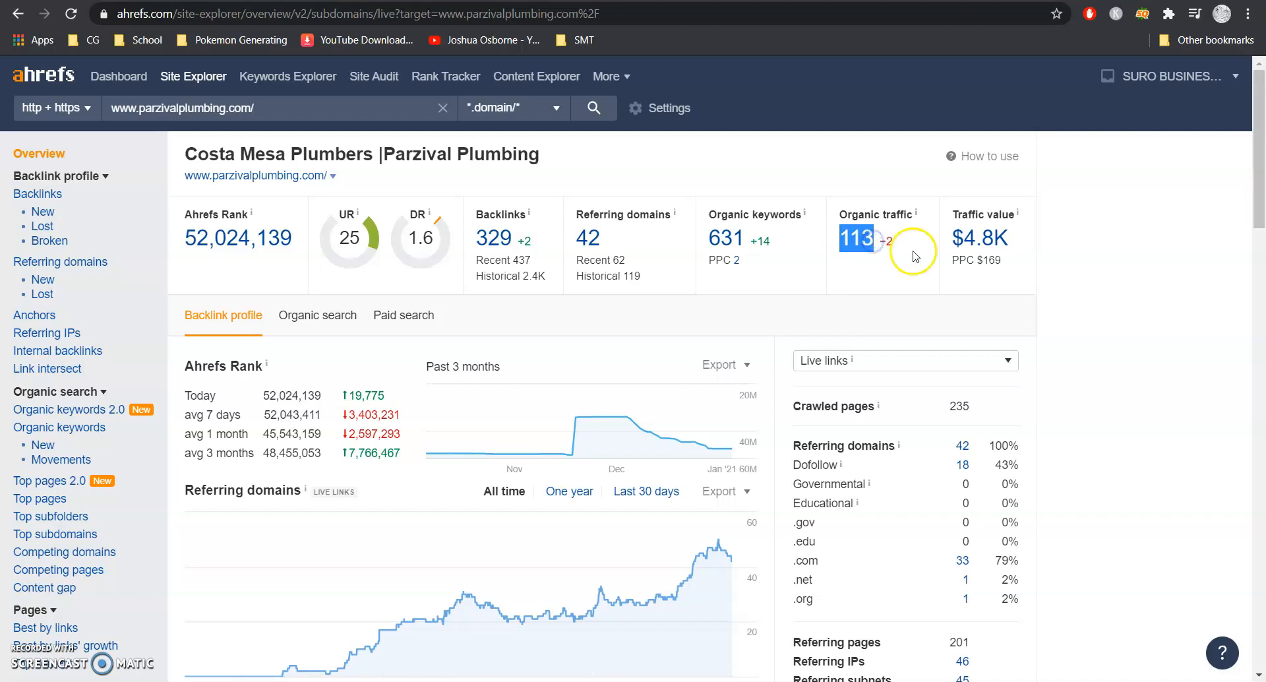
pyautogui.moveTo(1001, 235)
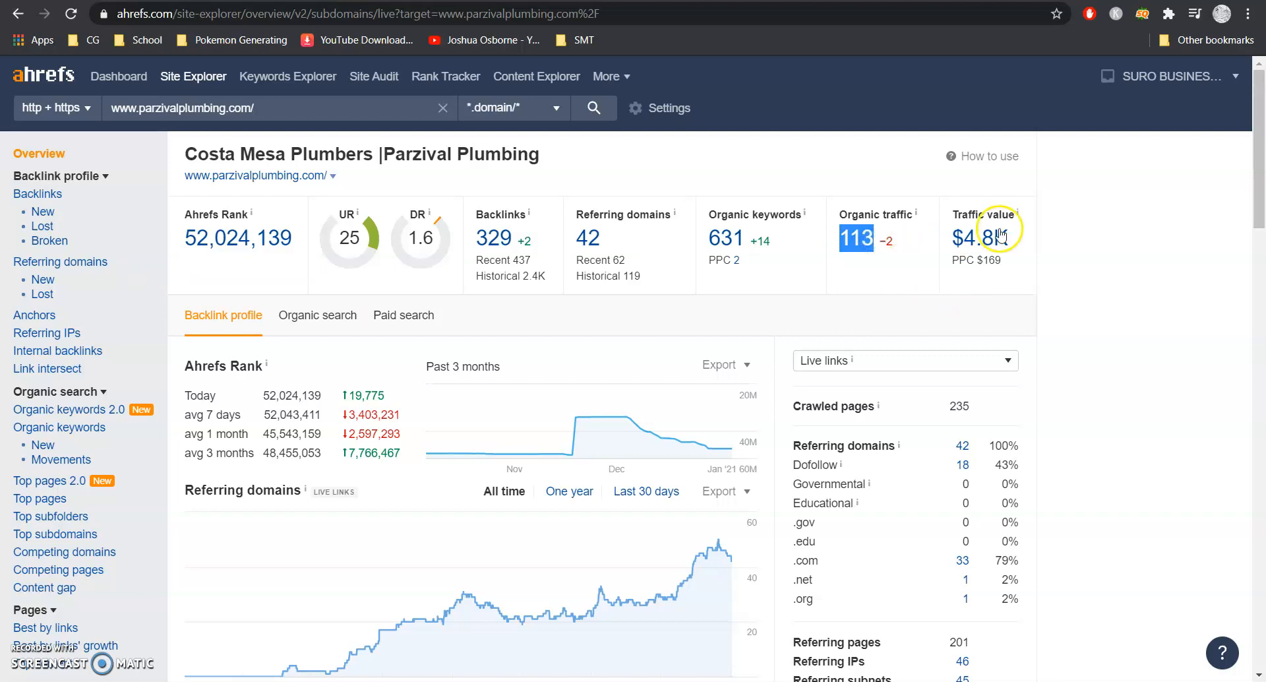
pyautogui.moveTo(990, 214)
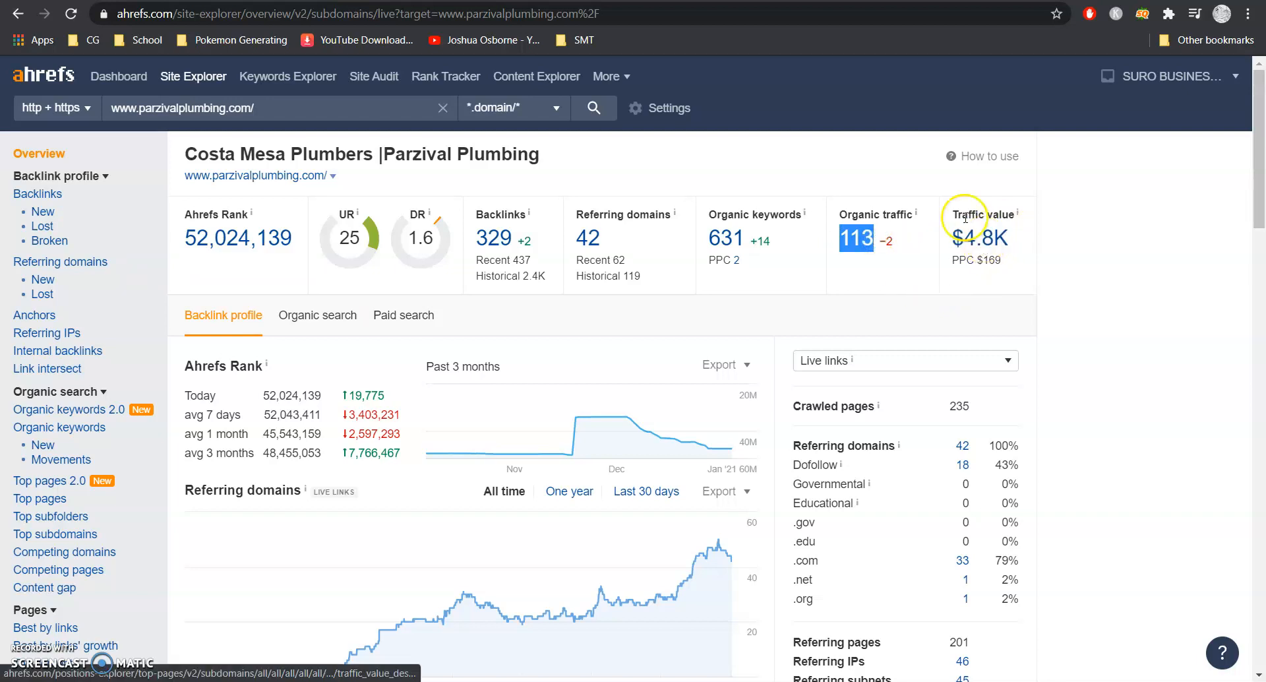
pyautogui.moveTo(905, 281)
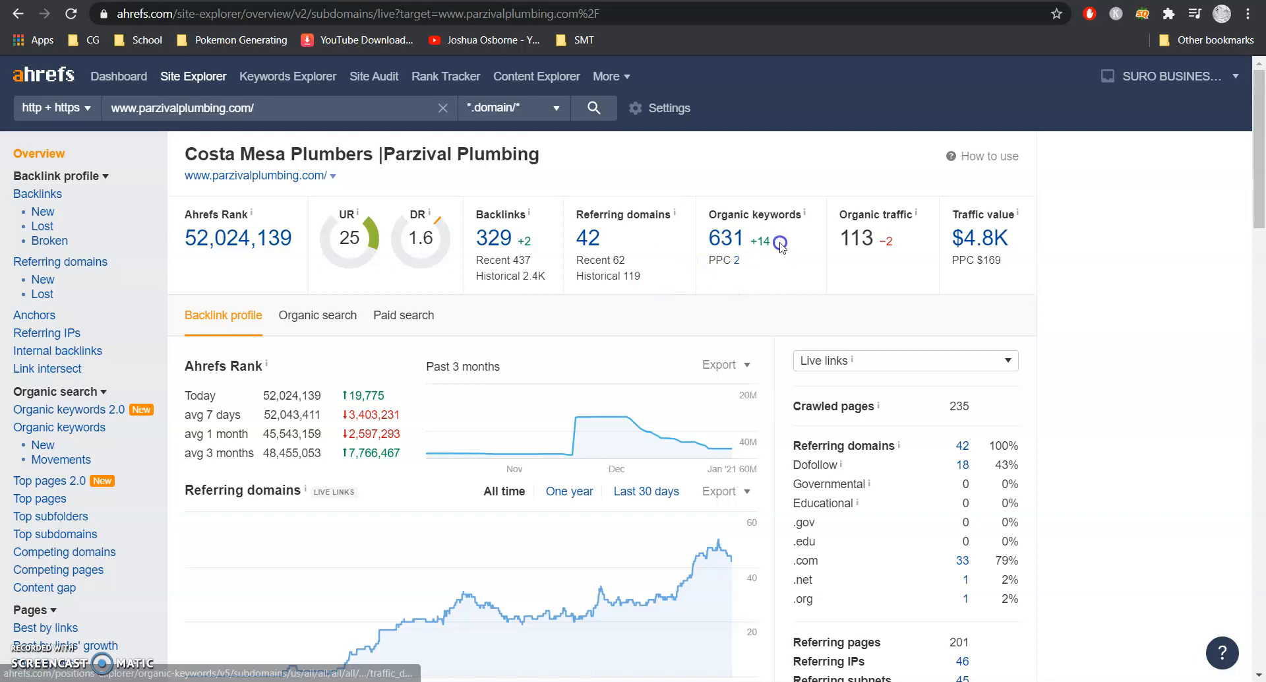
pyautogui.moveTo(729, 240)
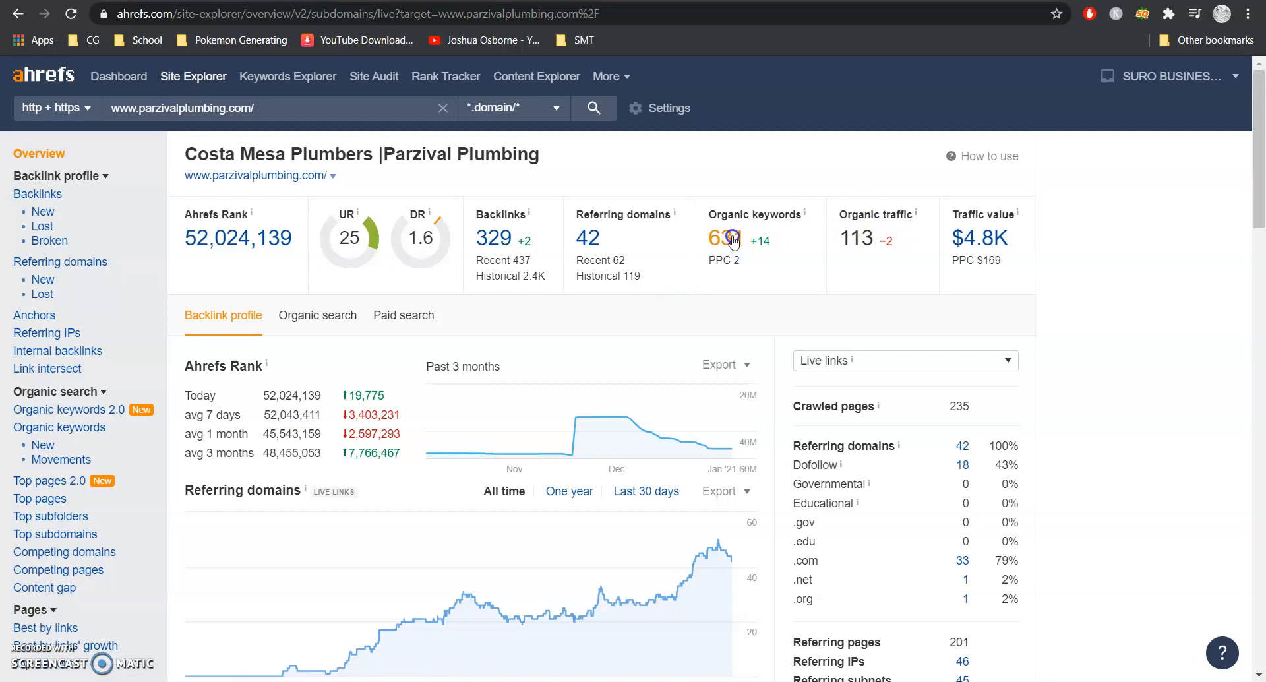
pyautogui.click(733, 237)
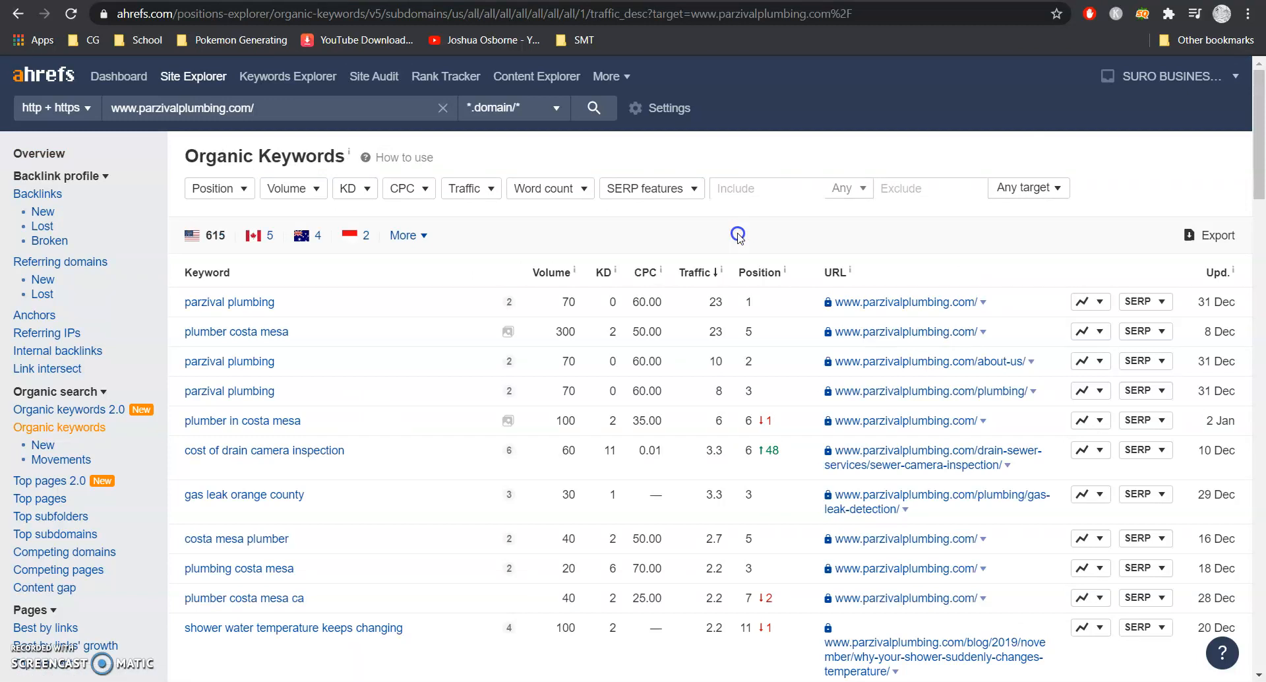
pyautogui.moveTo(513, 347)
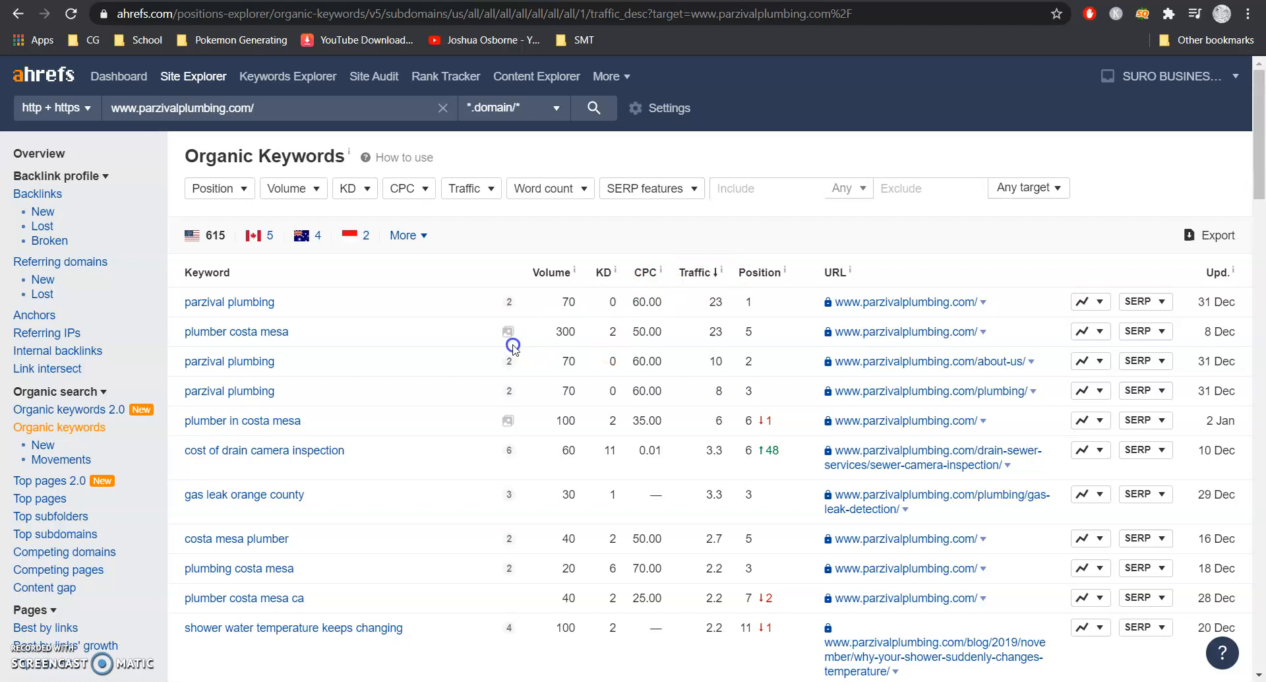
pyautogui.moveTo(258, 323)
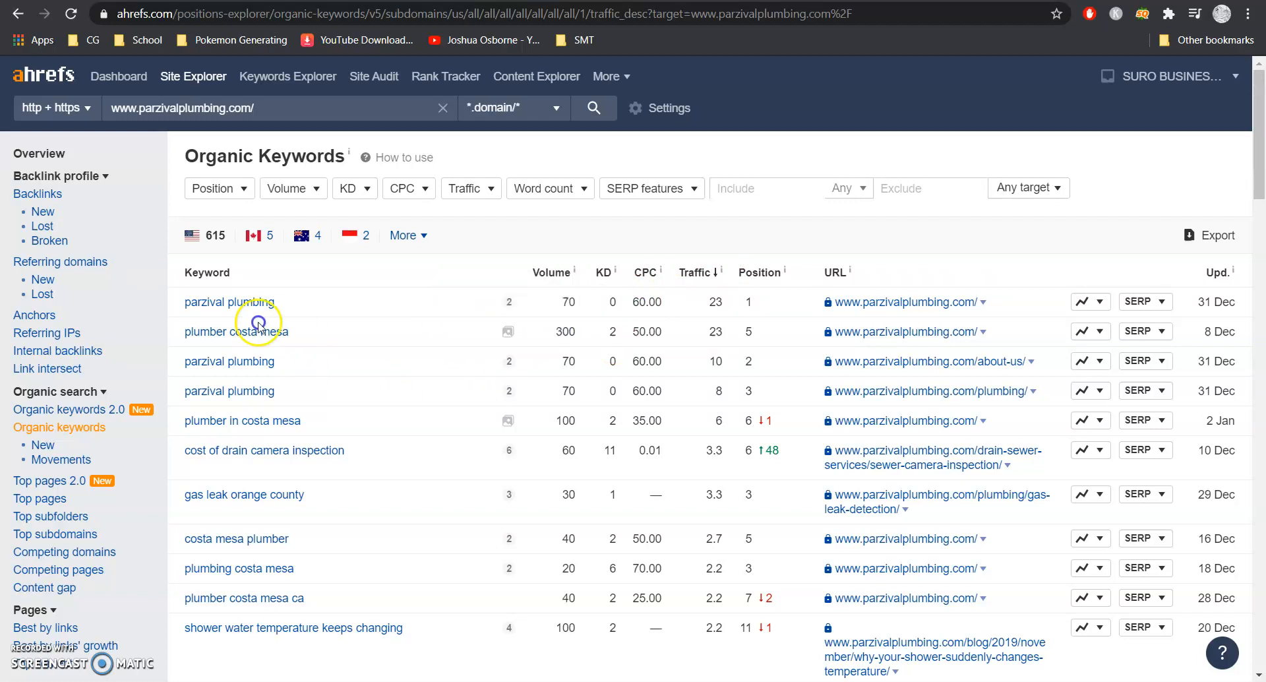
pyautogui.moveTo(576, 335)
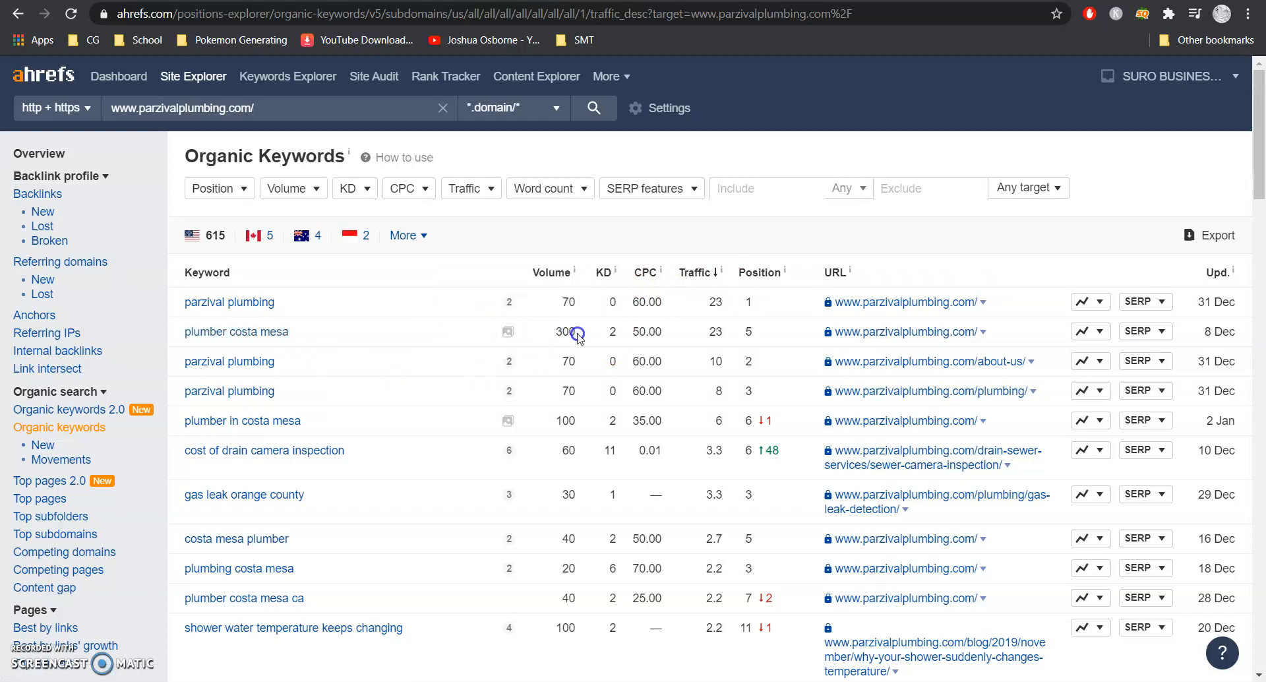
# Highlight the search volume for the plumber costa mesa keyword row
pyautogui.doubleClick(566, 331)
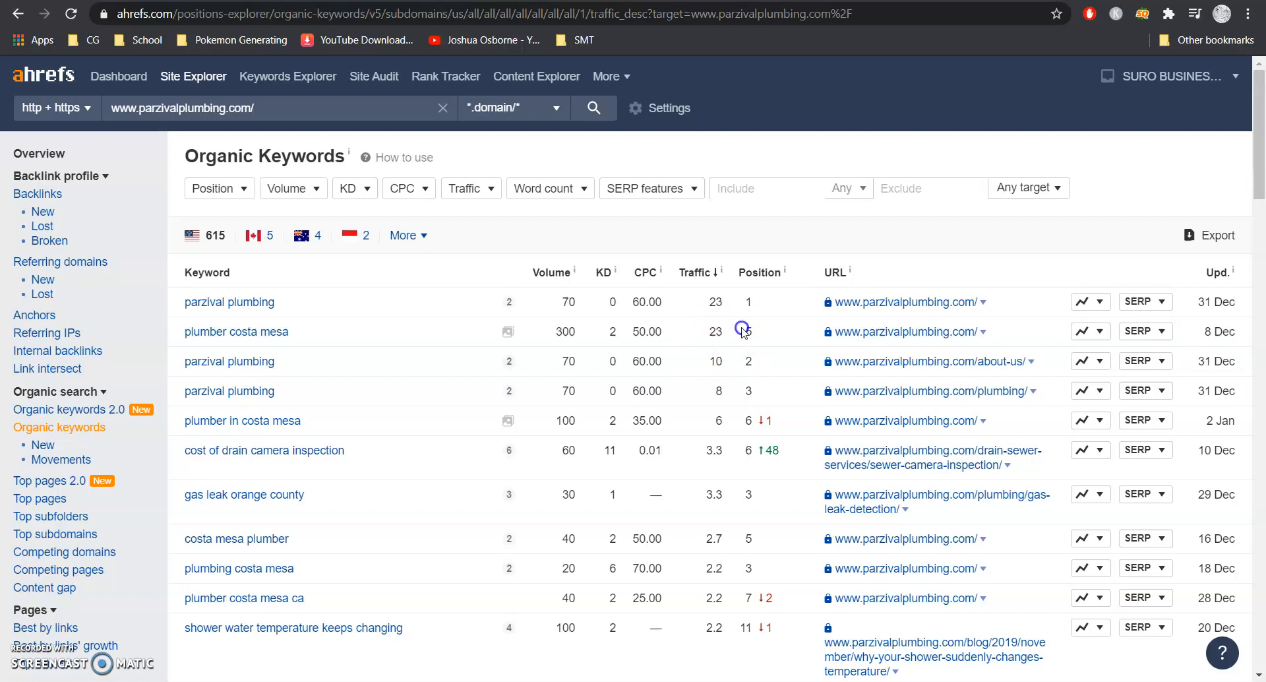
pyautogui.moveTo(749, 332)
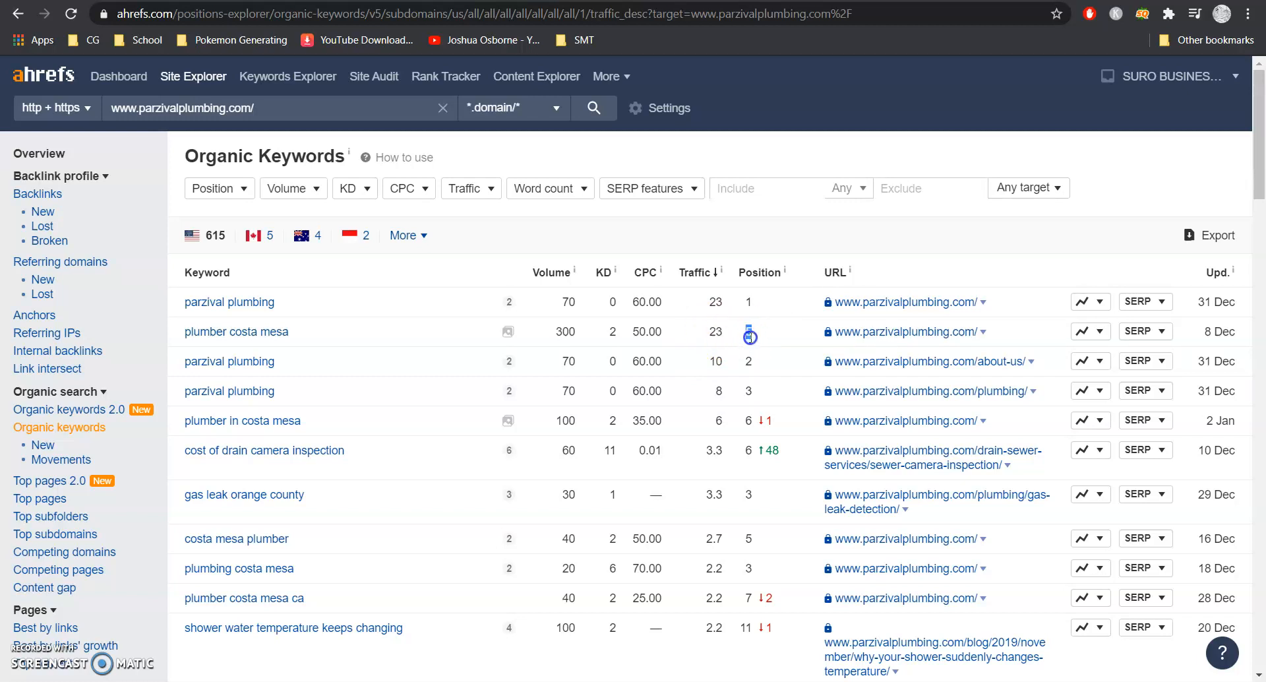
pyautogui.moveTo(571, 328)
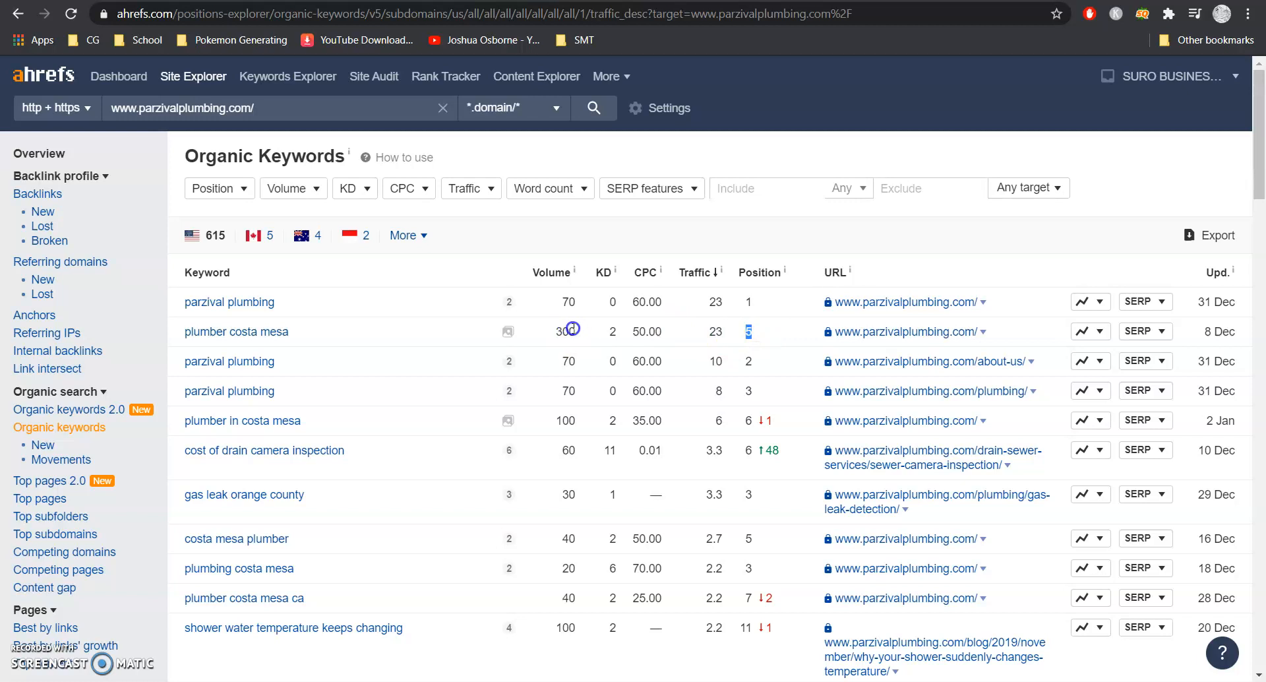
pyautogui.scroll(-3)
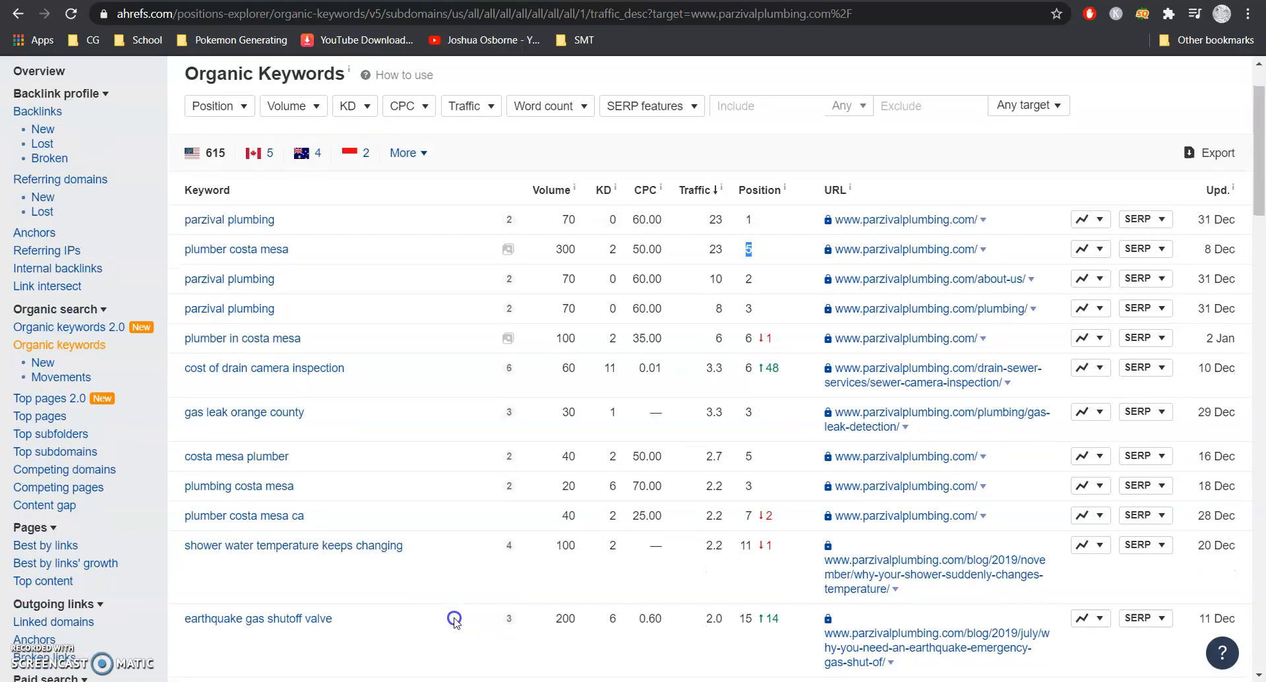
pyautogui.scroll(-3)
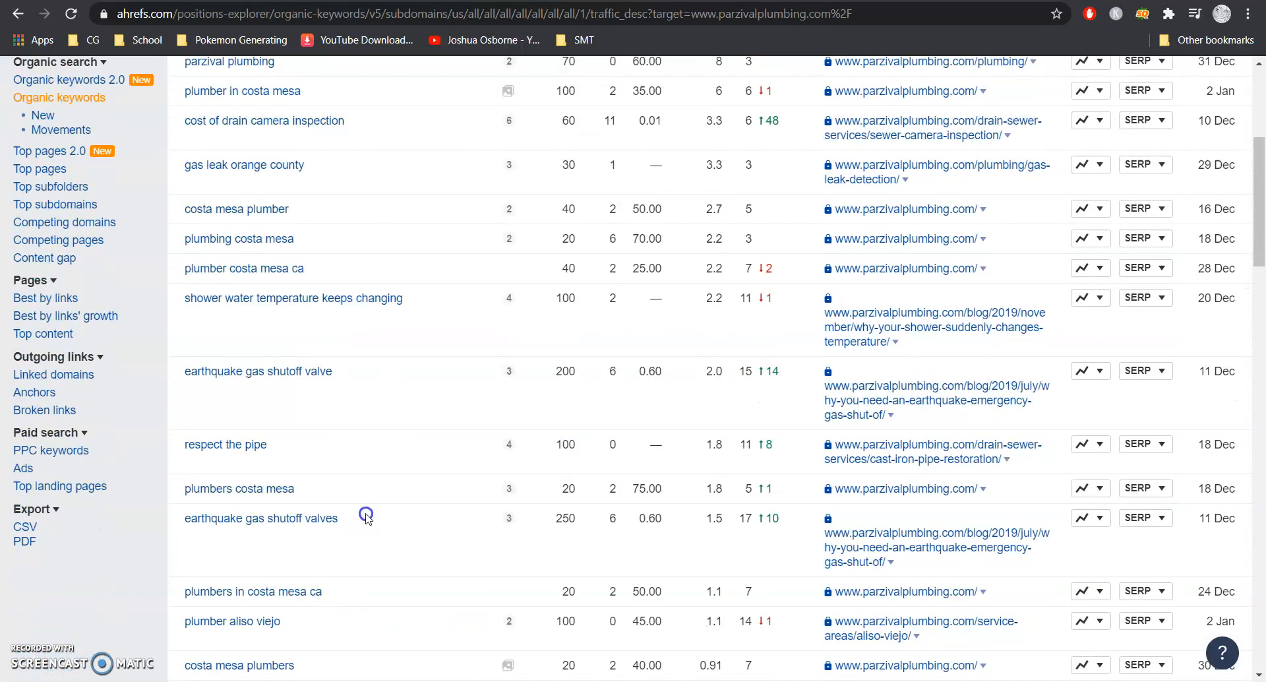
pyautogui.moveTo(319, 474)
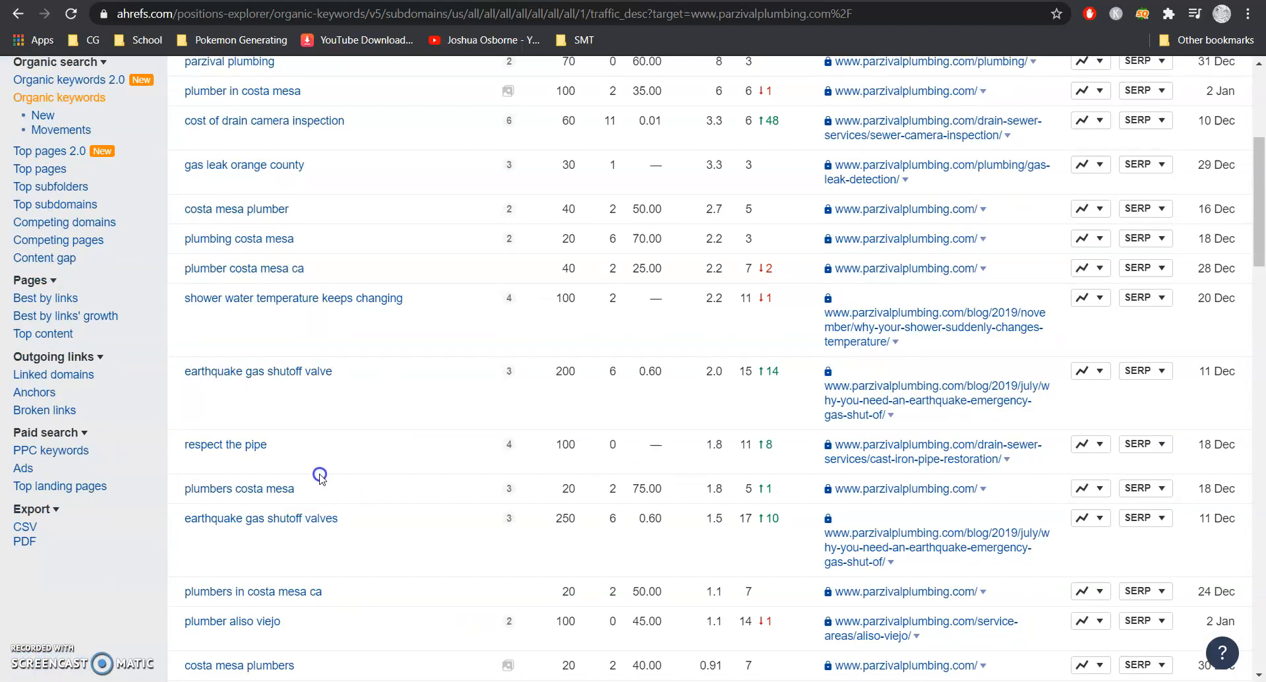
pyautogui.moveTo(221, 314)
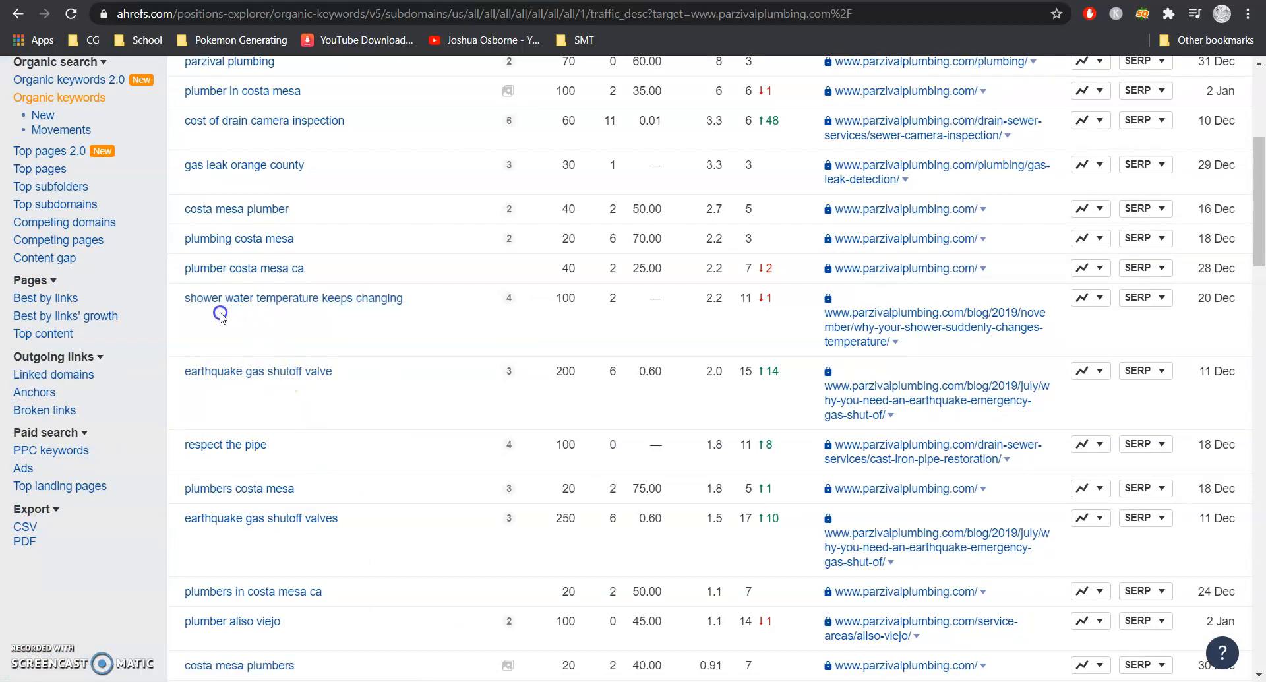
pyautogui.moveTo(684, 314)
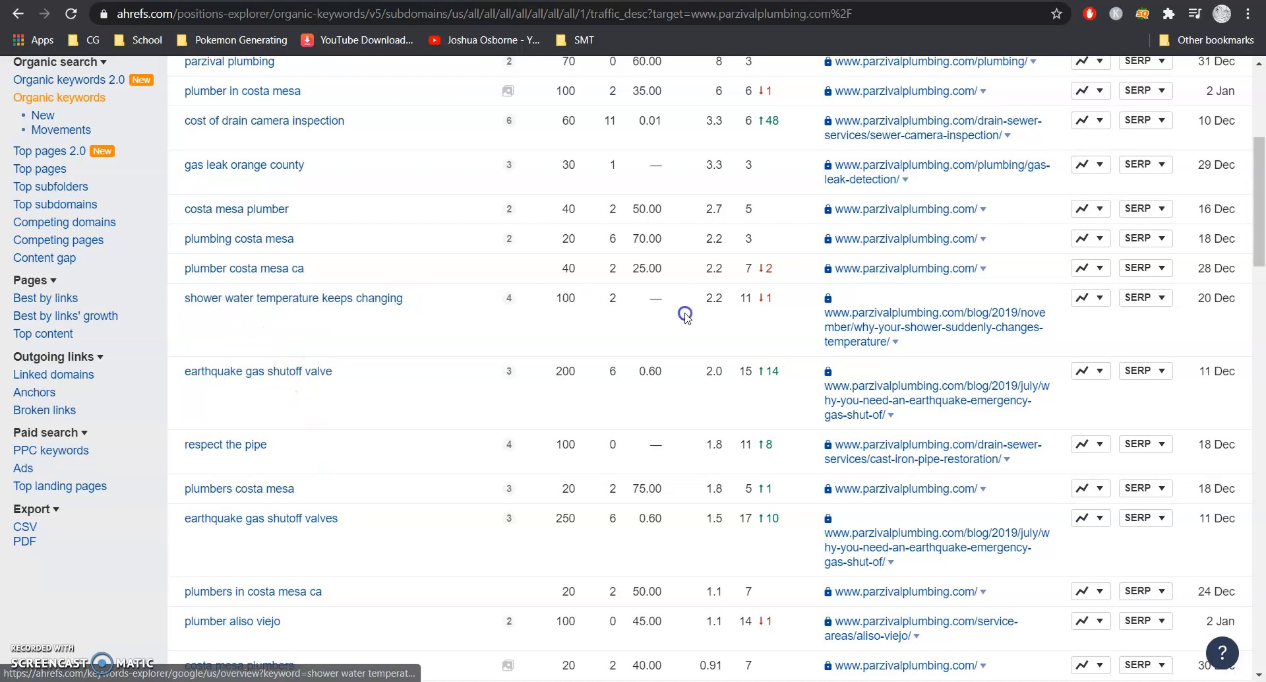
pyautogui.moveTo(263, 327)
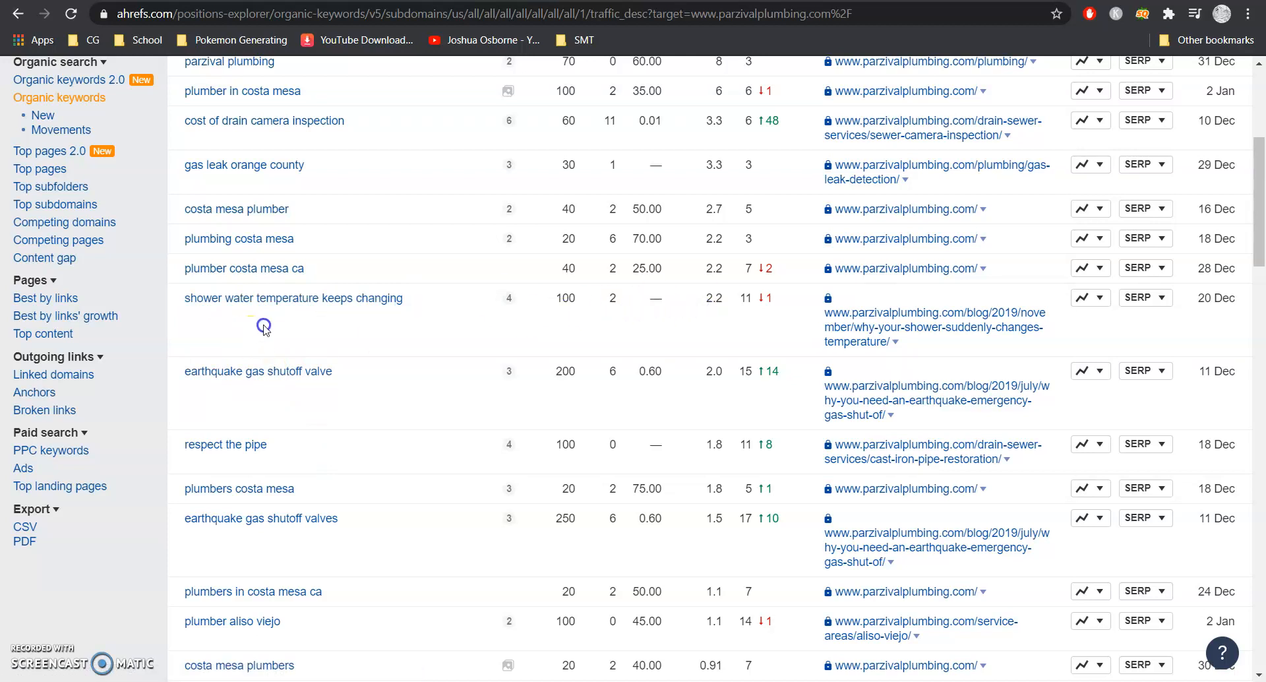
pyautogui.scroll(3)
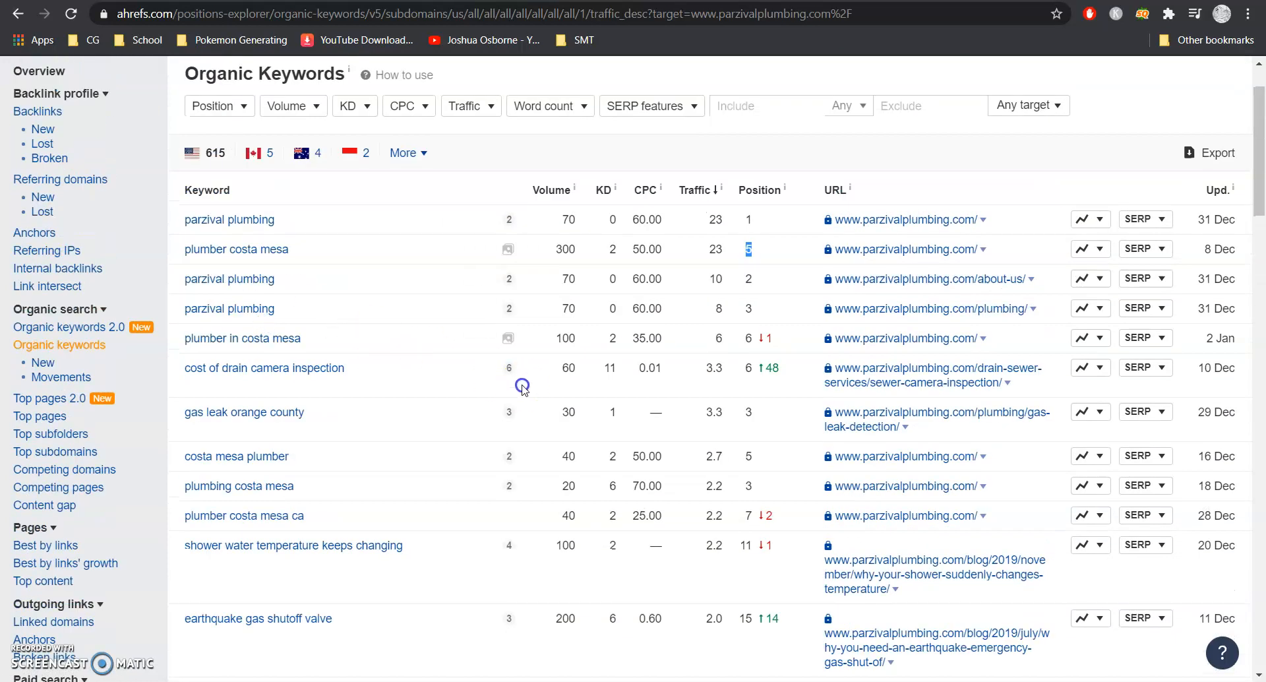
pyautogui.moveTo(364, 389)
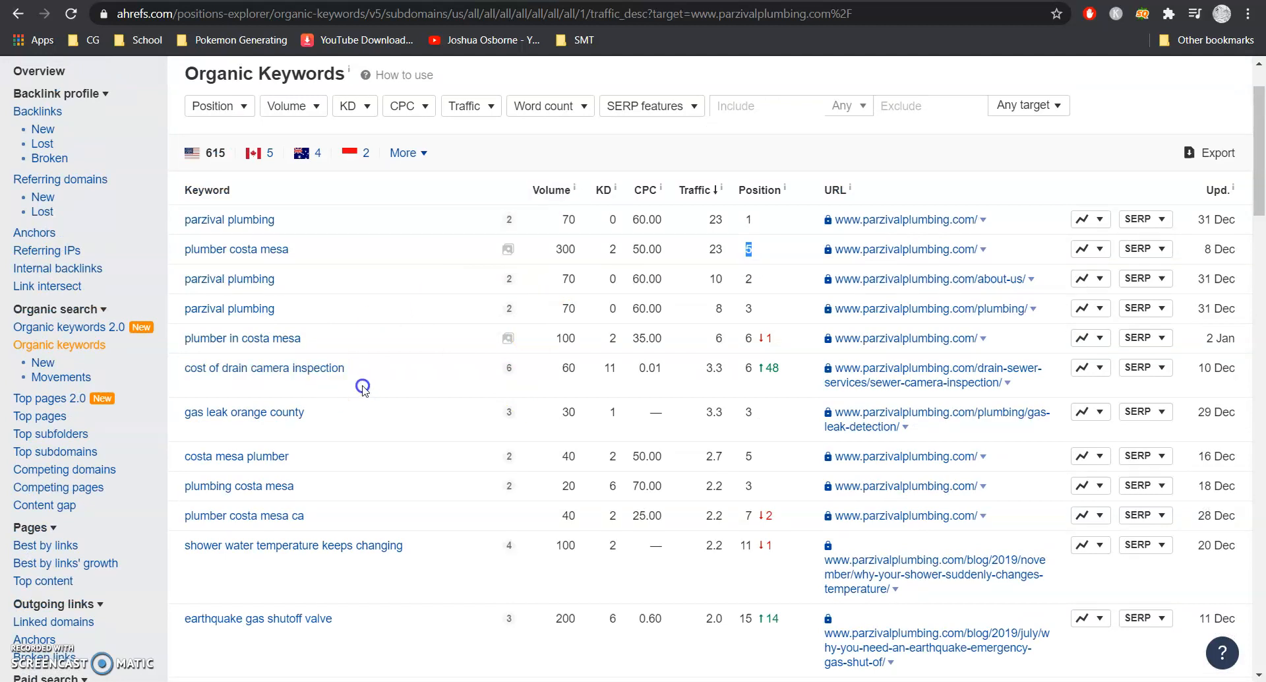
pyautogui.moveTo(261, 491)
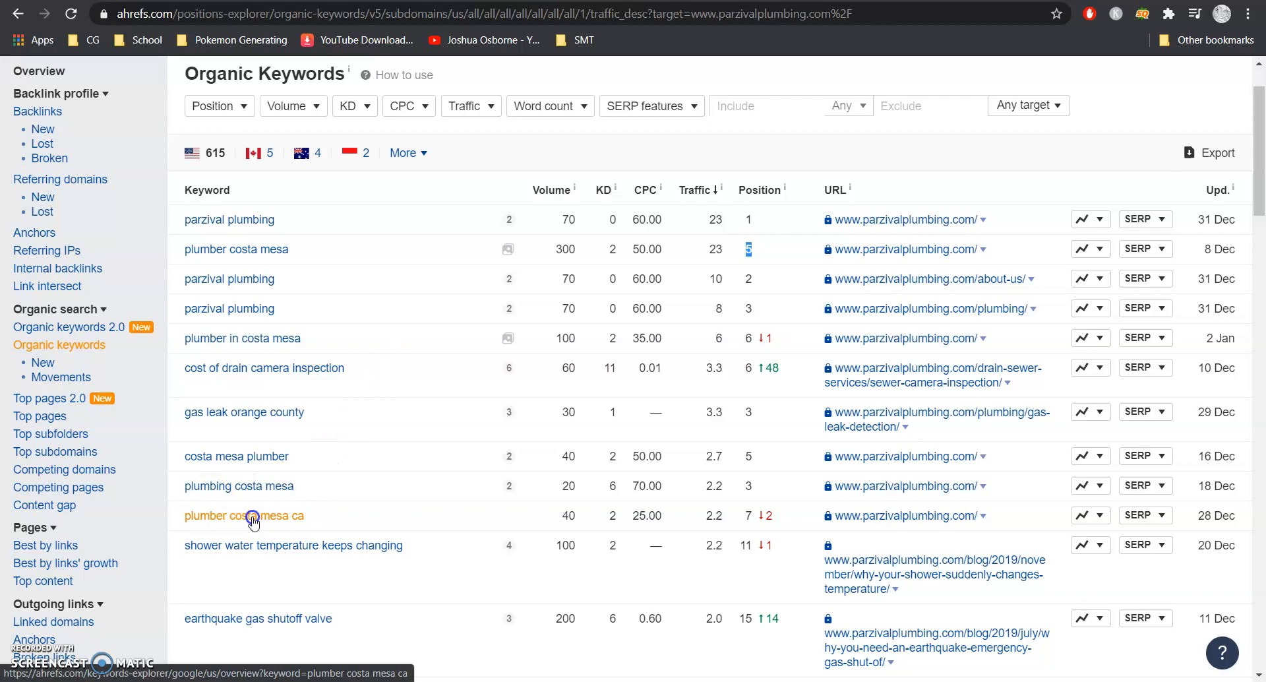
pyautogui.moveTo(426, 422)
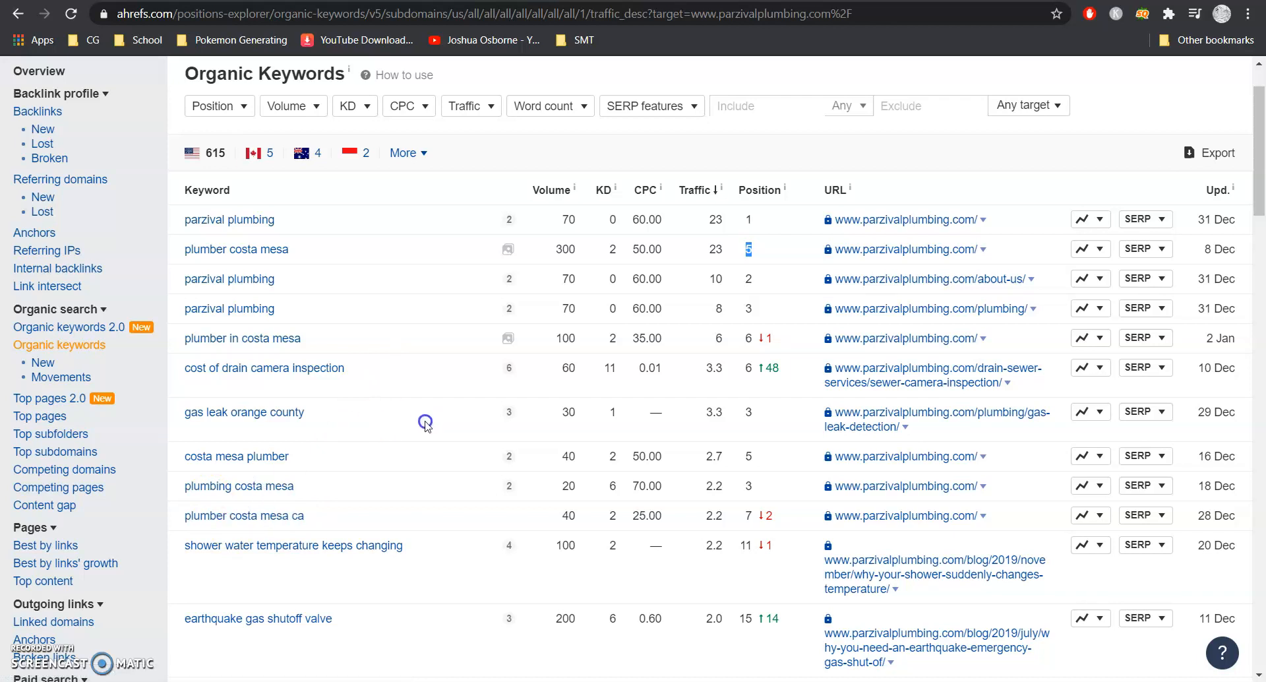
pyautogui.moveTo(267, 385)
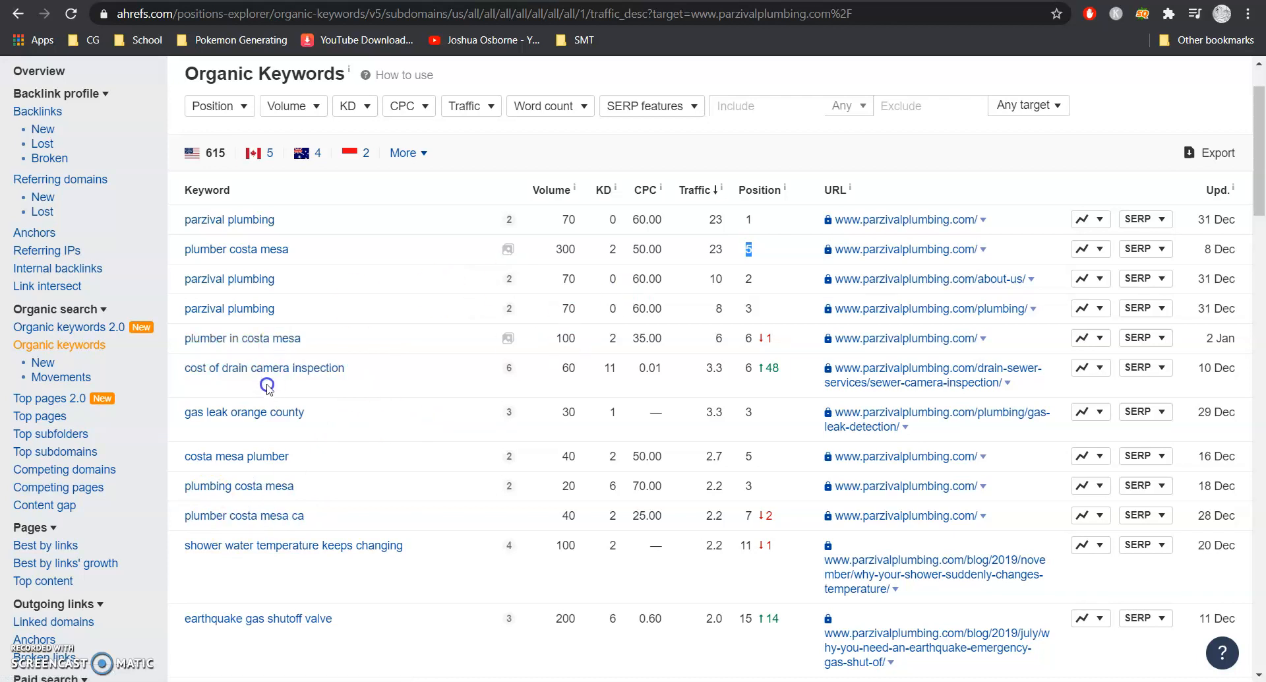
pyautogui.moveTo(385, 360)
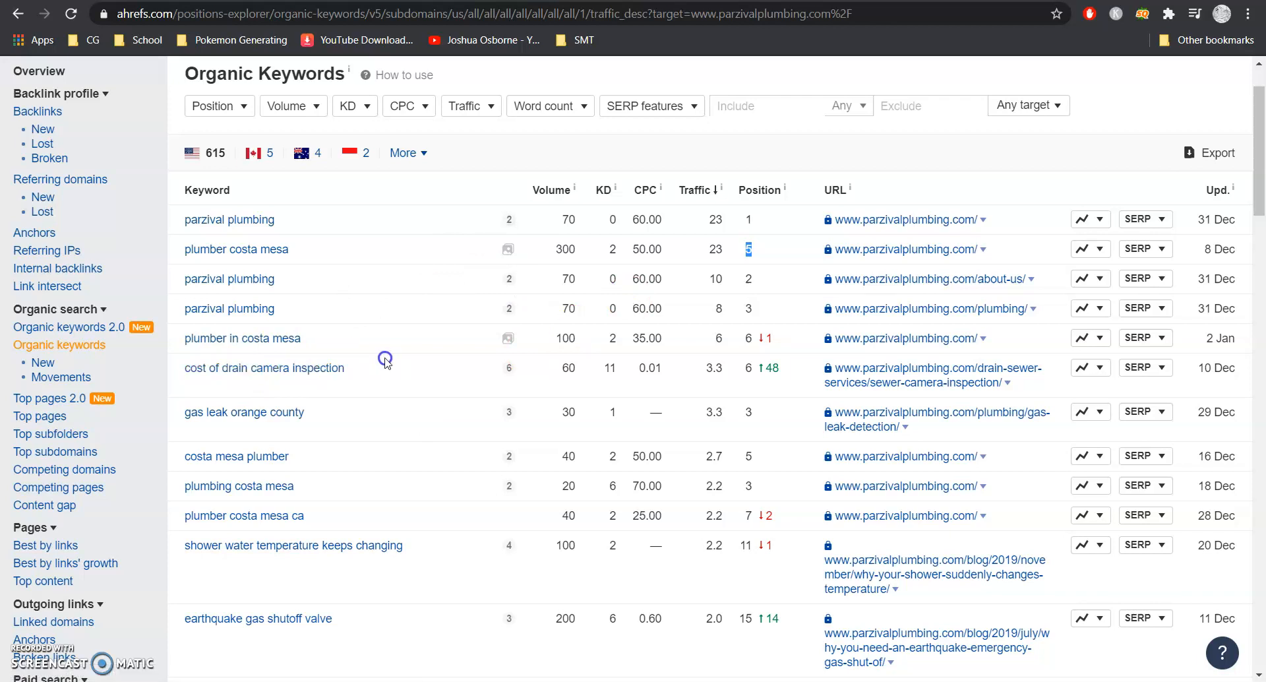
pyautogui.moveTo(555, 407)
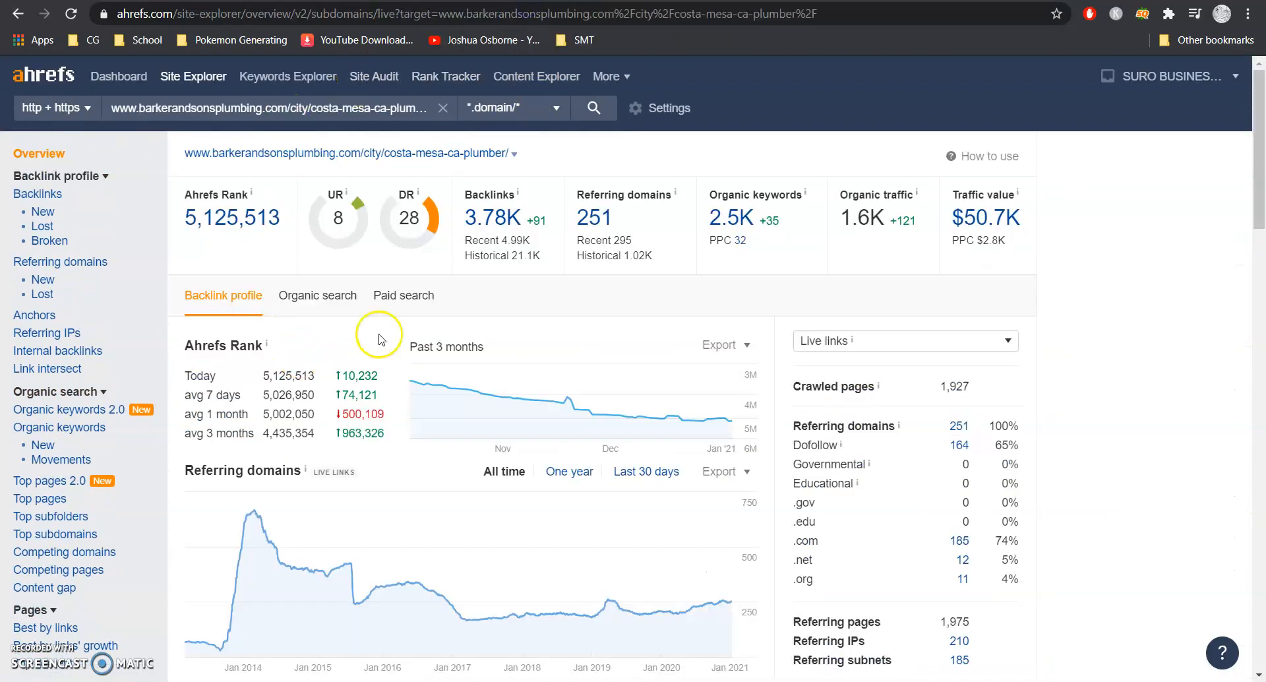
pyautogui.moveTo(566, 286)
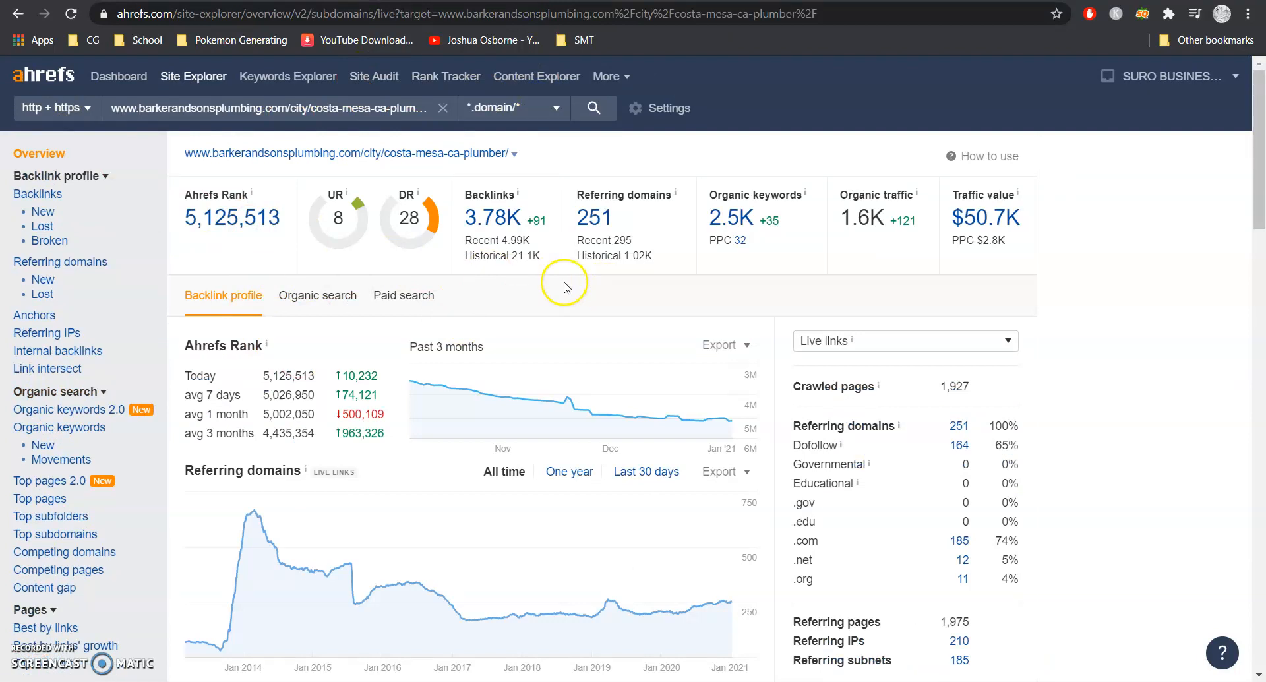
pyautogui.moveTo(299, 170)
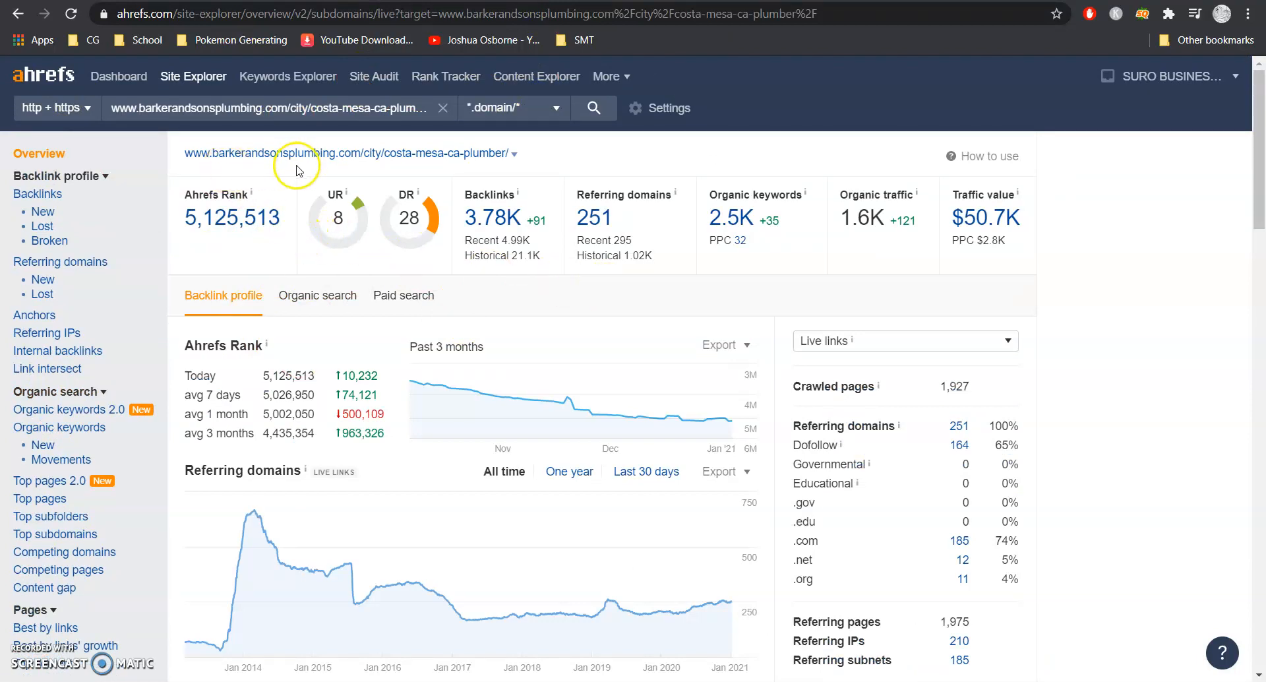
pyautogui.moveTo(285, 247)
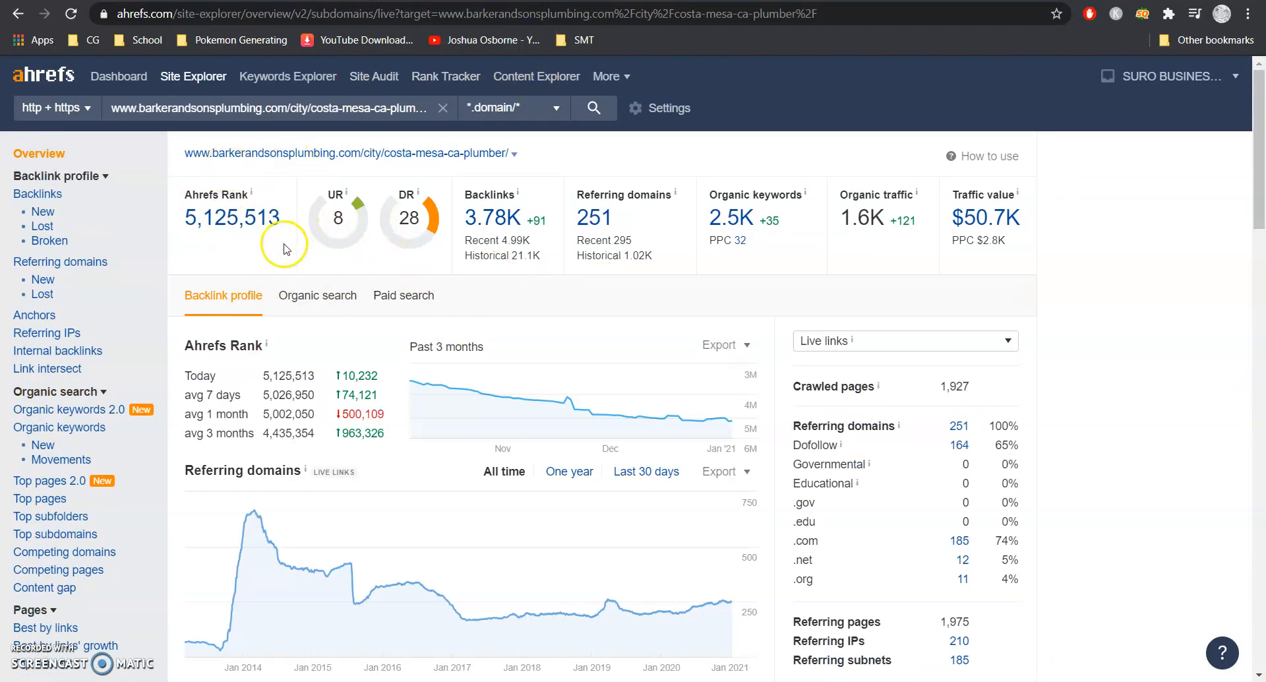
pyautogui.moveTo(586, 238)
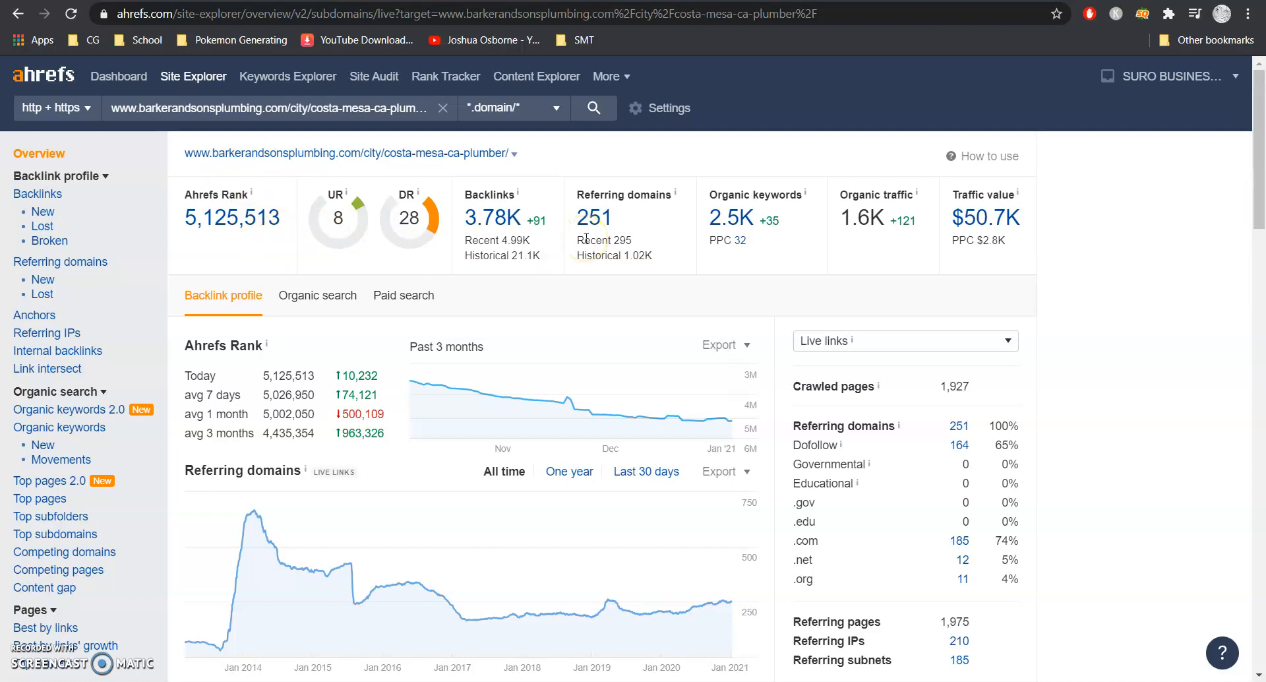
pyautogui.moveTo(715, 271)
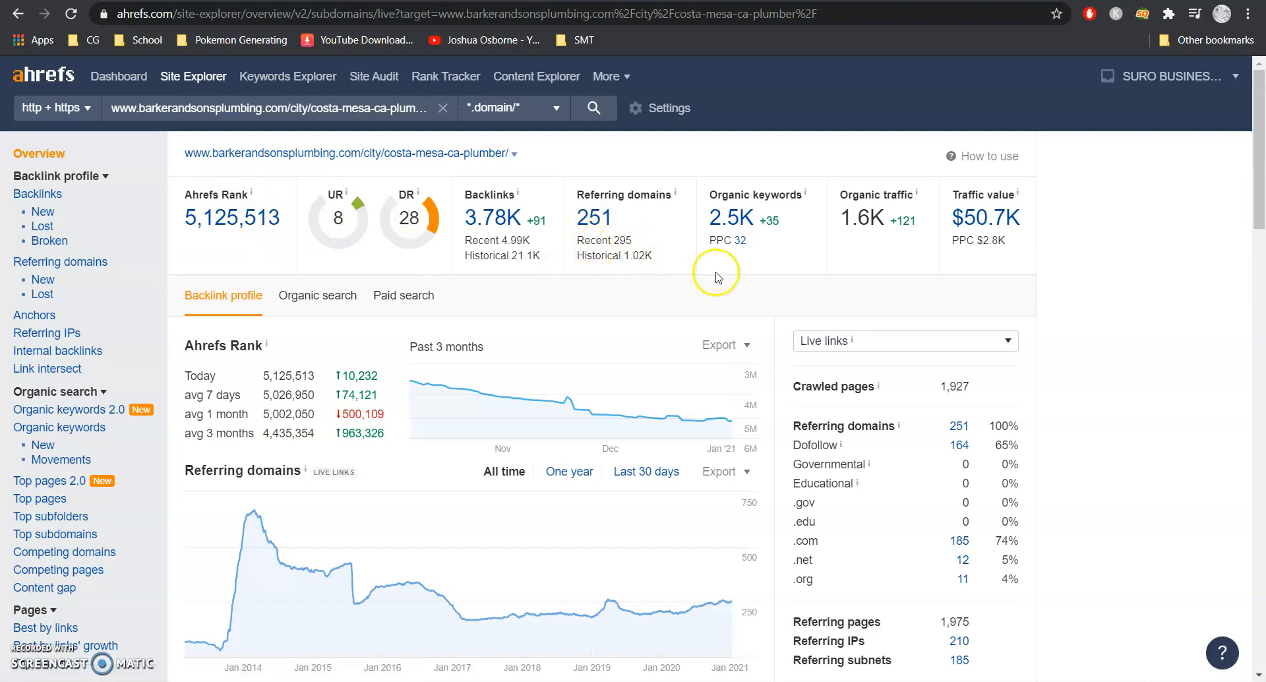
pyautogui.moveTo(725, 220)
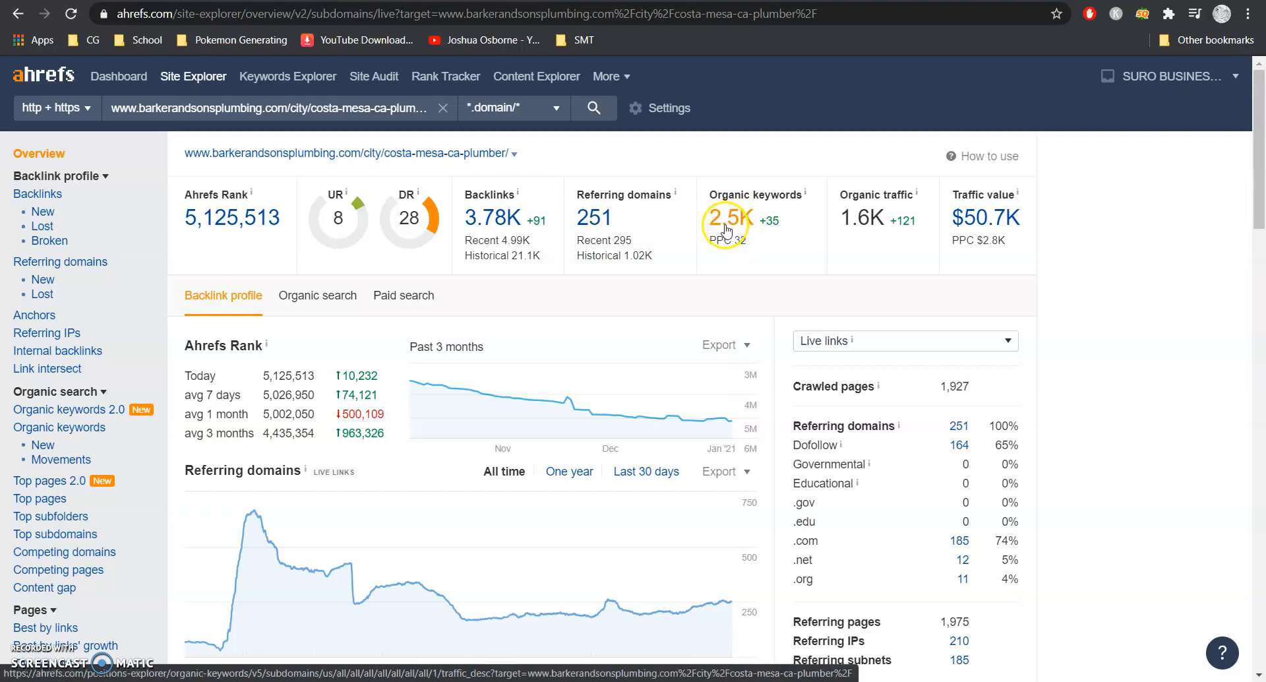
pyautogui.moveTo(876, 217)
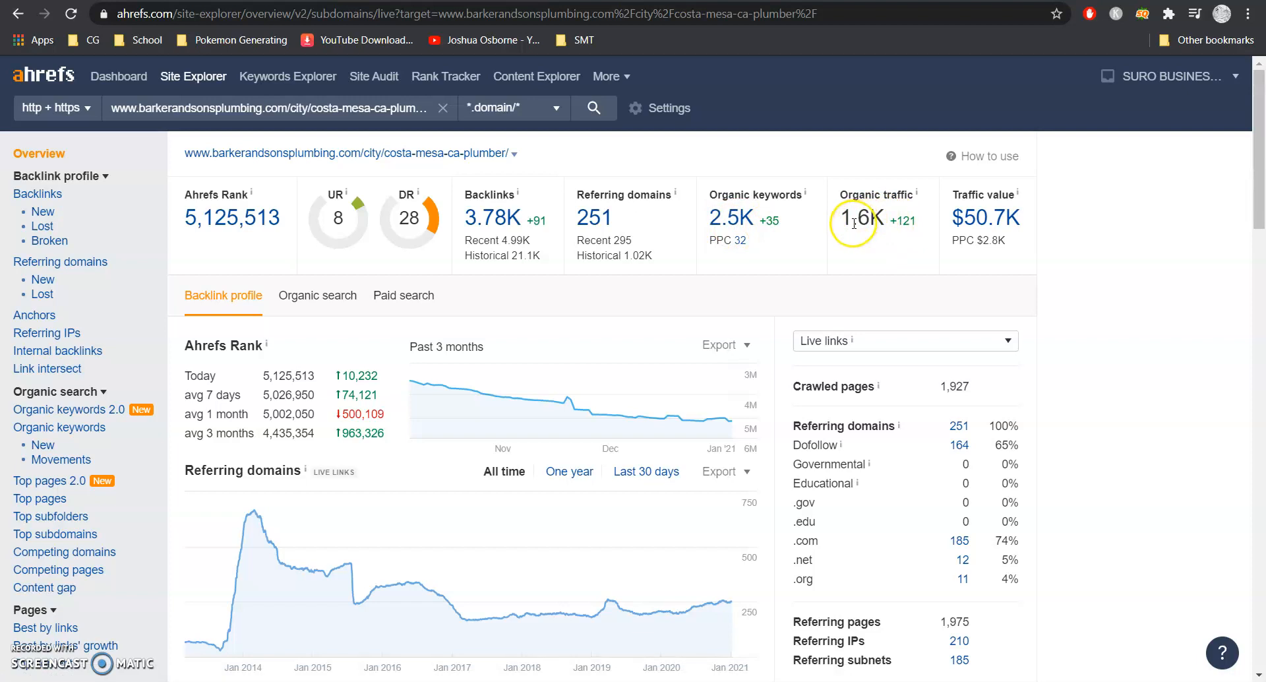
pyautogui.moveTo(970, 214)
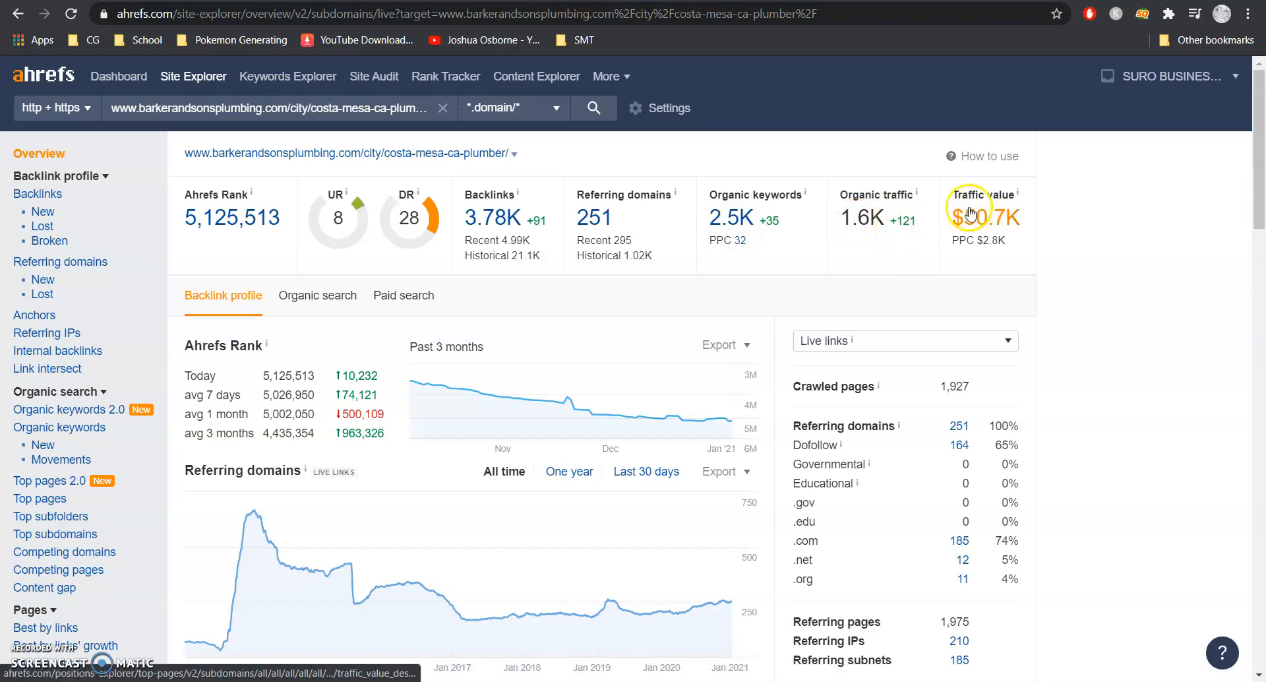
pyautogui.moveTo(901, 291)
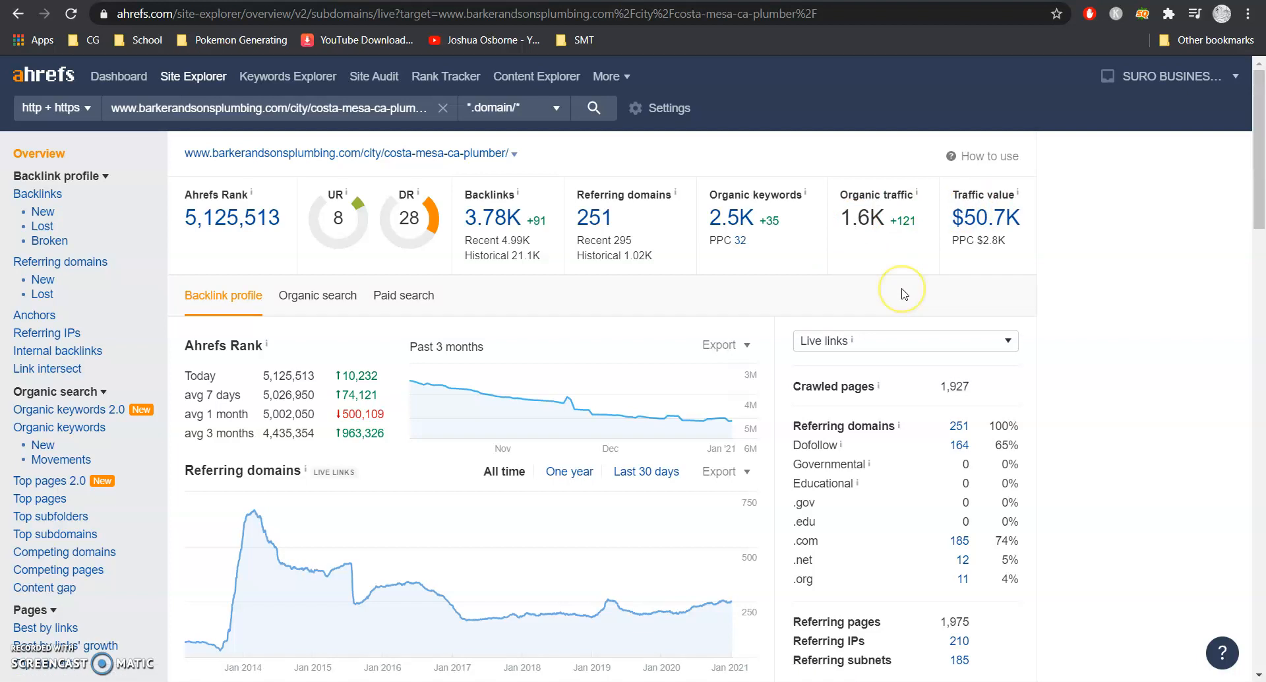
pyautogui.moveTo(904, 292)
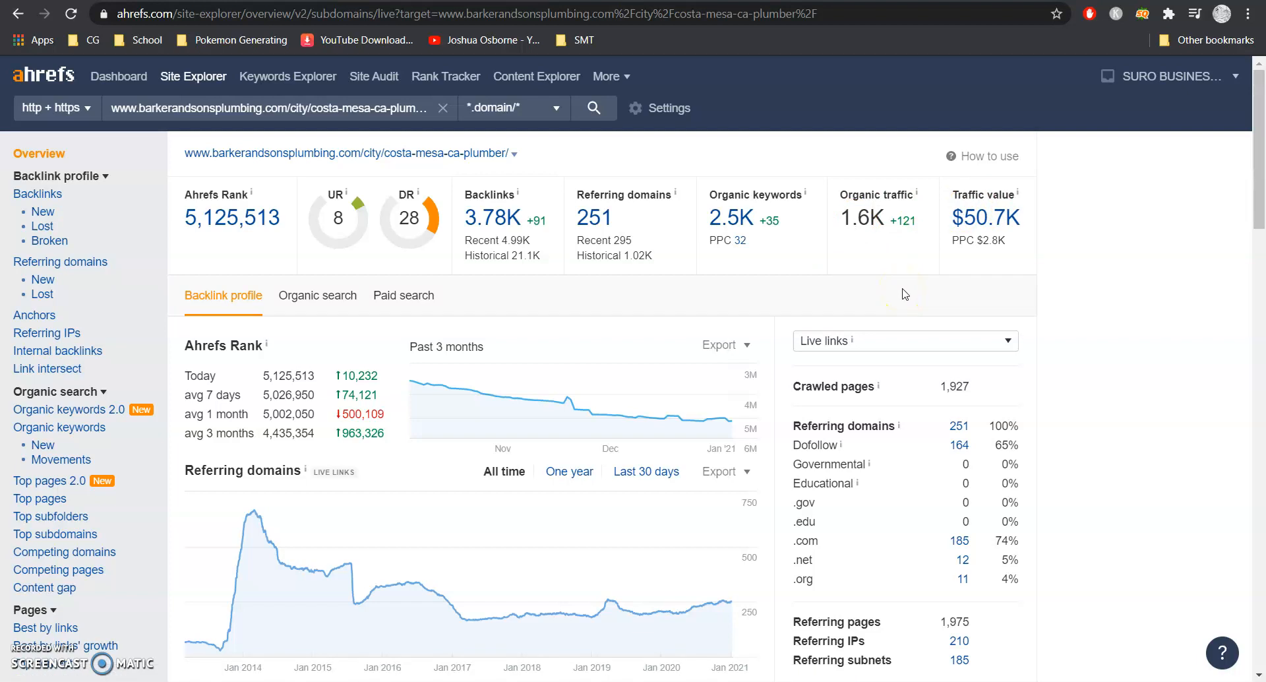
# Open Barker and Sons Plumbing's 2.5K ranking organic keywords from the overview
pyautogui.click(729, 217)
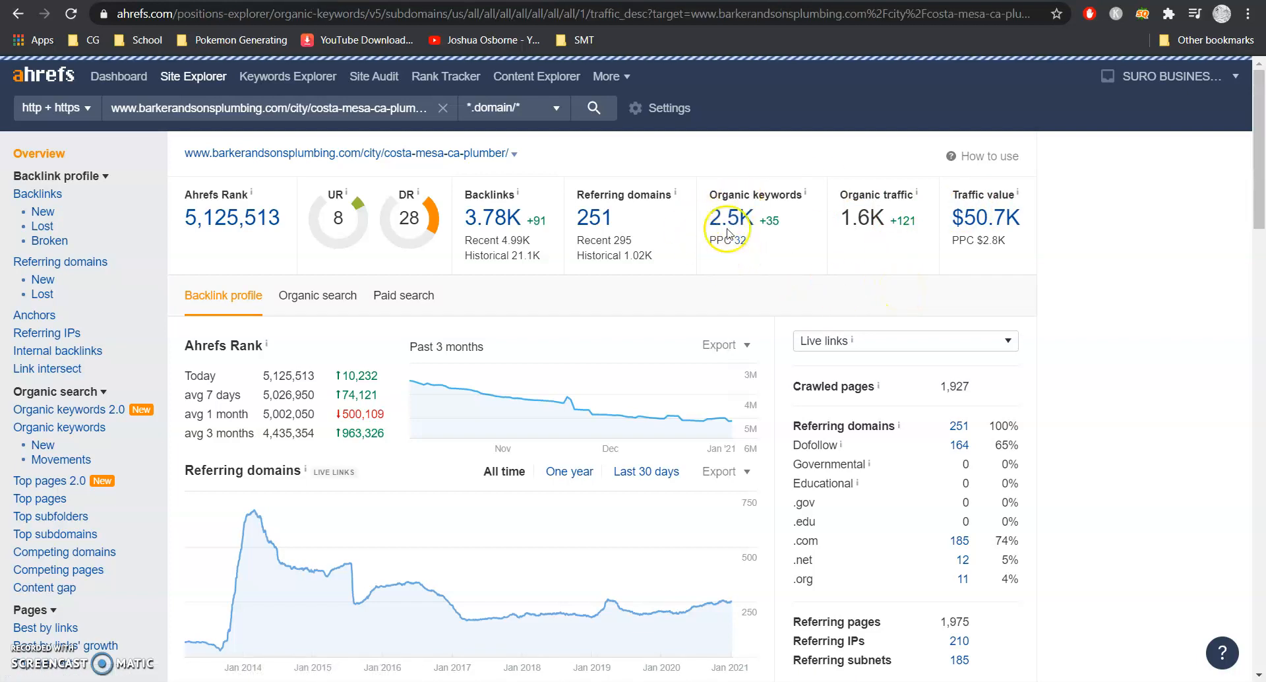
# Review the competitor's keywords by traffic, noting slab leak's 1,900 search volume
pyautogui.click(725, 217)
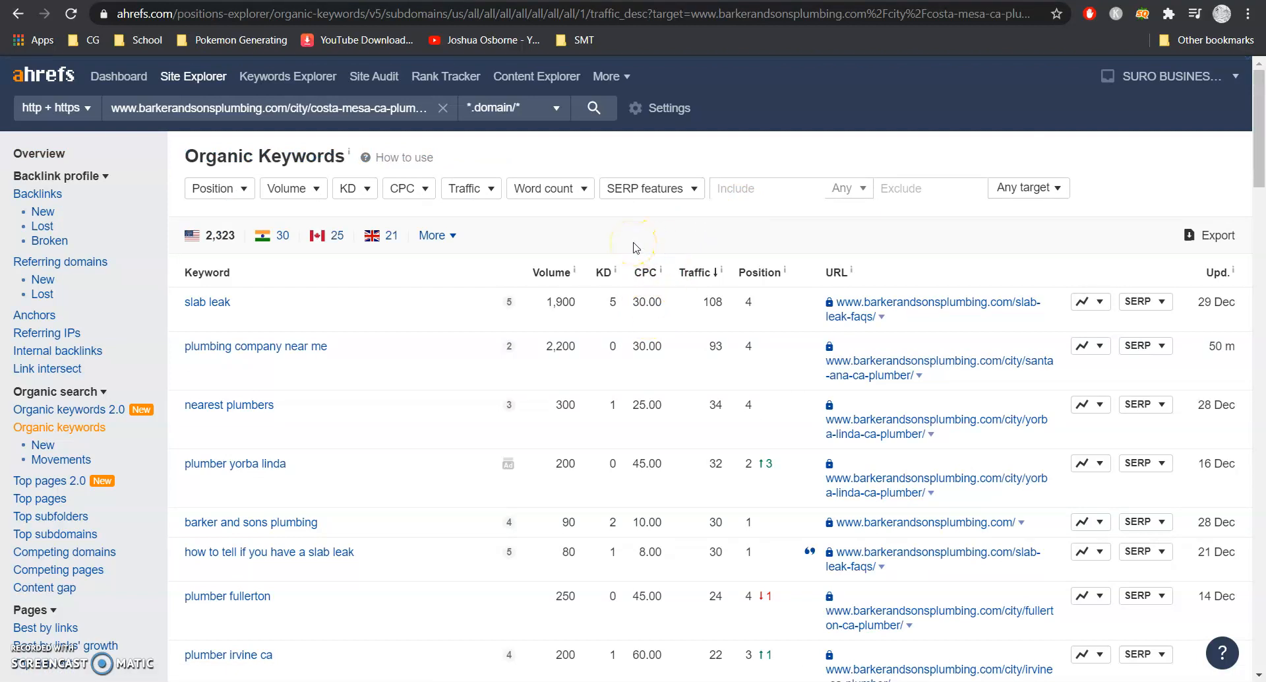
pyautogui.moveTo(463, 362)
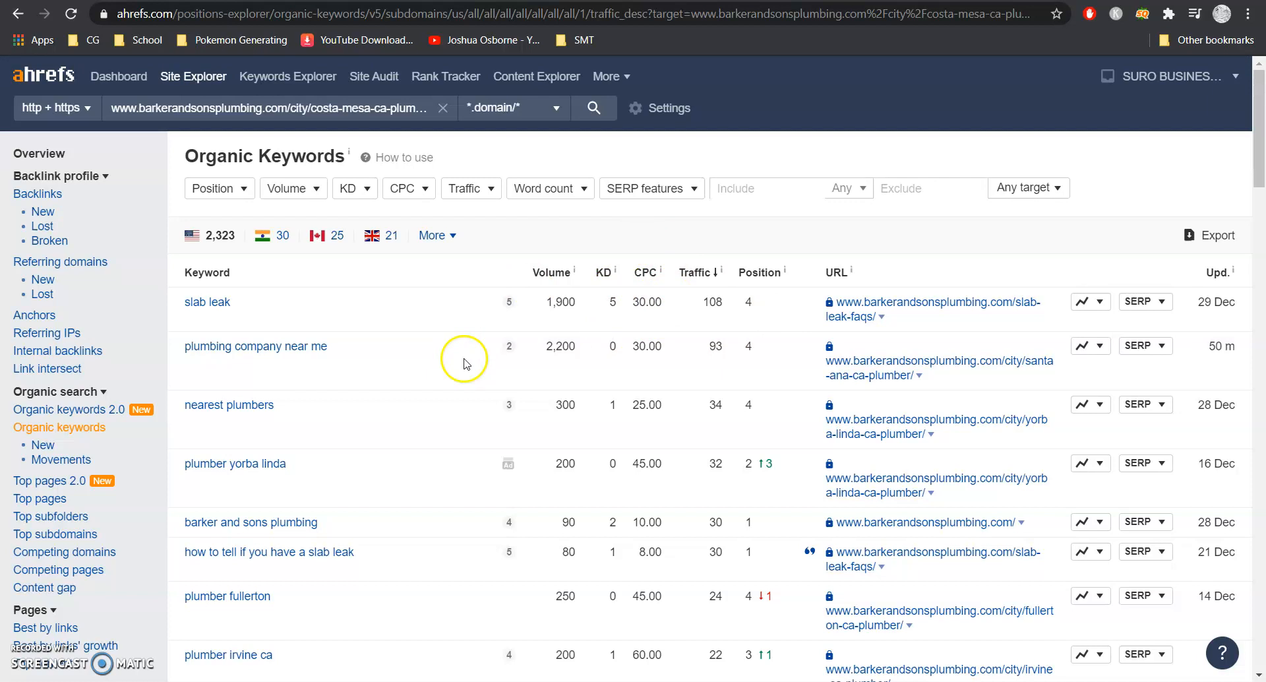
pyautogui.moveTo(207, 307)
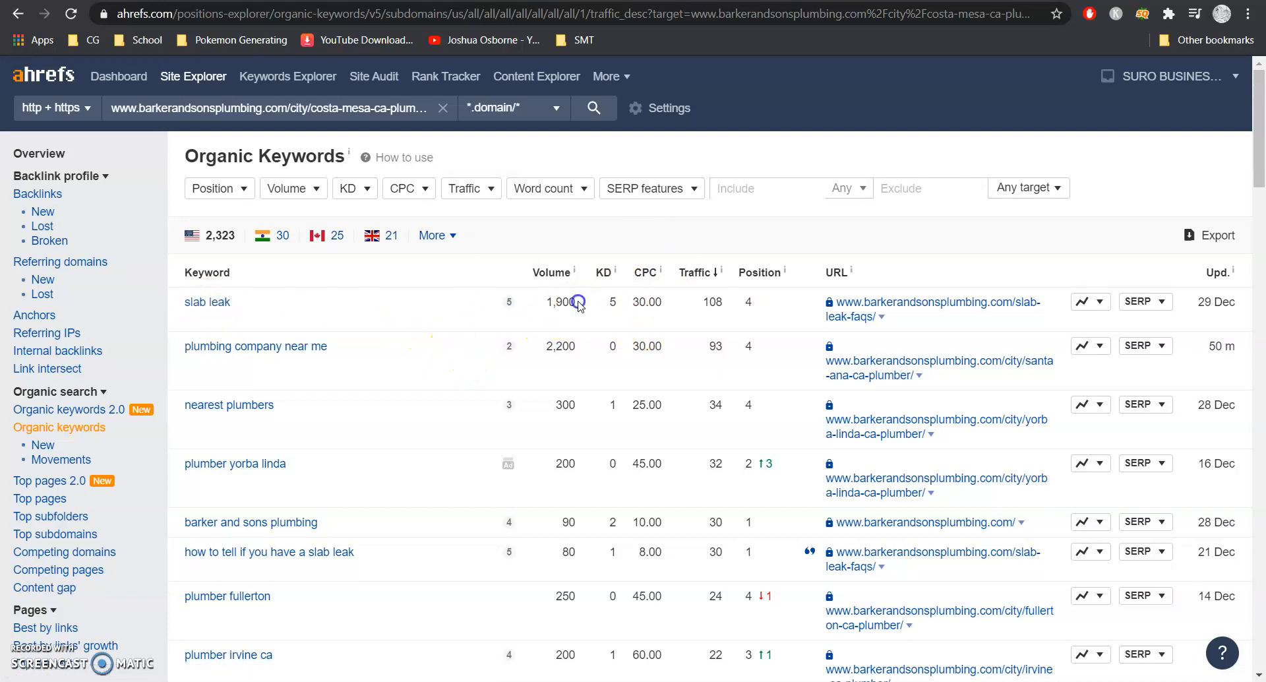
pyautogui.doubleClick(559, 300)
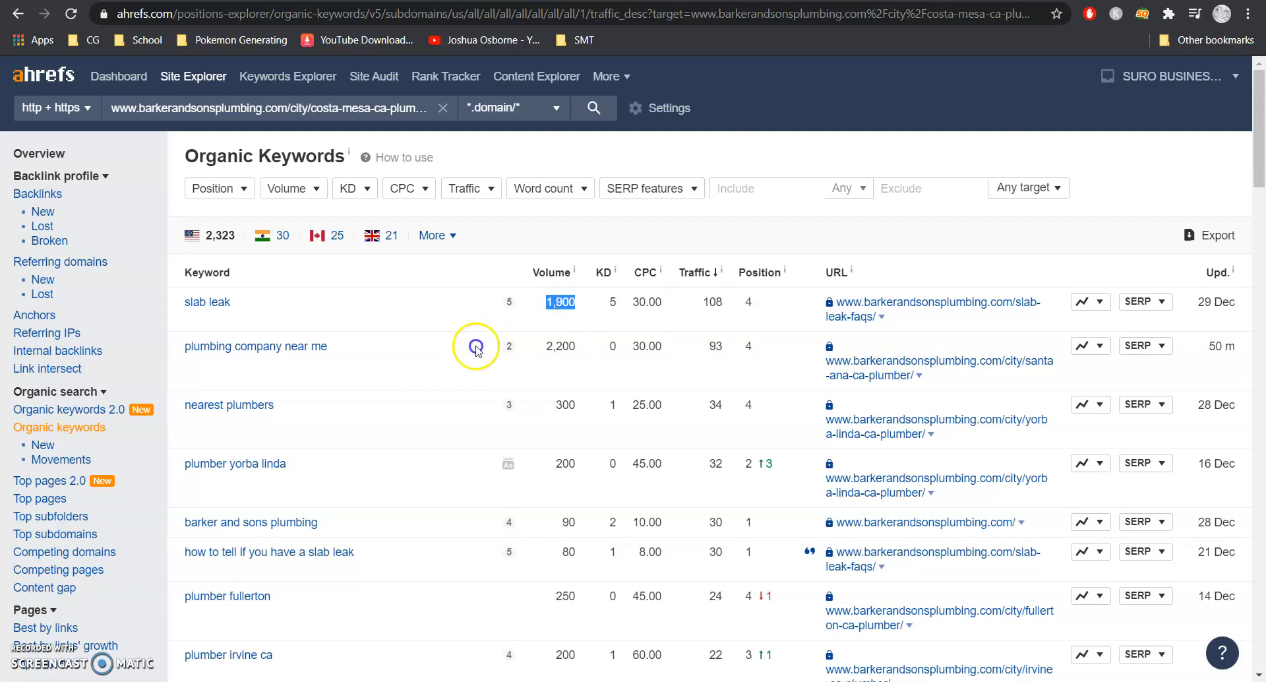
pyautogui.moveTo(634, 356)
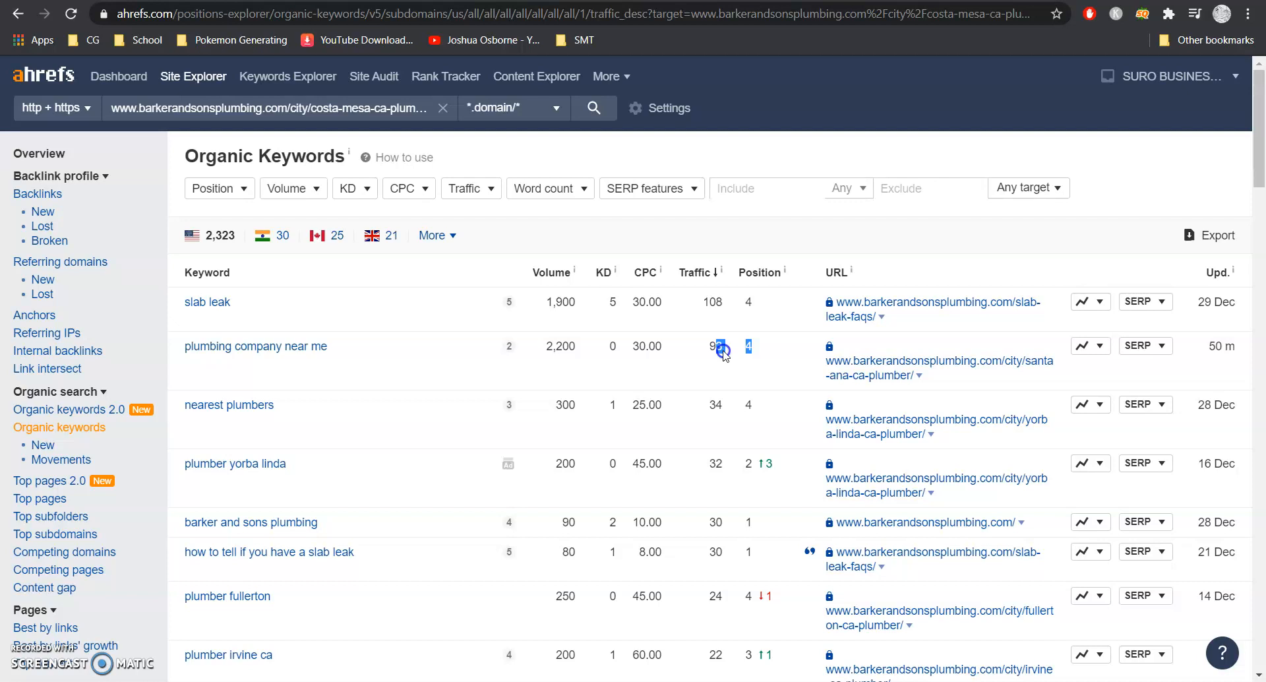
pyautogui.scroll(-3)
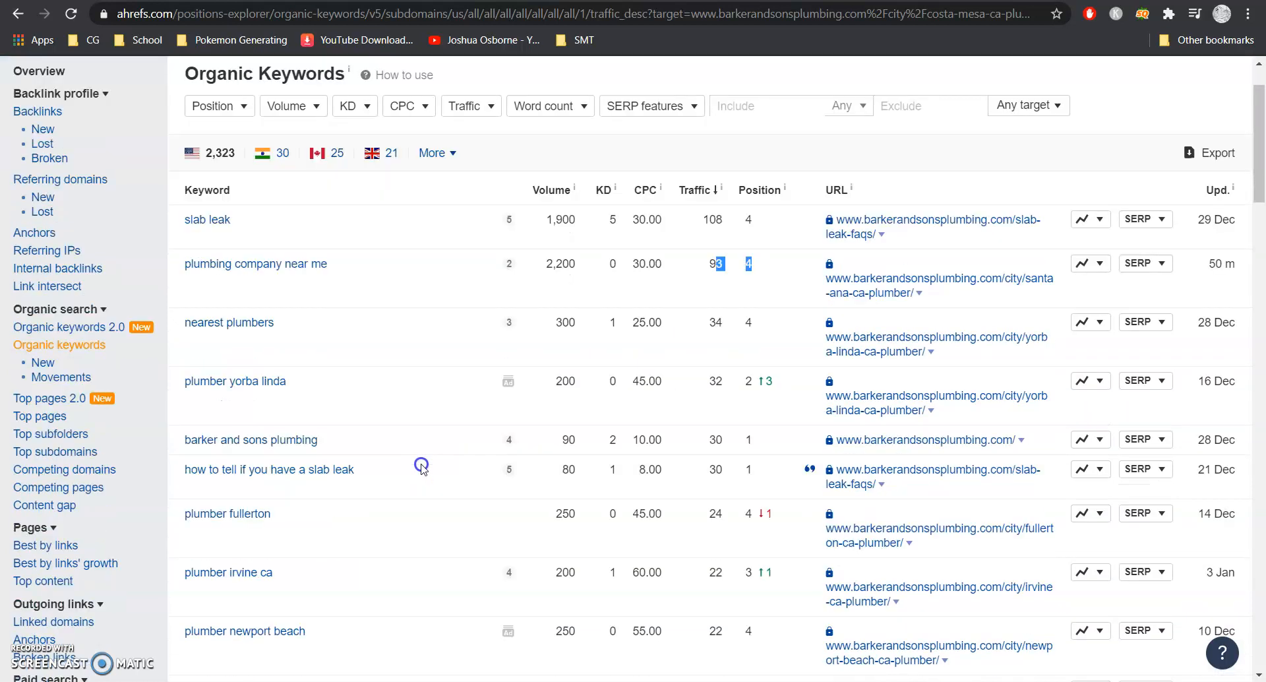
pyautogui.moveTo(576, 331)
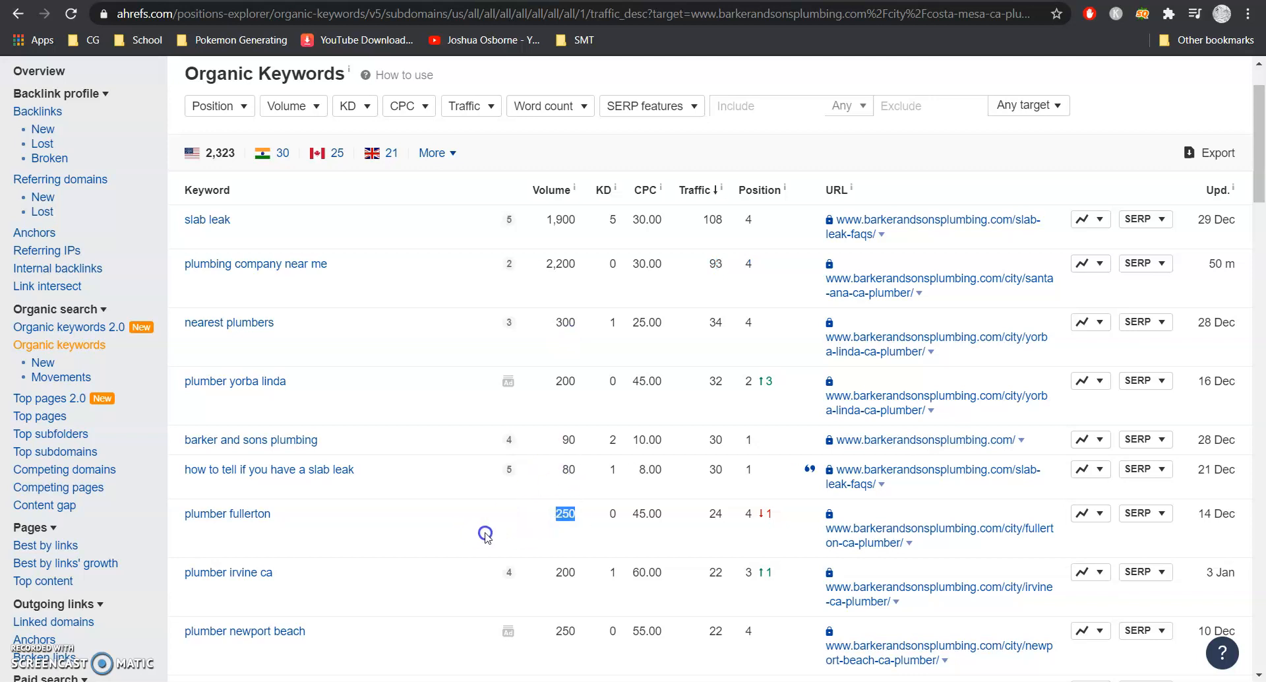
pyautogui.moveTo(575, 575)
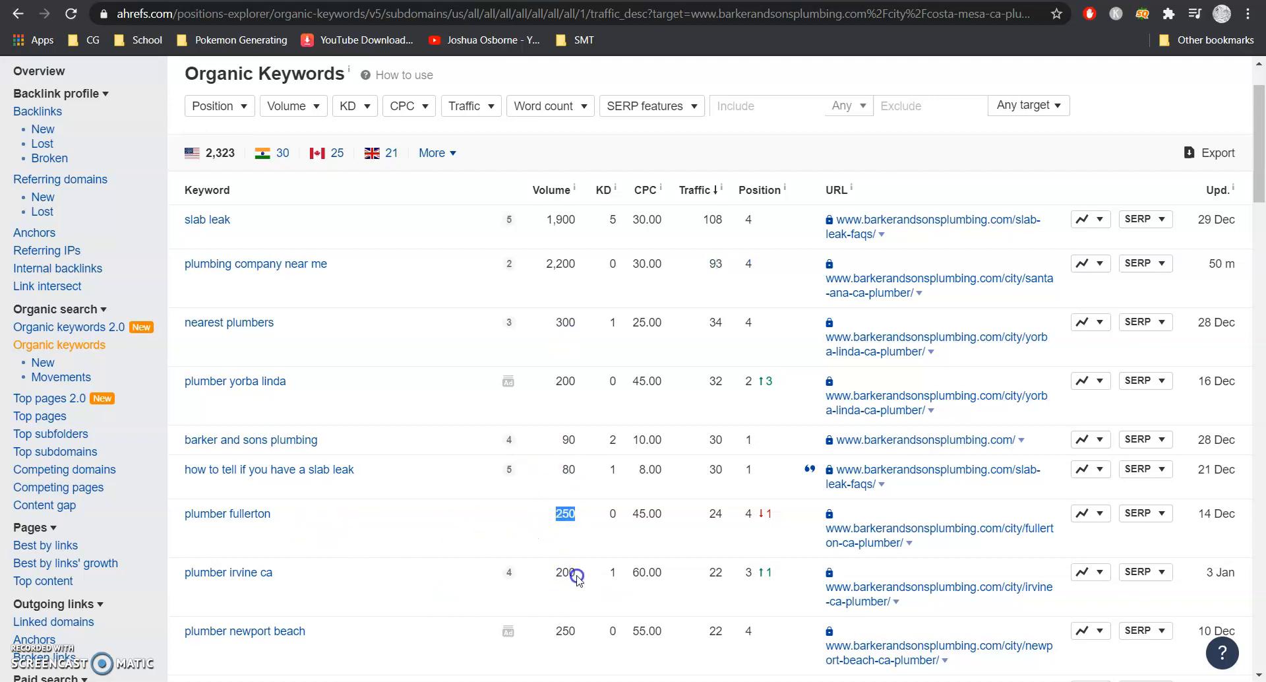
pyautogui.scroll(-3)
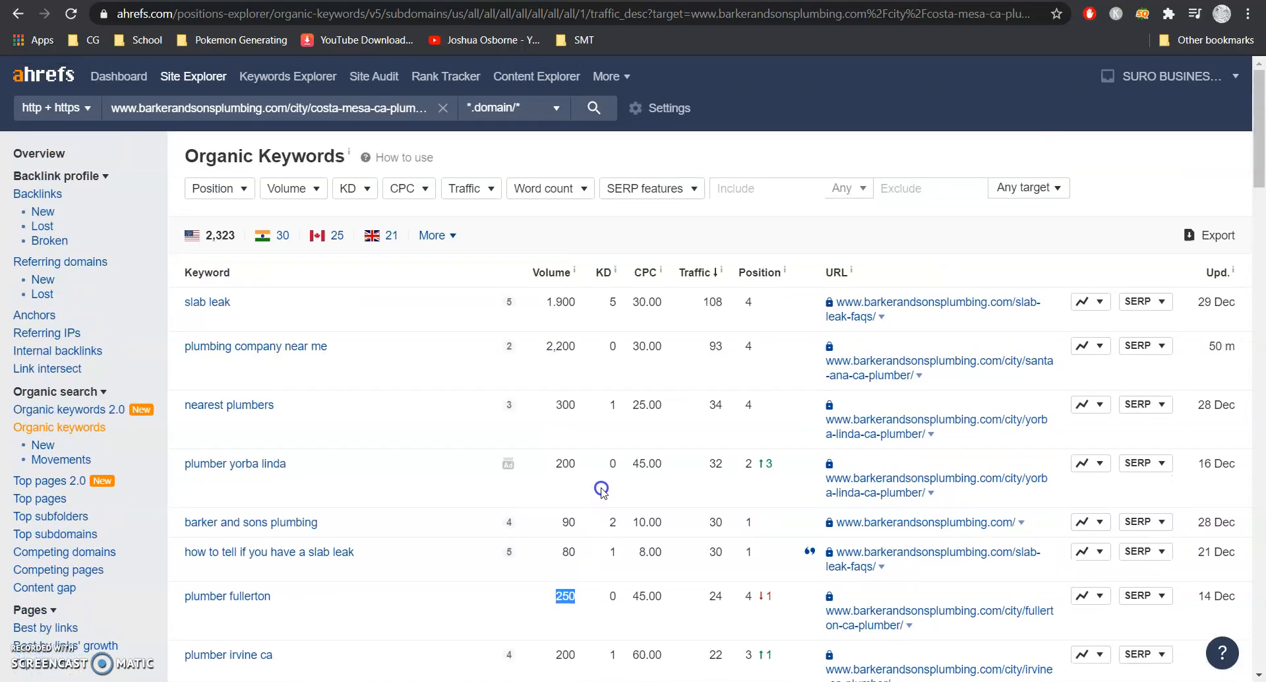
pyautogui.moveTo(675, 521)
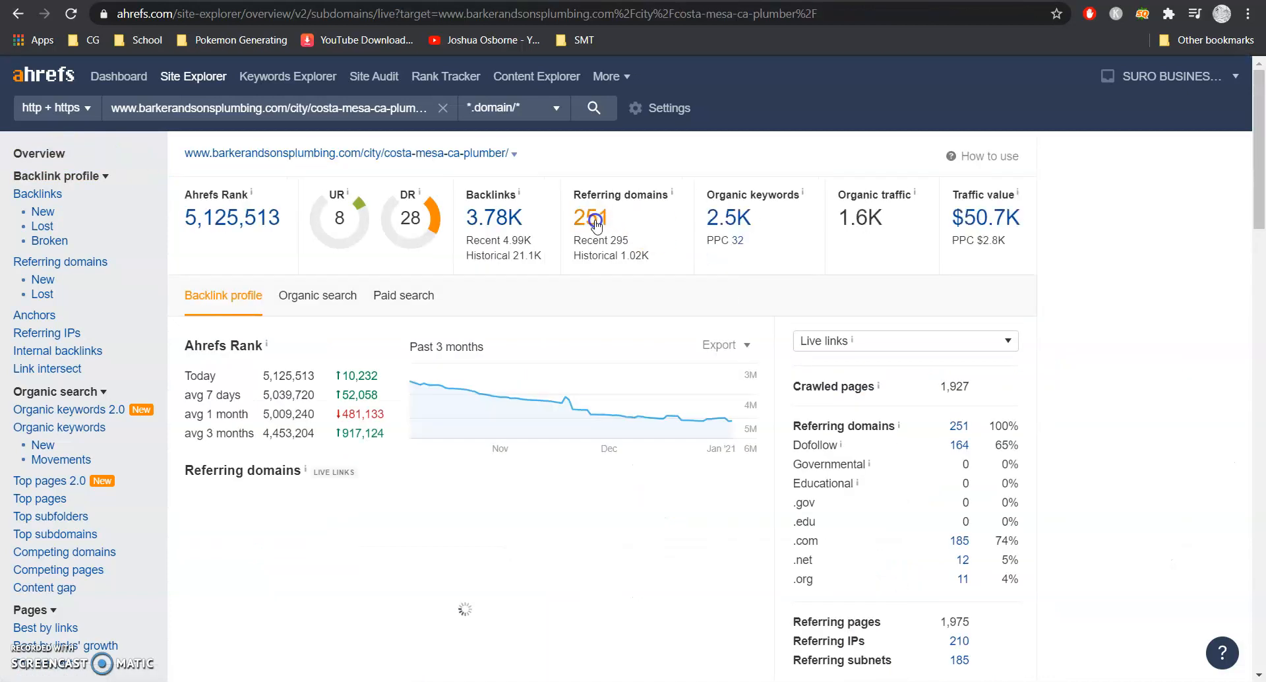
# Open the 251 referring domains for the Barker and Sons Costa Mesa page
pyautogui.click(590, 217)
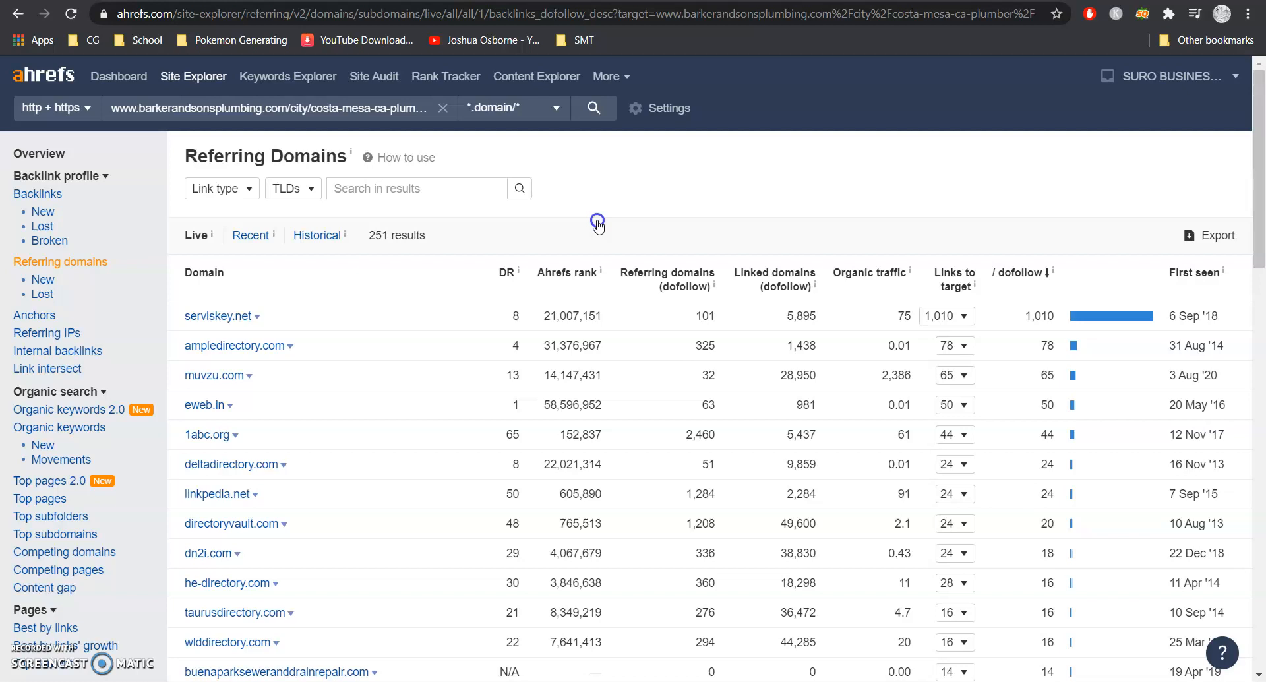
pyautogui.scroll(-3)
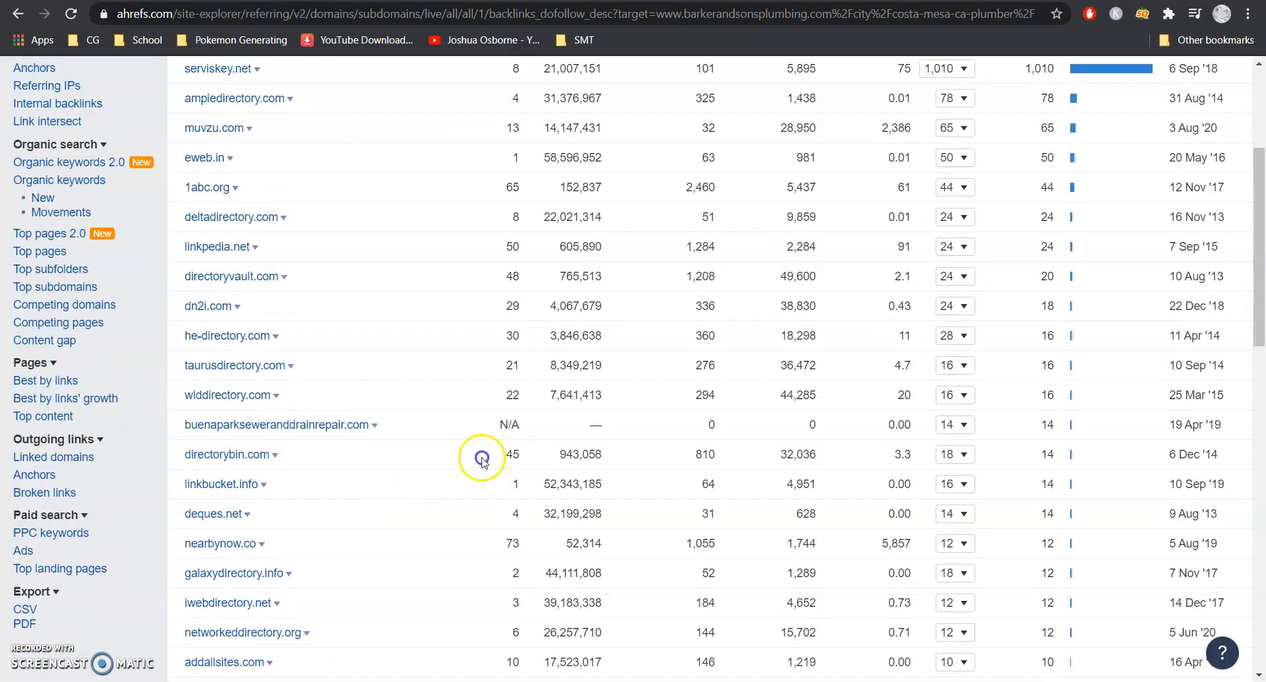
pyautogui.moveTo(504, 188)
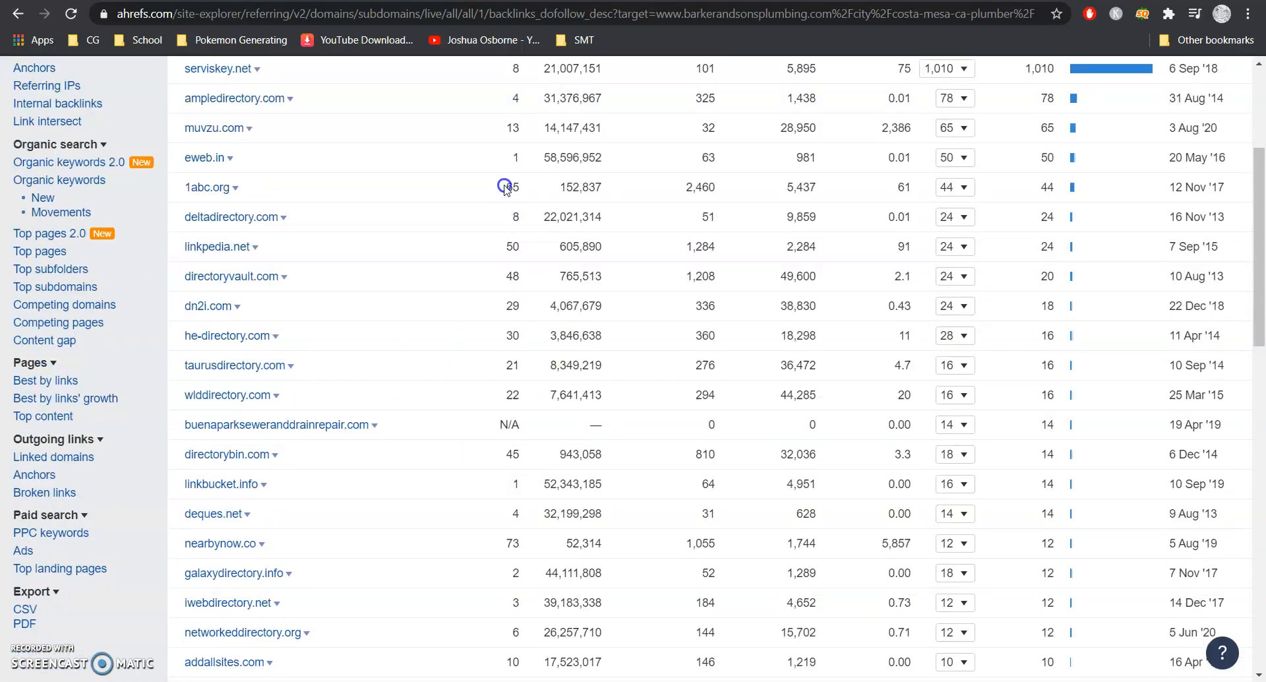
pyautogui.scroll(-3)
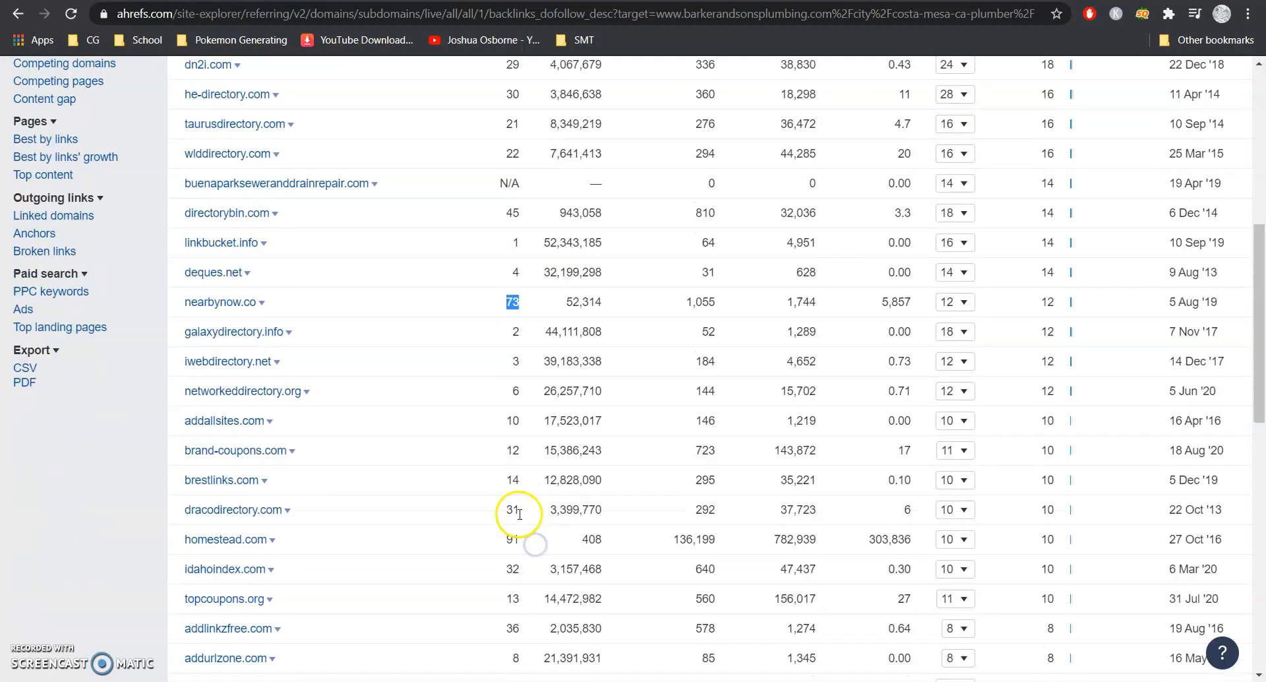
pyautogui.scroll(-3)
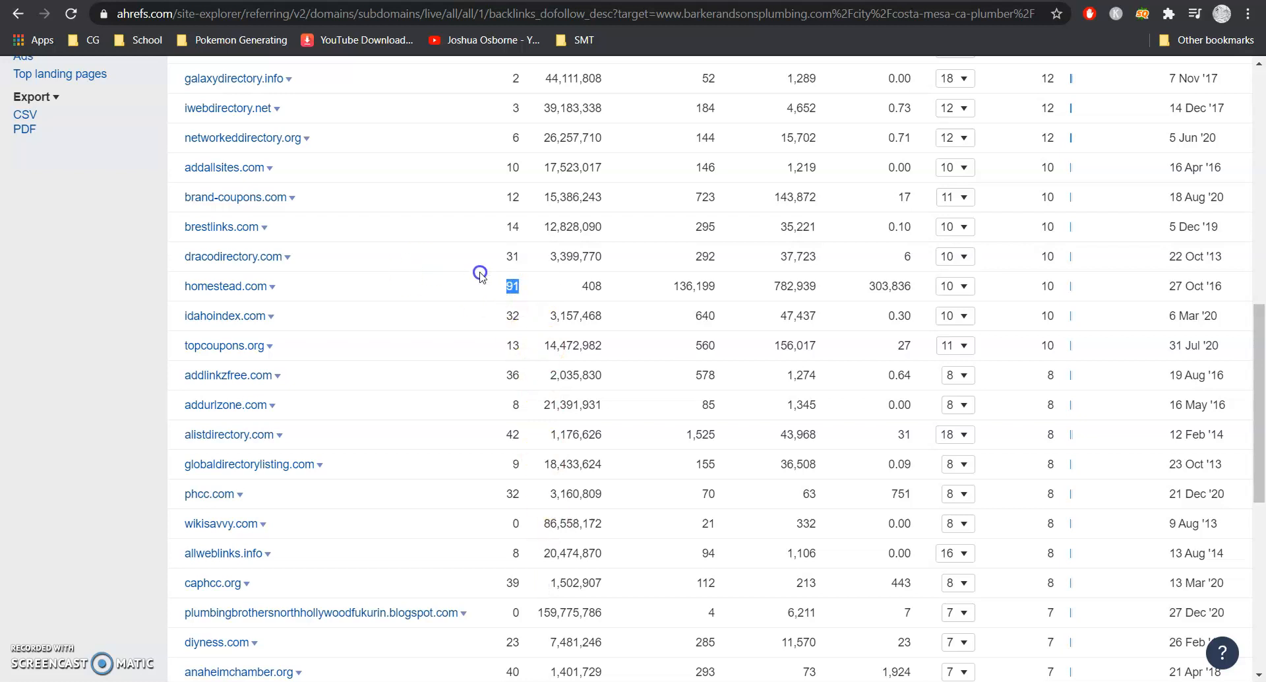
pyautogui.moveTo(516, 466)
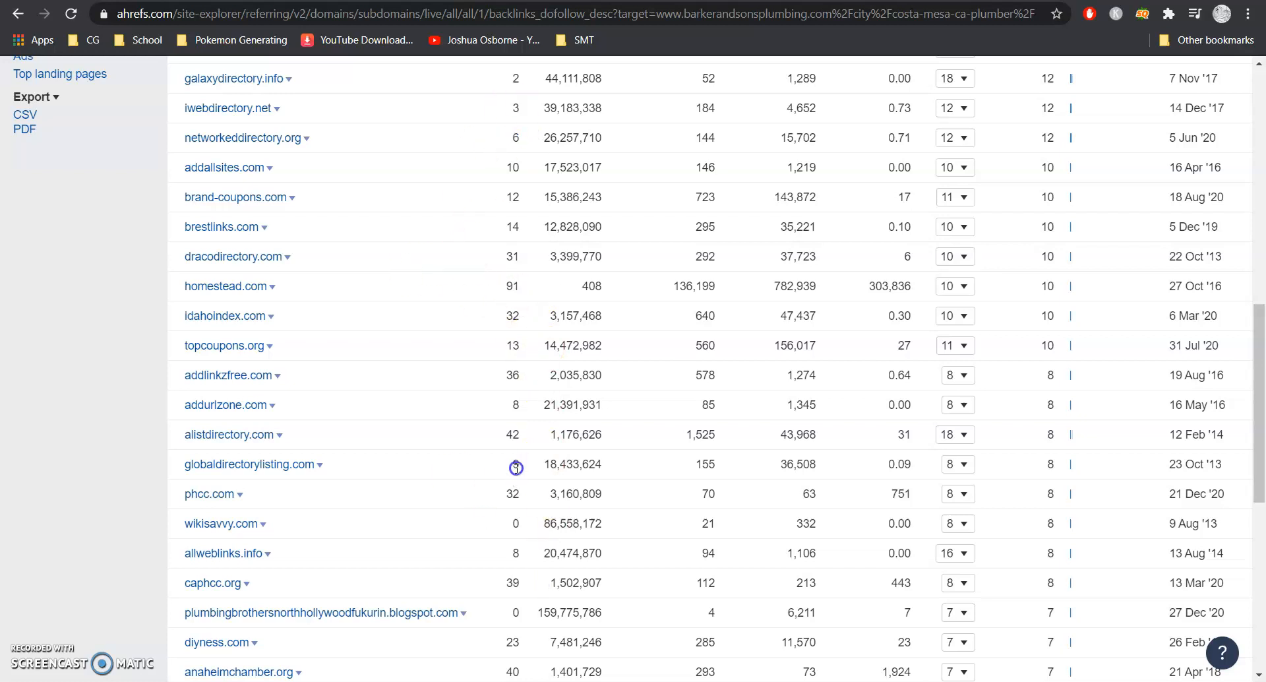
pyautogui.moveTo(514, 586)
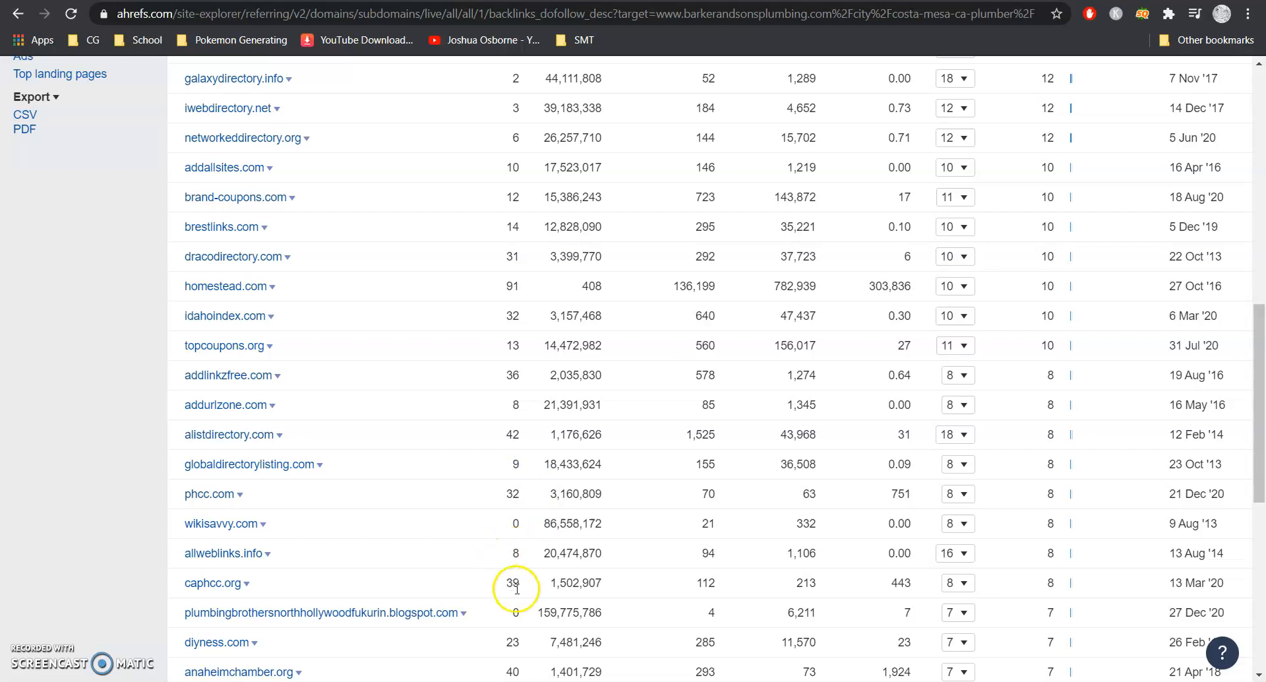
pyautogui.scroll(3)
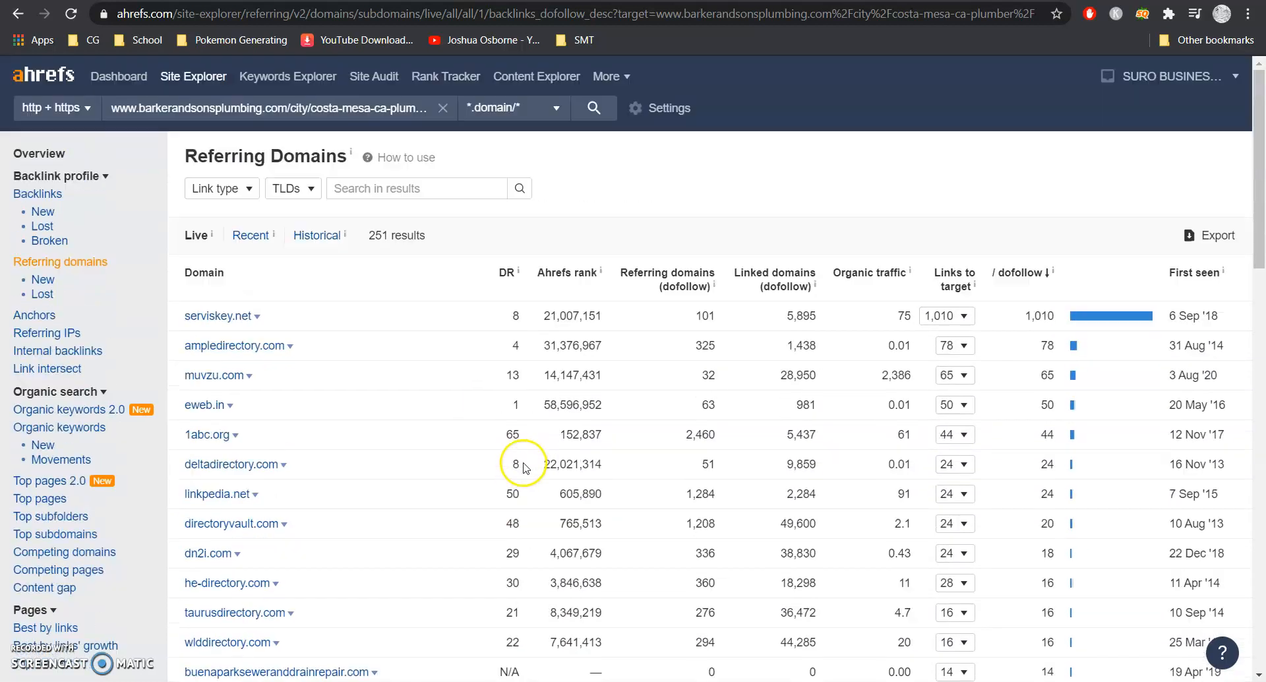
pyautogui.moveTo(509, 345)
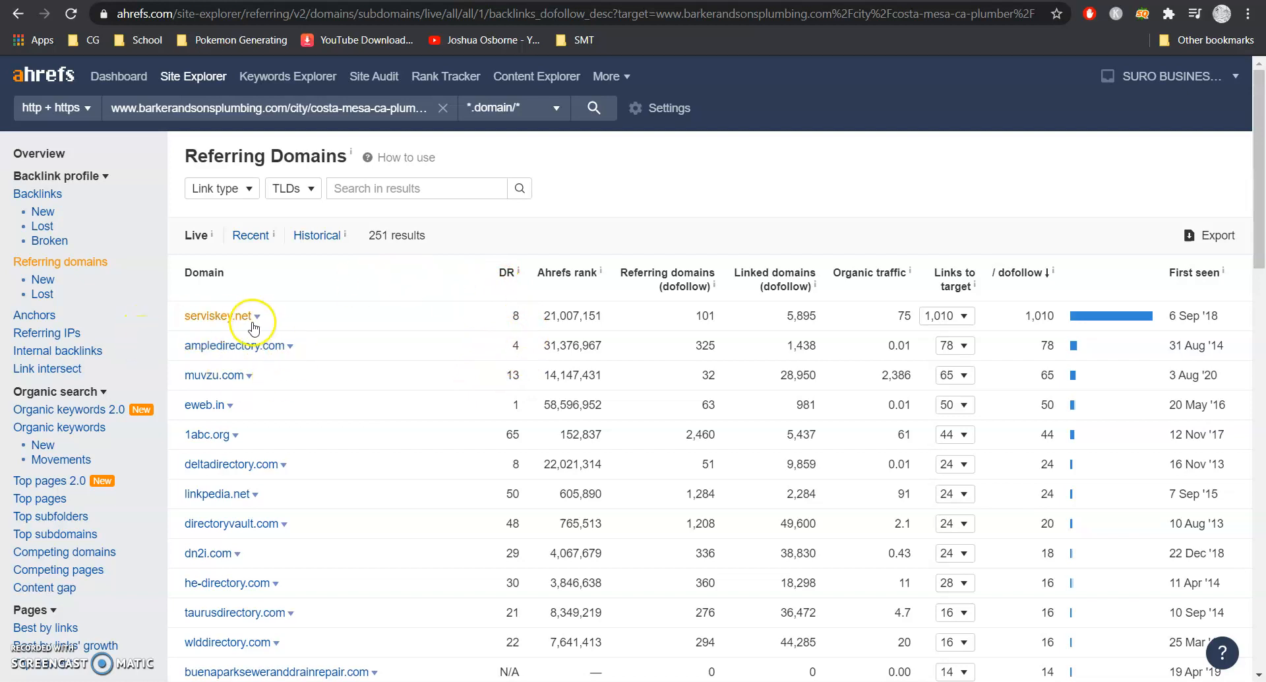
pyautogui.moveTo(240, 332)
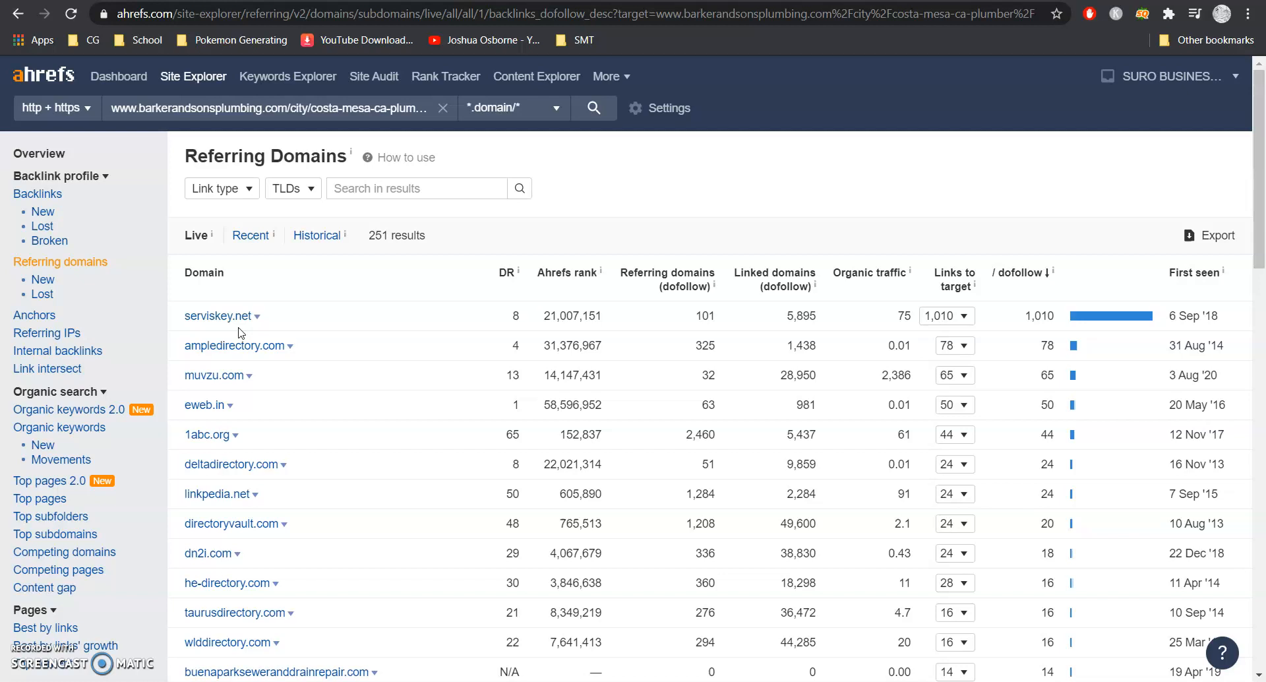
pyautogui.moveTo(238, 333)
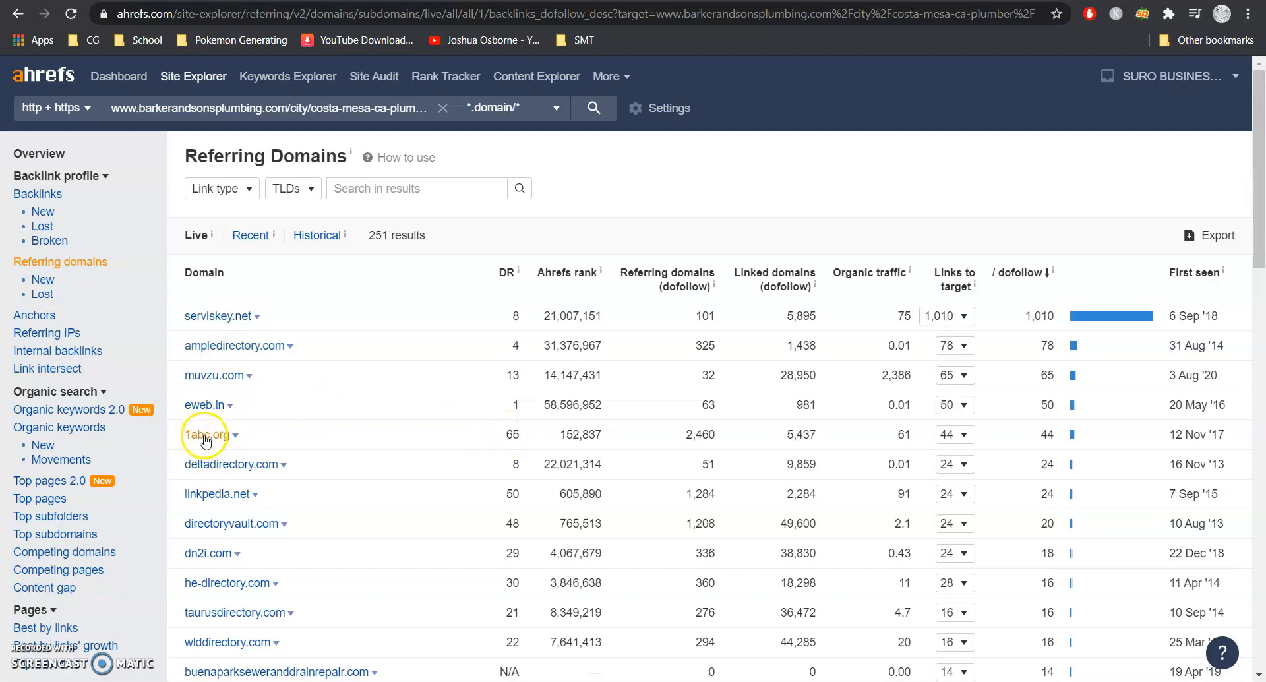
pyautogui.moveTo(250, 567)
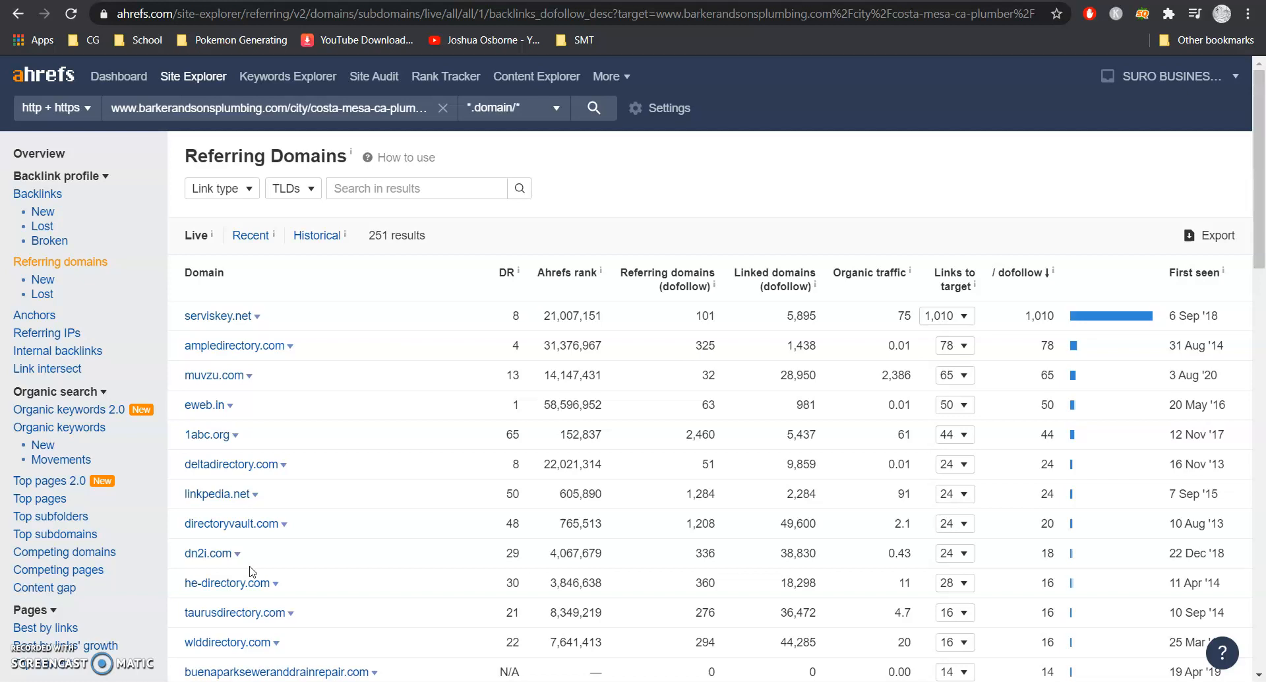
pyautogui.moveTo(262, 553)
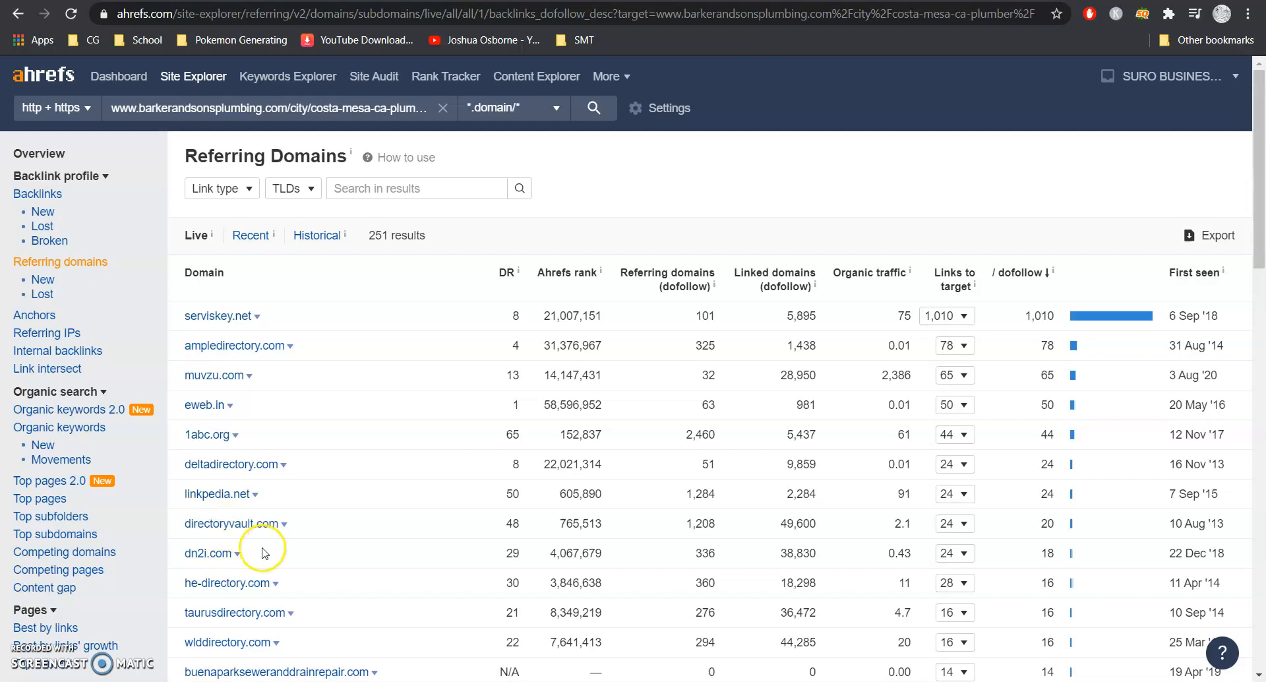
pyautogui.moveTo(54, 165)
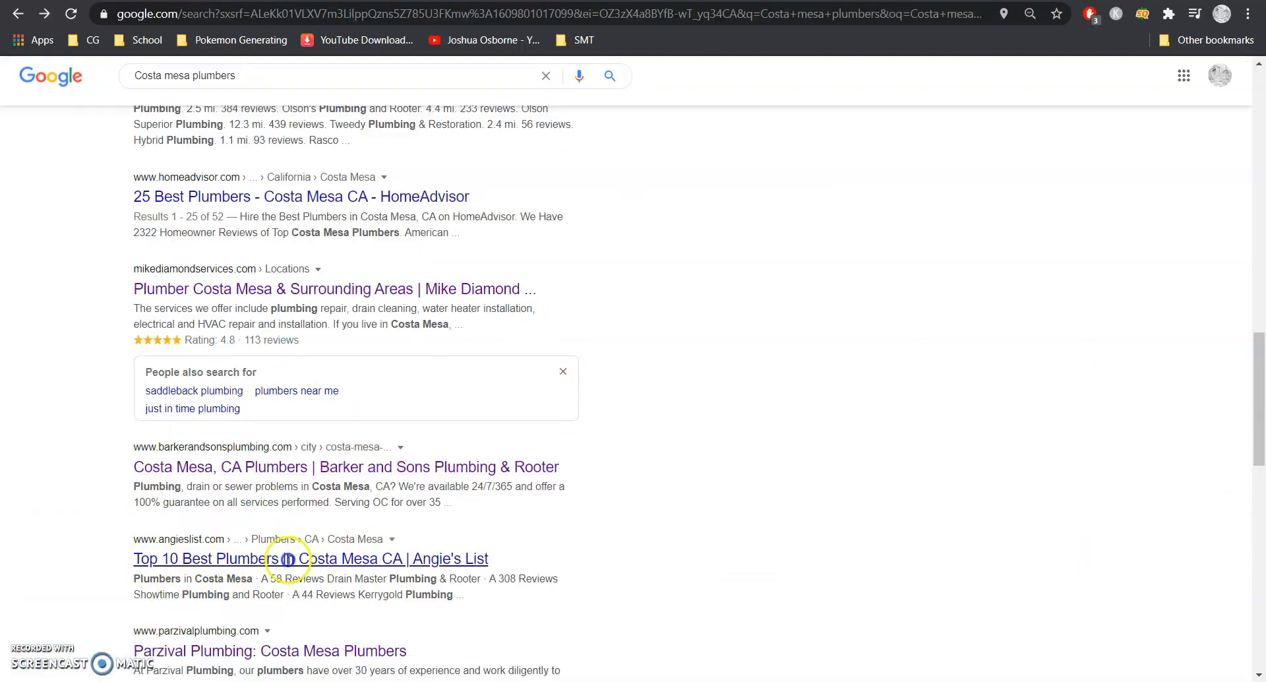
pyautogui.moveTo(202, 451)
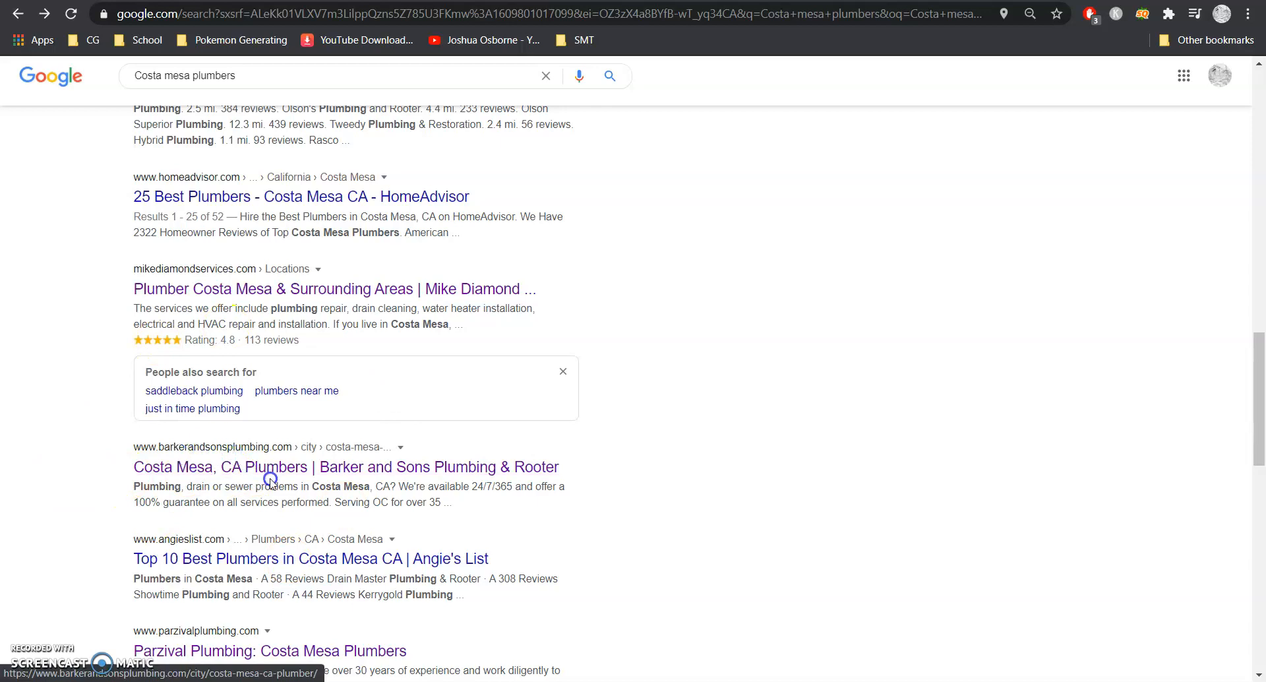
pyautogui.moveTo(223, 638)
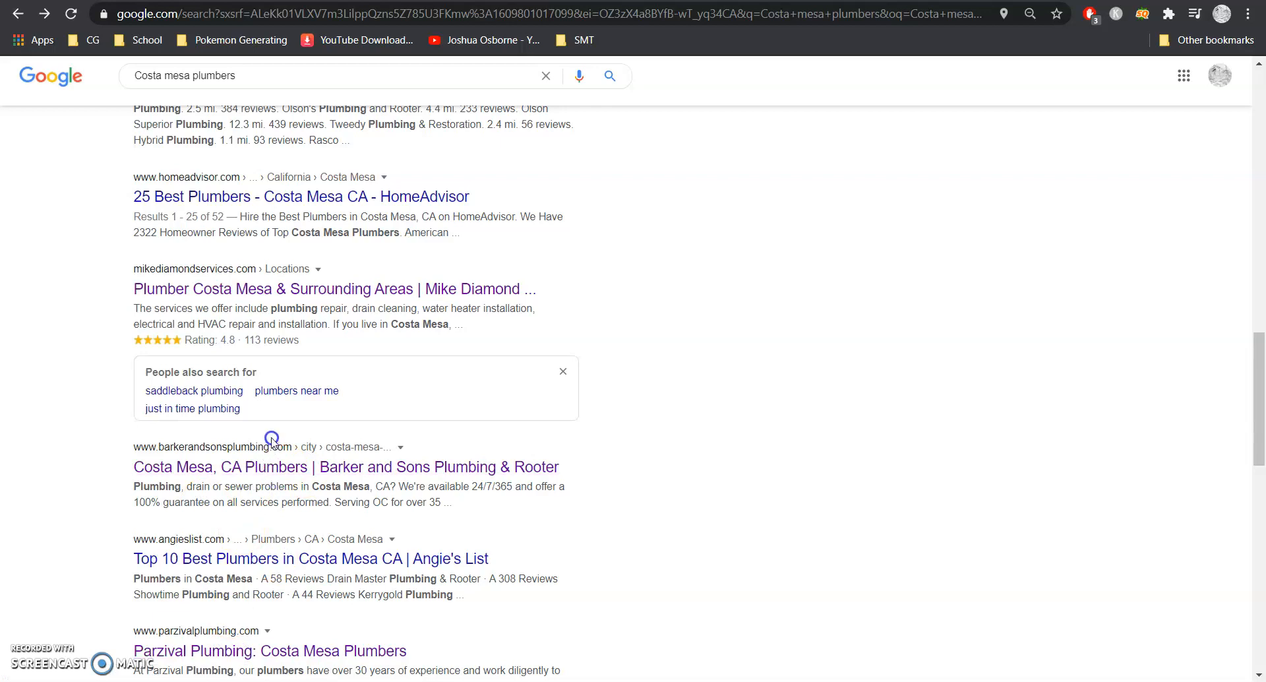
pyautogui.moveTo(174, 288)
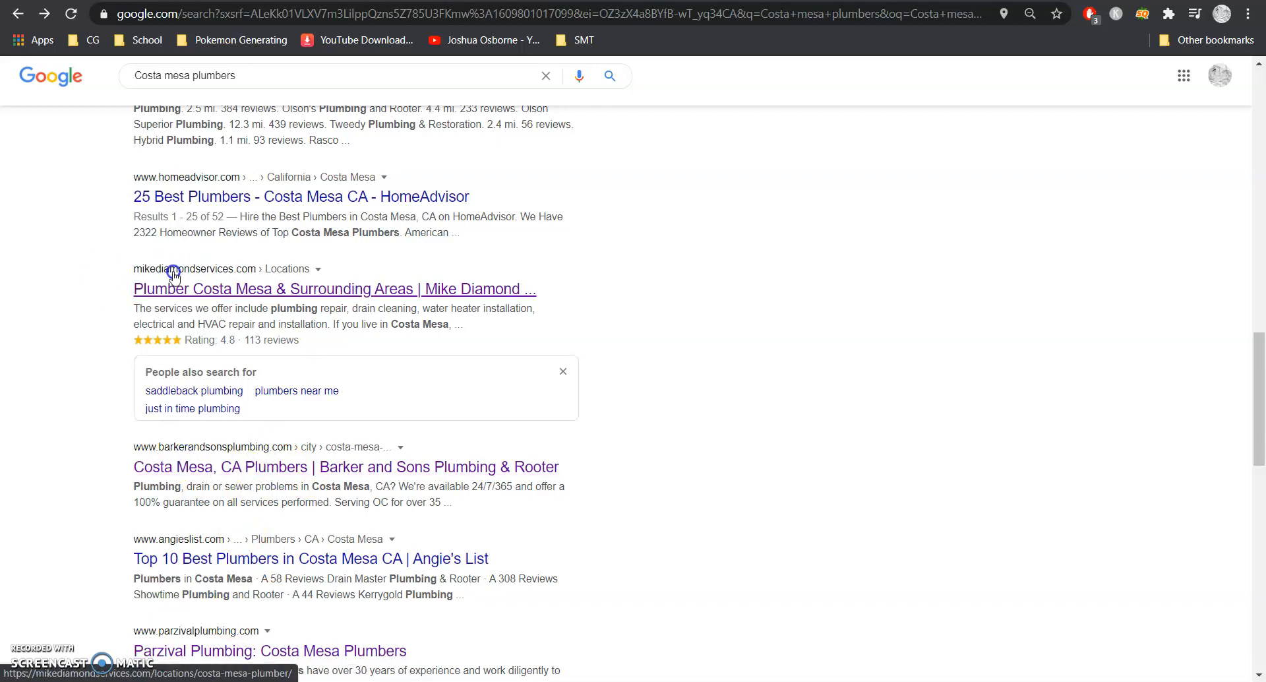
# Scroll the Google results to the Costa Mesa plumbers map pack showing Parzival first
pyautogui.scroll(3)
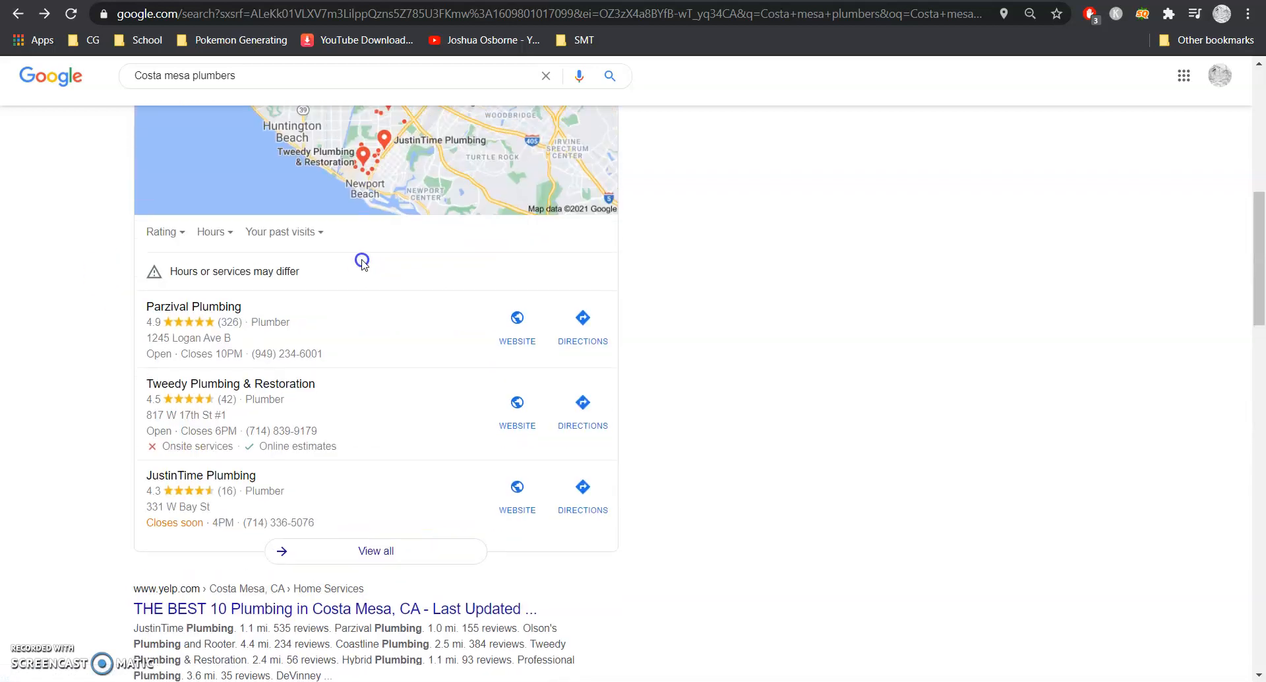
pyautogui.scroll(3)
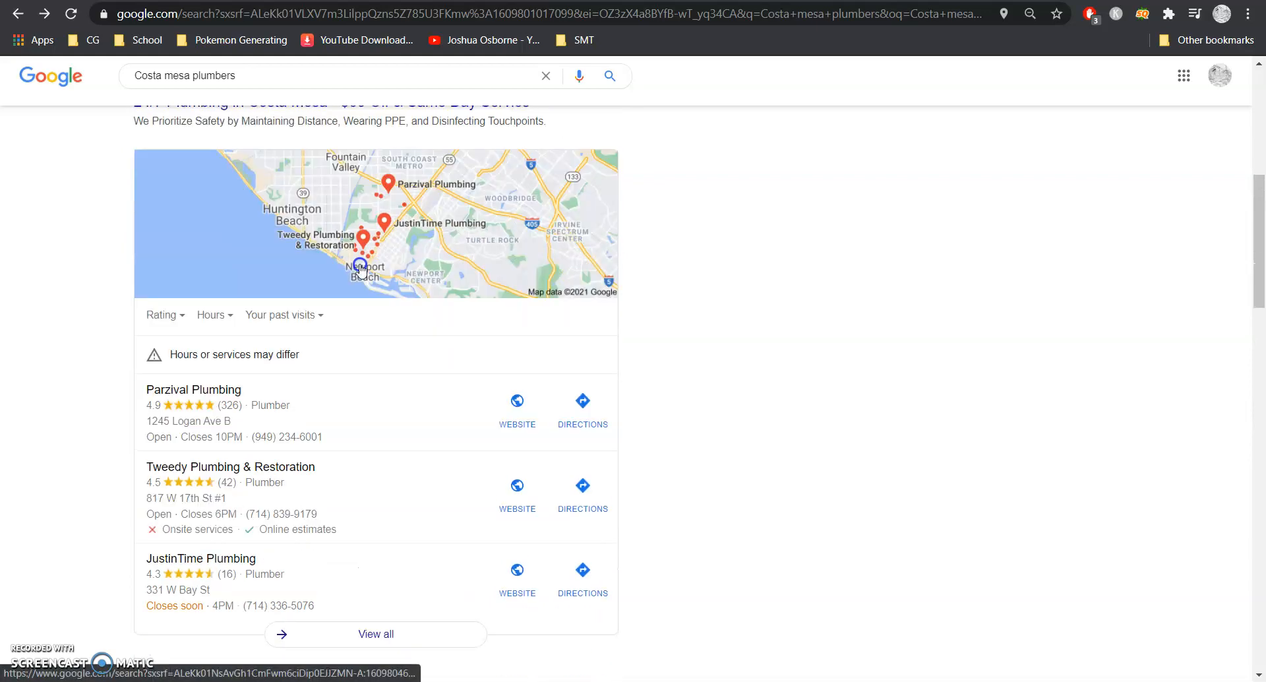
pyautogui.scroll(-3)
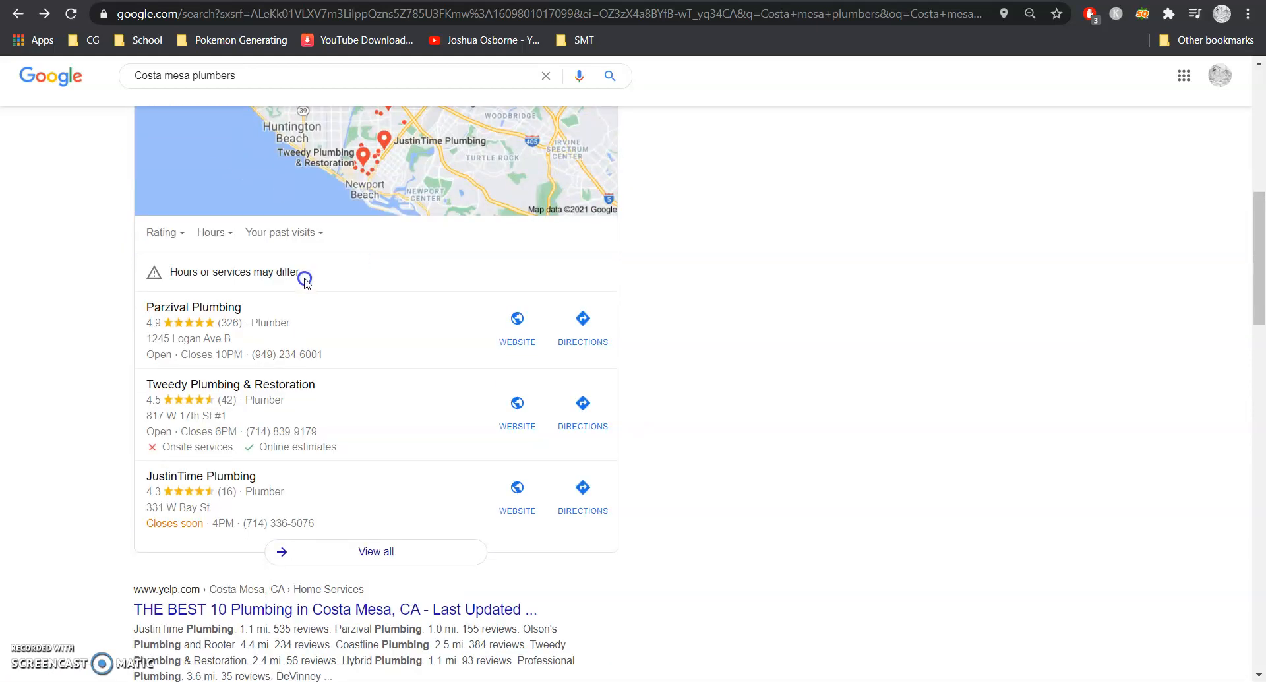
pyautogui.moveTo(300, 314)
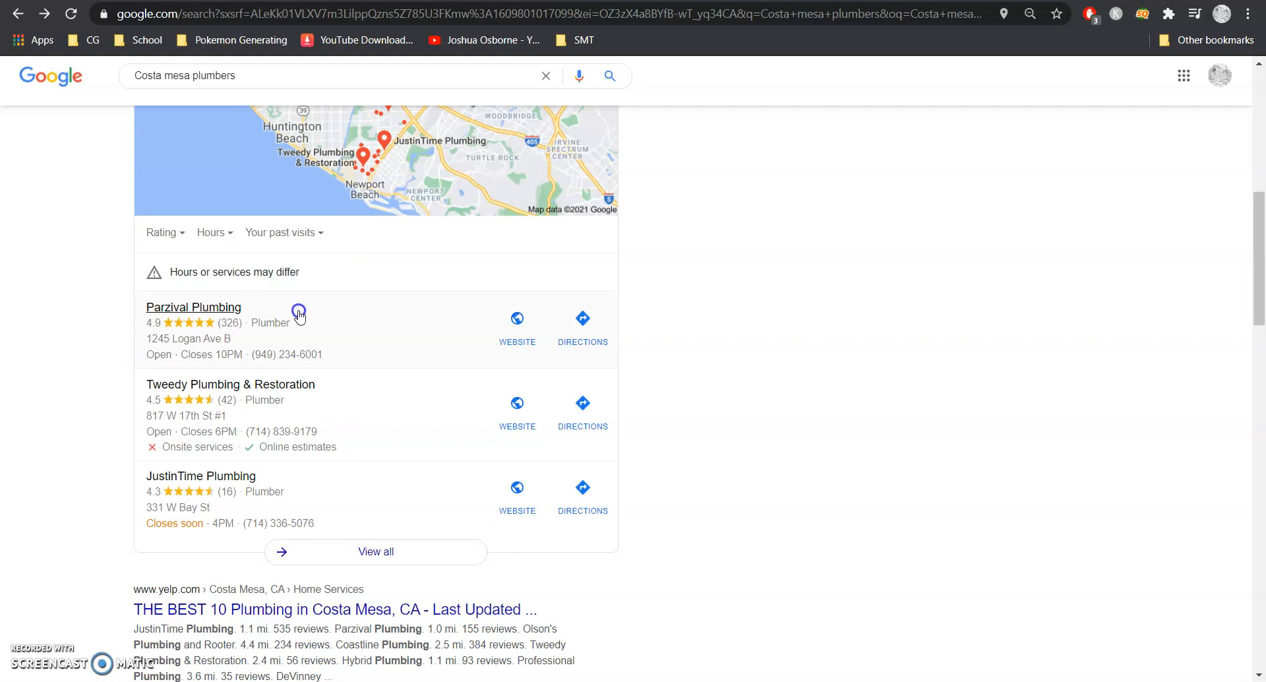
pyautogui.moveTo(300, 281)
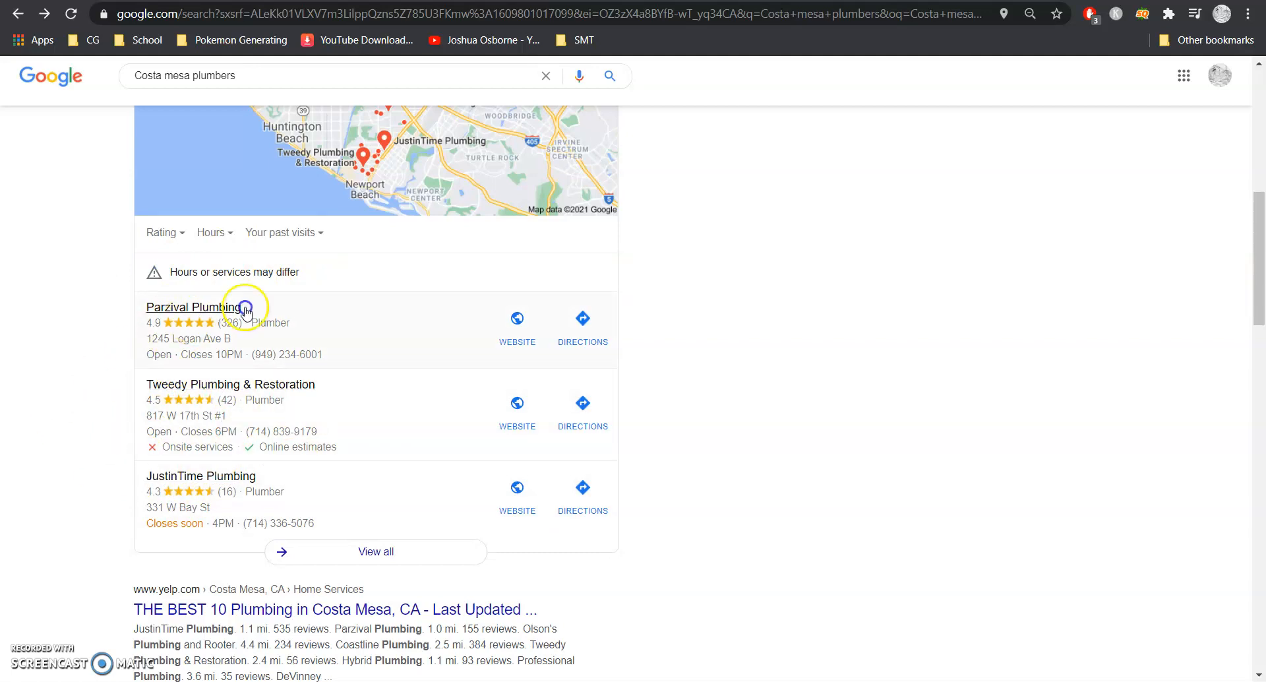
pyautogui.moveTo(209, 310)
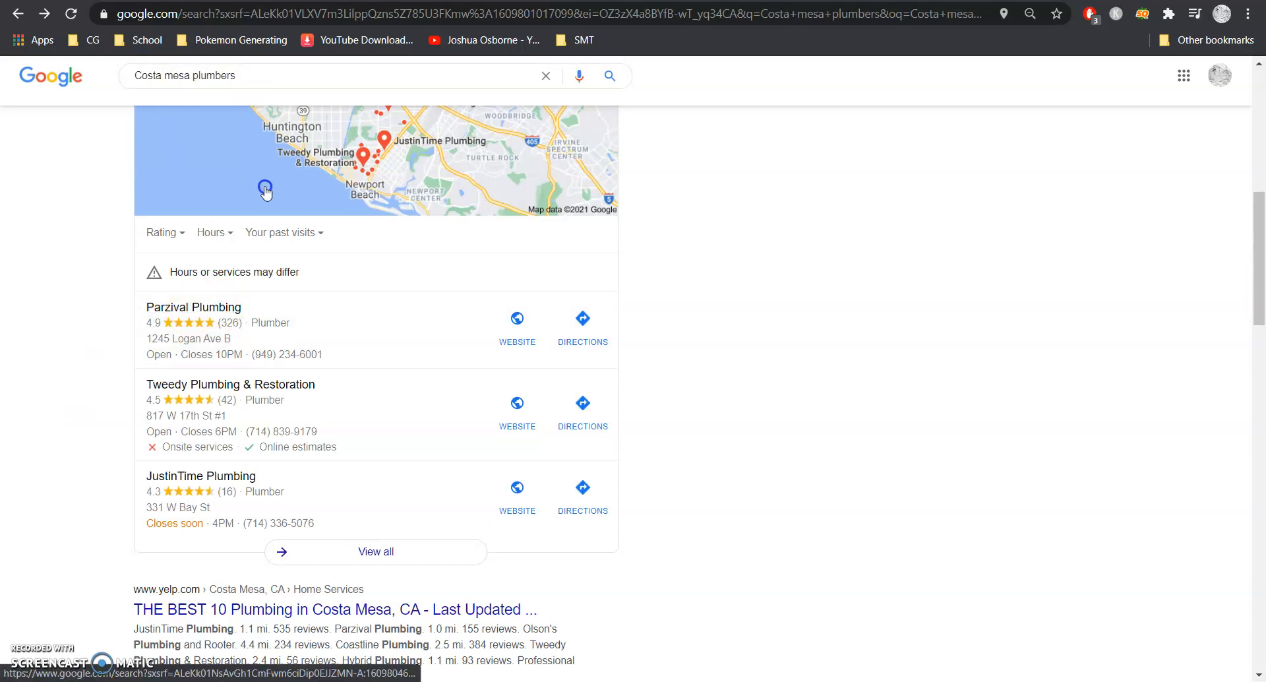
pyautogui.moveTo(186, 332)
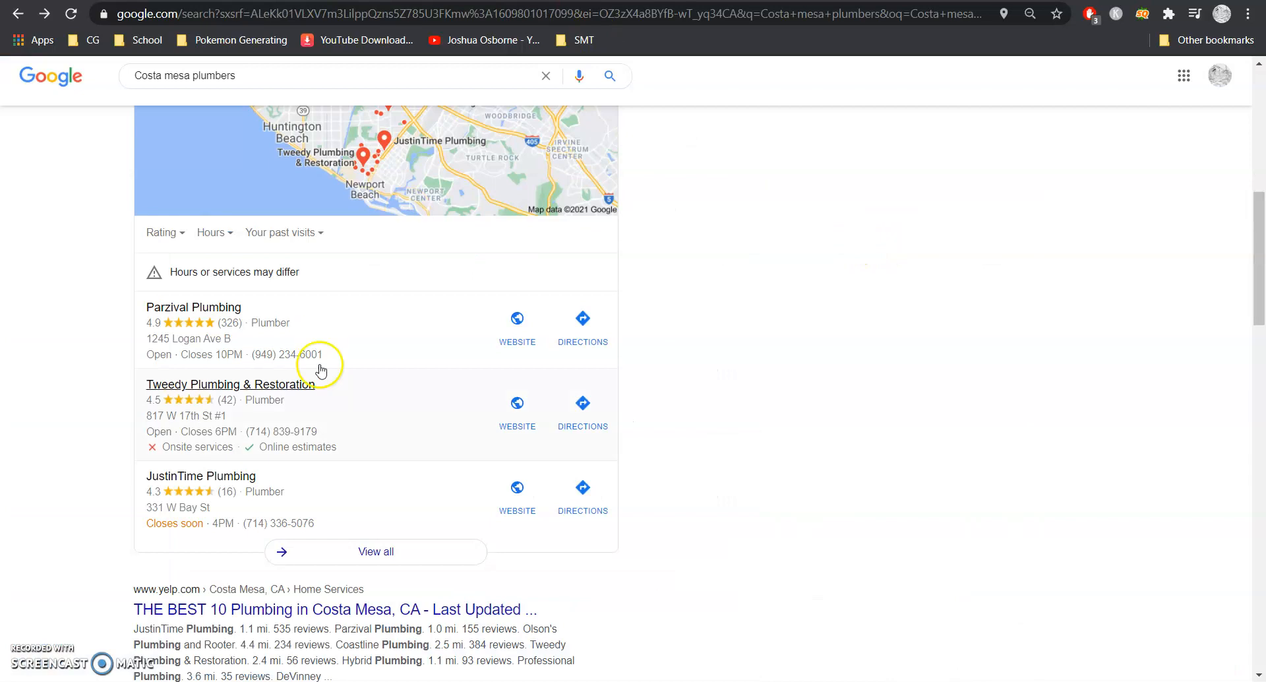
pyautogui.moveTo(261, 326)
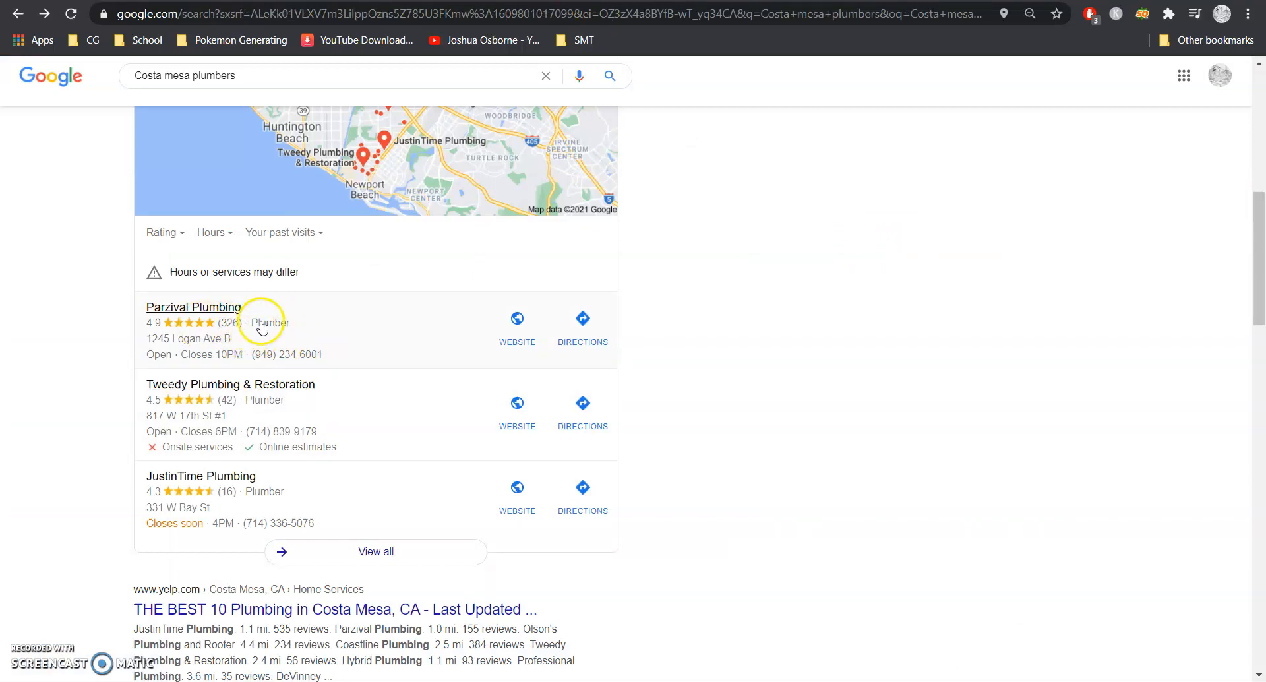
pyautogui.moveTo(282, 328)
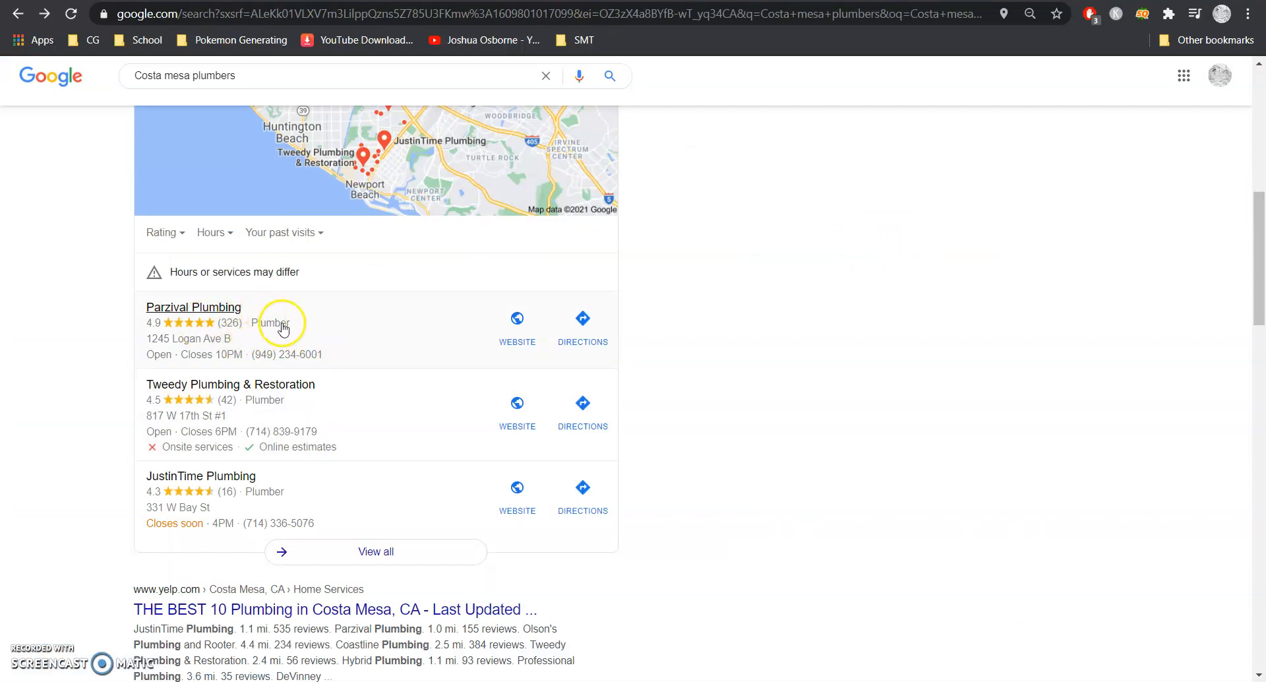
pyautogui.moveTo(230, 347)
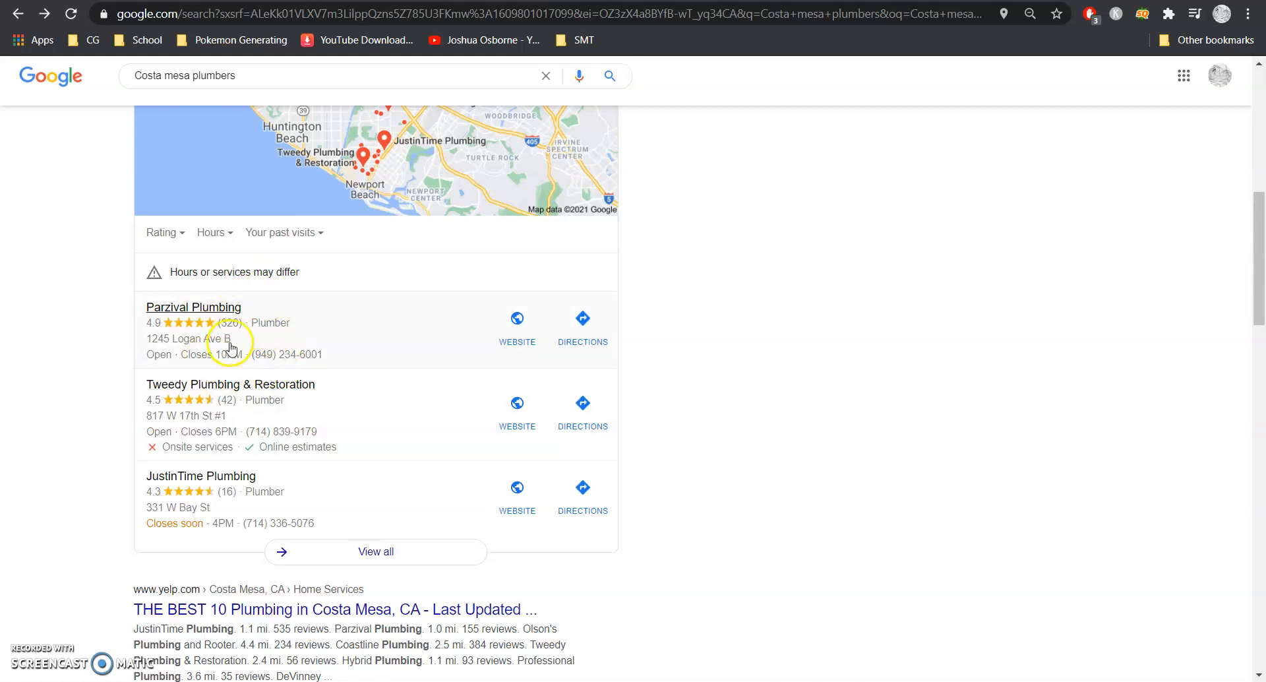
pyautogui.moveTo(235, 350)
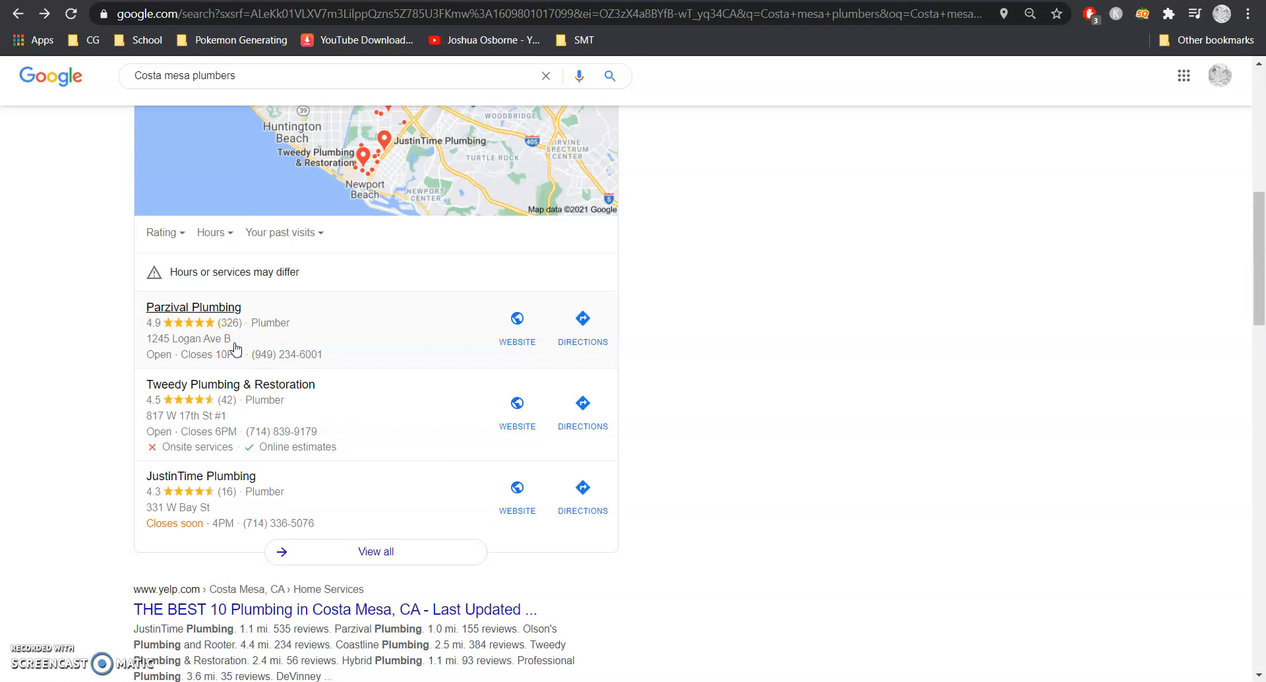
pyautogui.moveTo(215, 295)
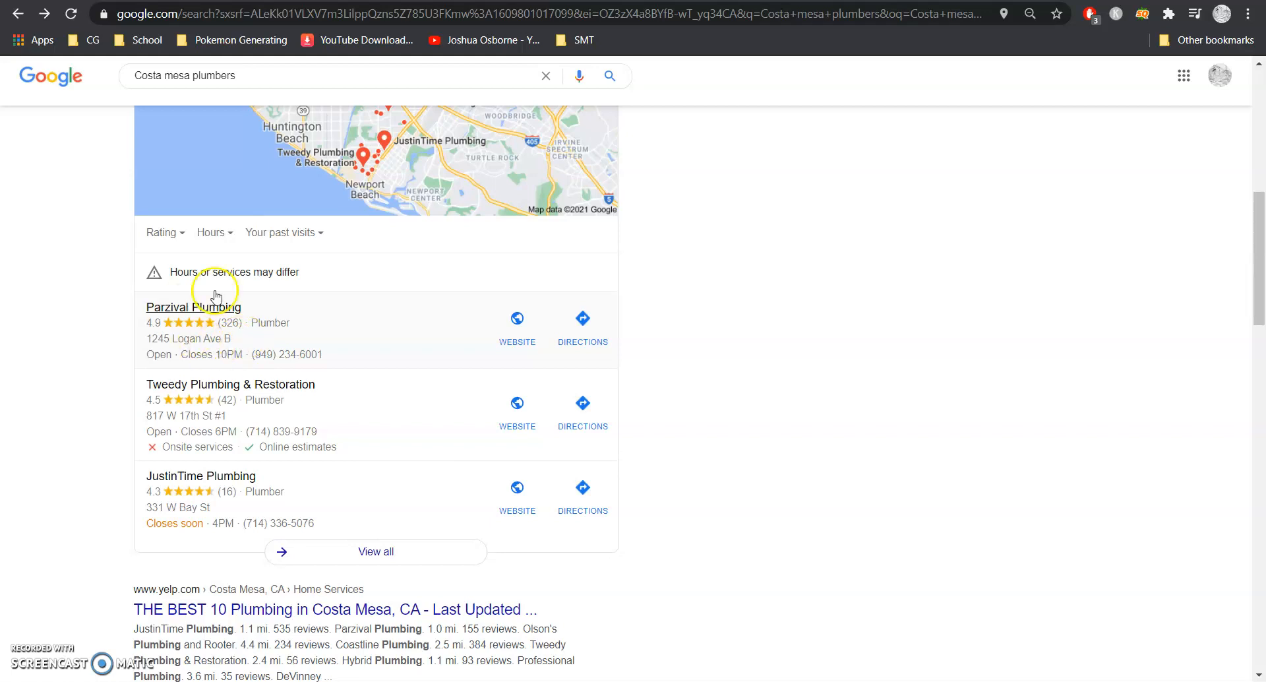
pyautogui.moveTo(292, 361)
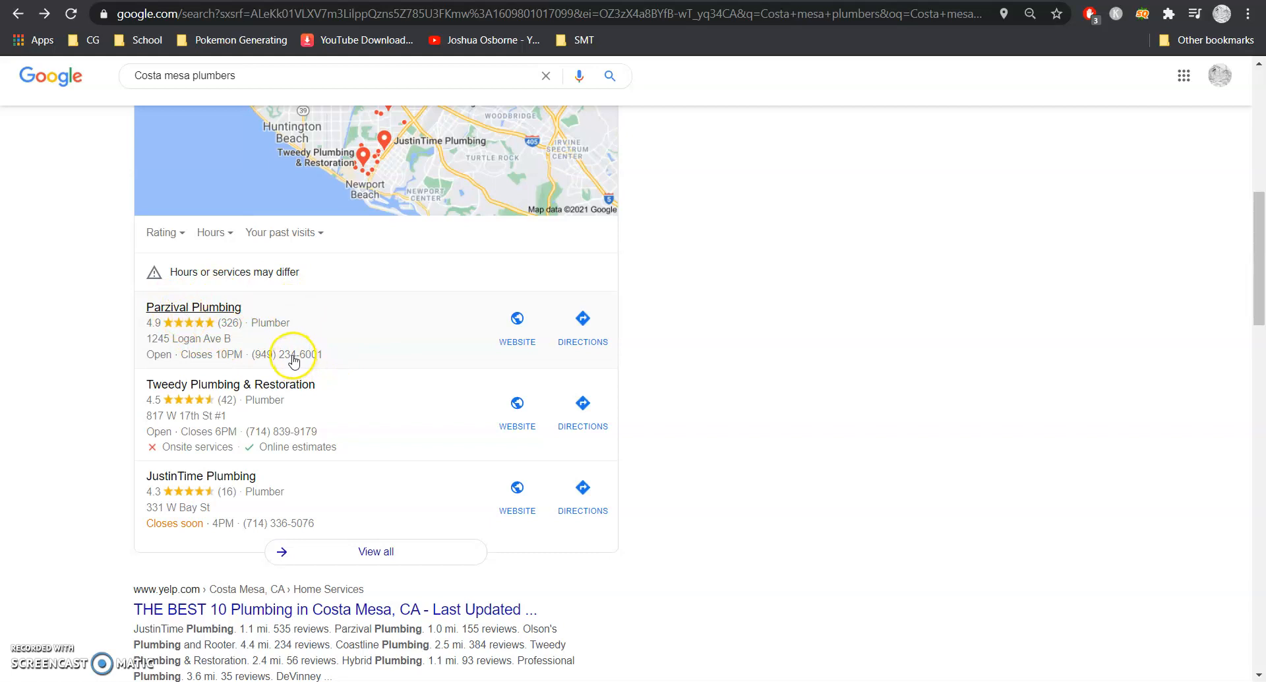
pyautogui.moveTo(569, 390)
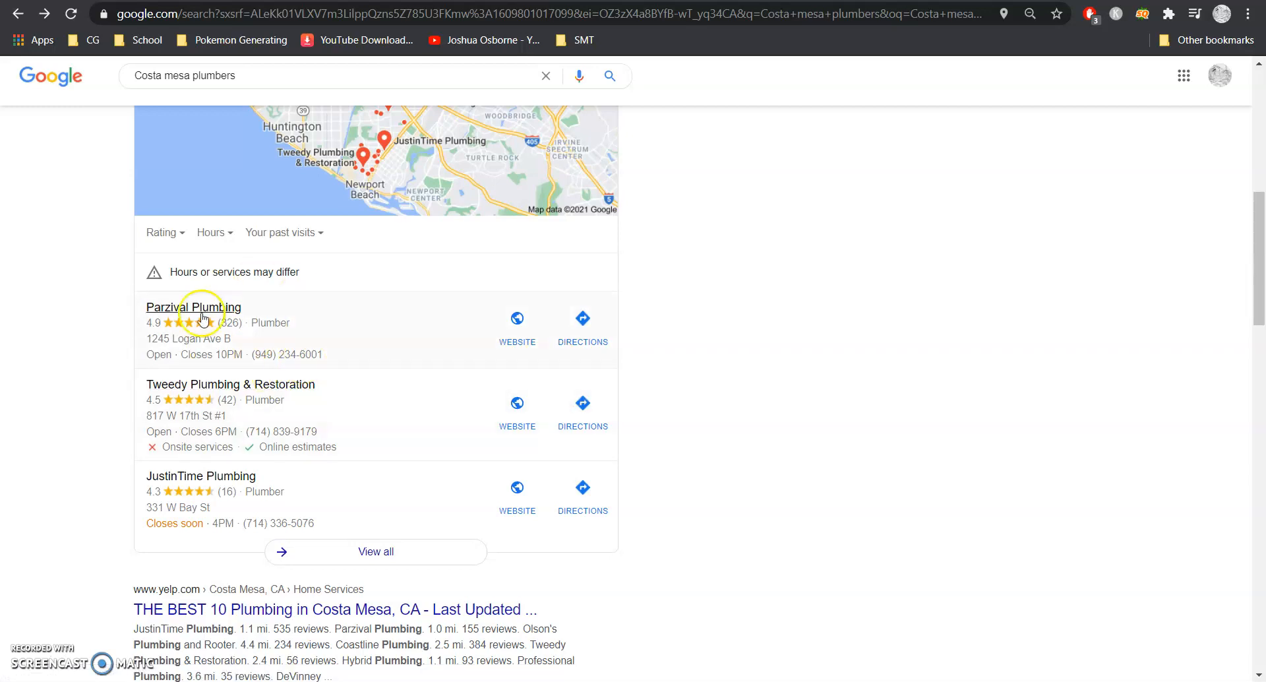
pyautogui.moveTo(346, 324)
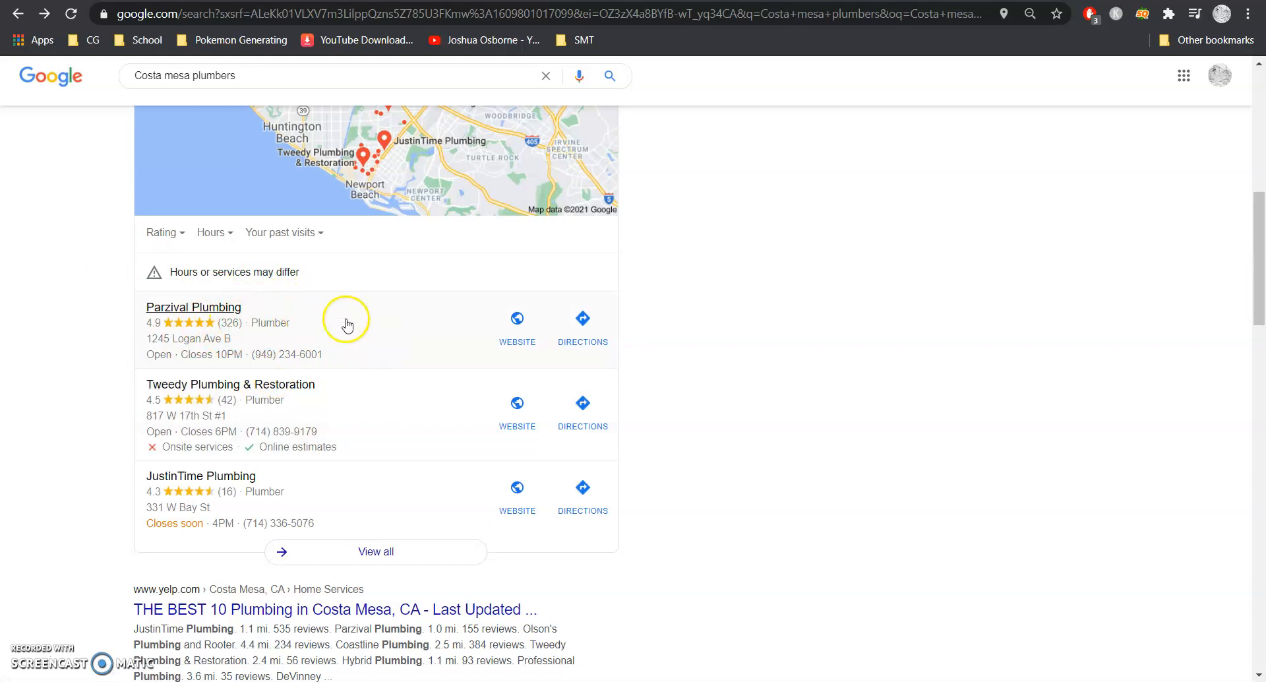
pyautogui.moveTo(228, 335)
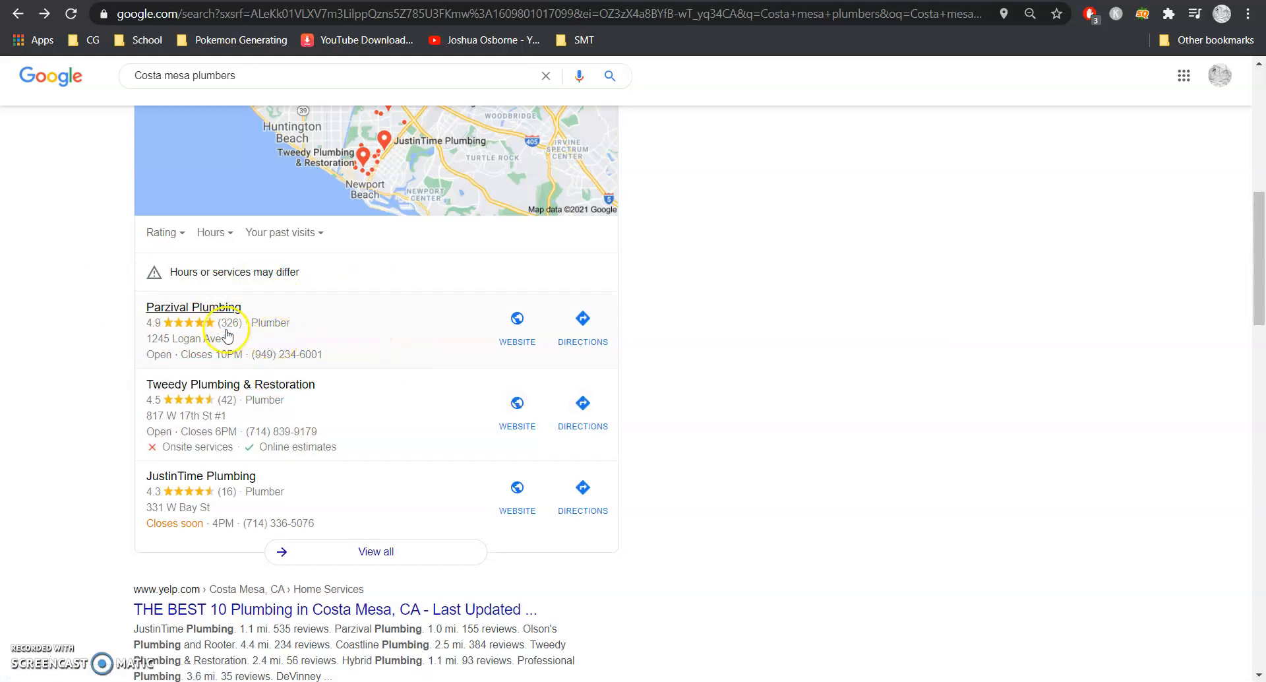
pyautogui.moveTo(47, 370)
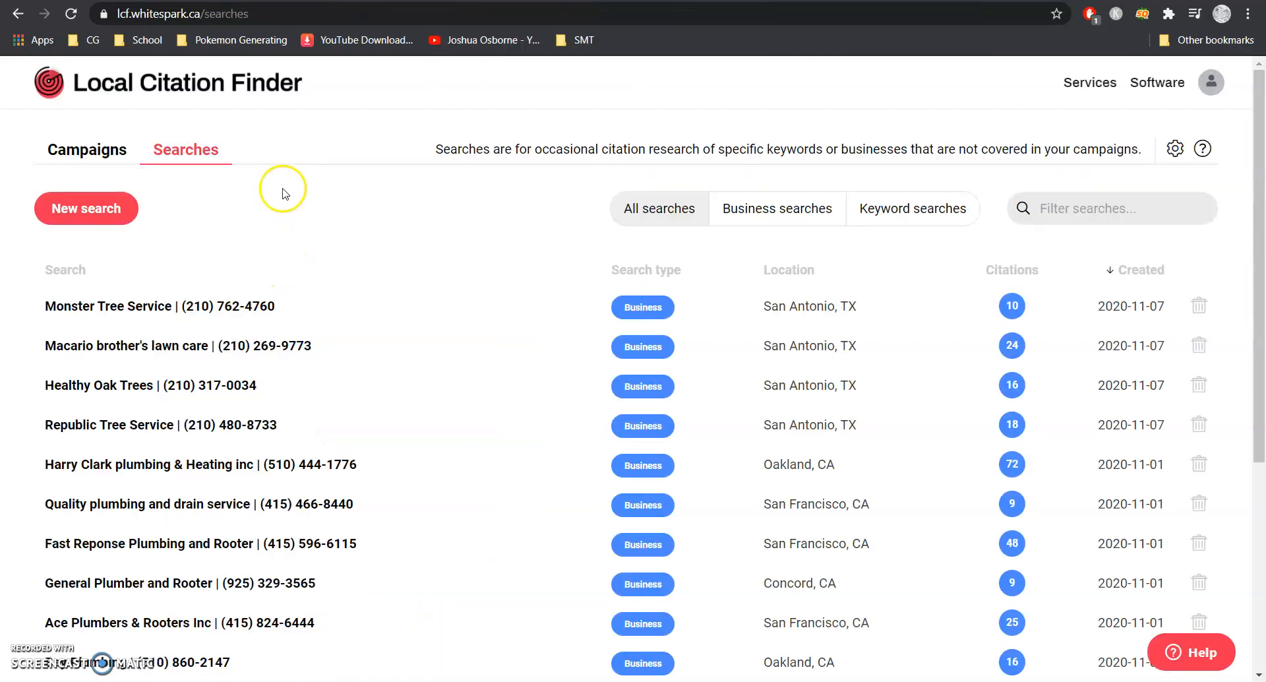
pyautogui.moveTo(320, 353)
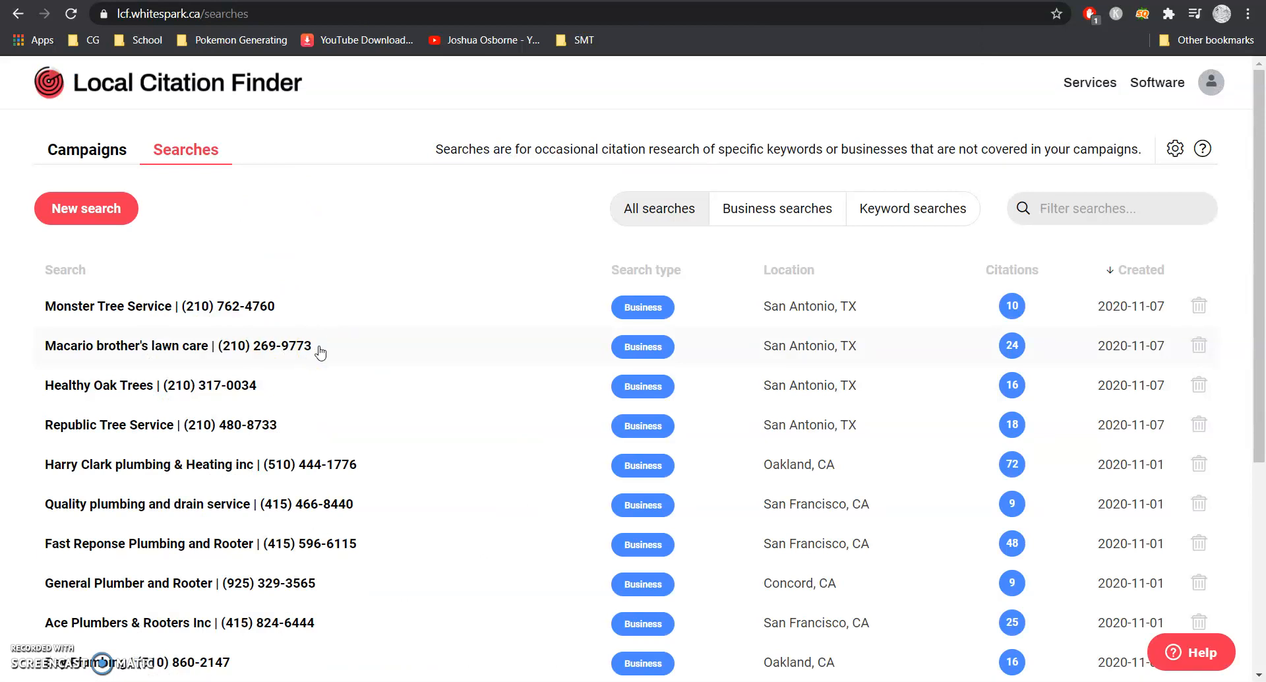
pyautogui.moveTo(354, 335)
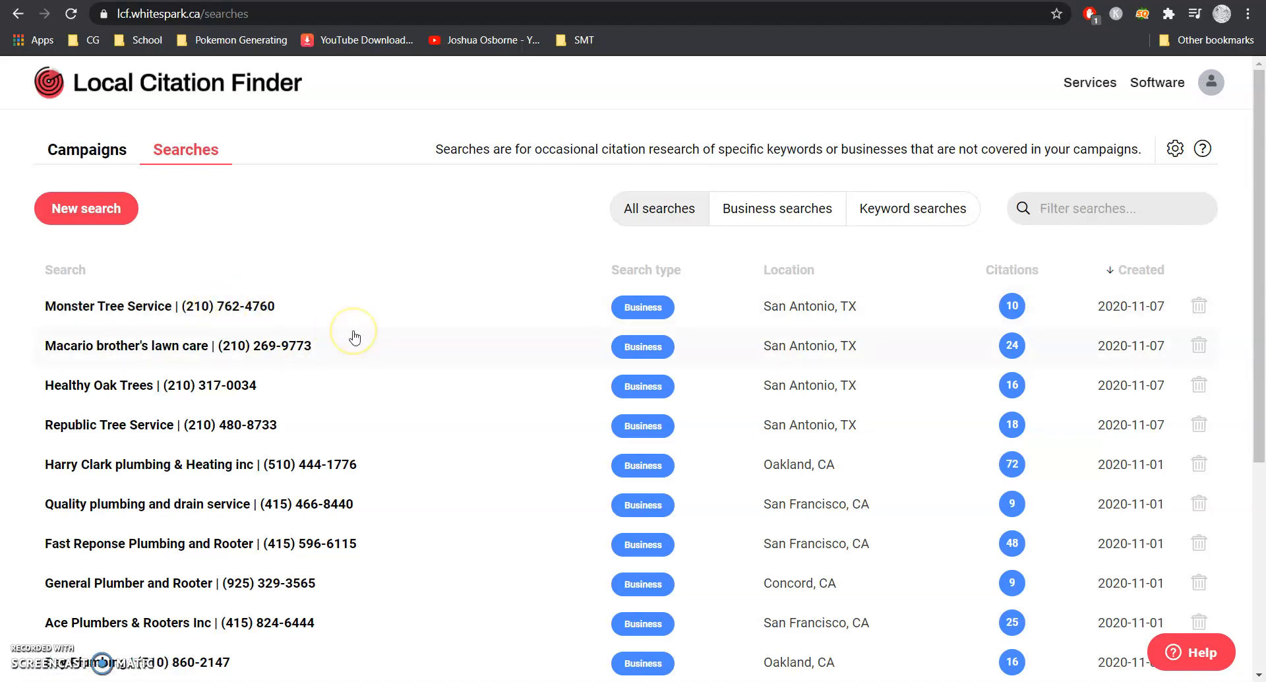
pyautogui.moveTo(847, 384)
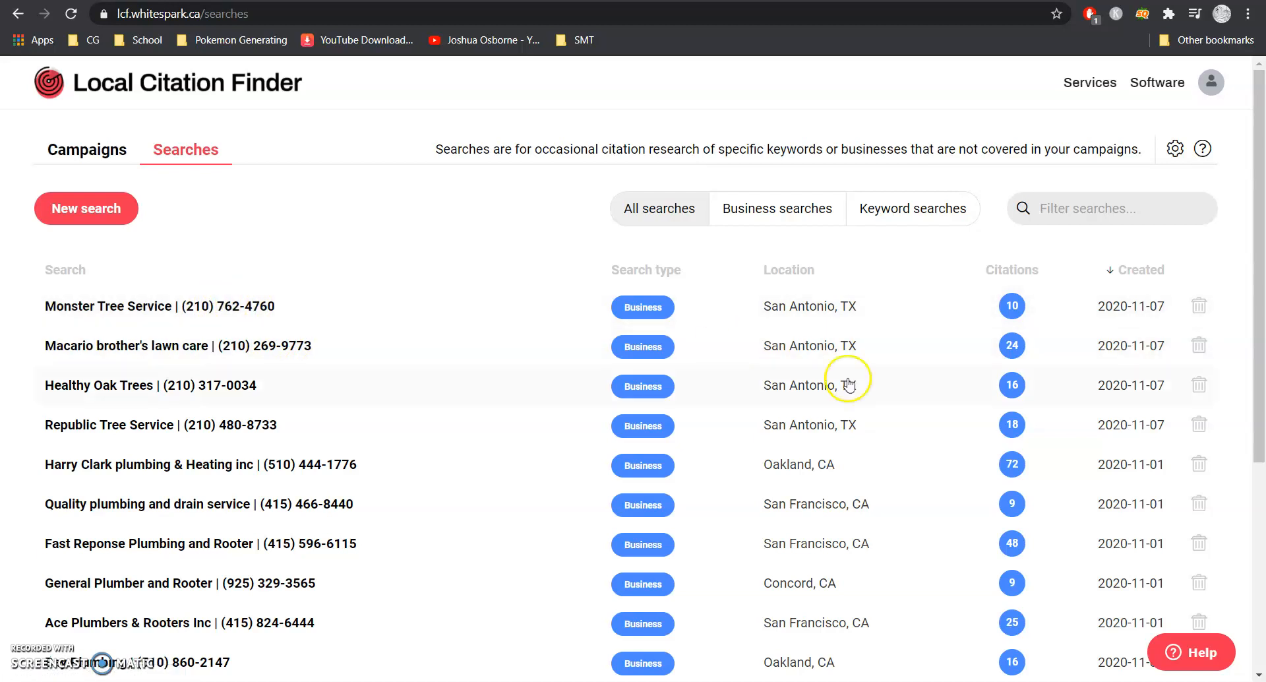
pyautogui.moveTo(801, 374)
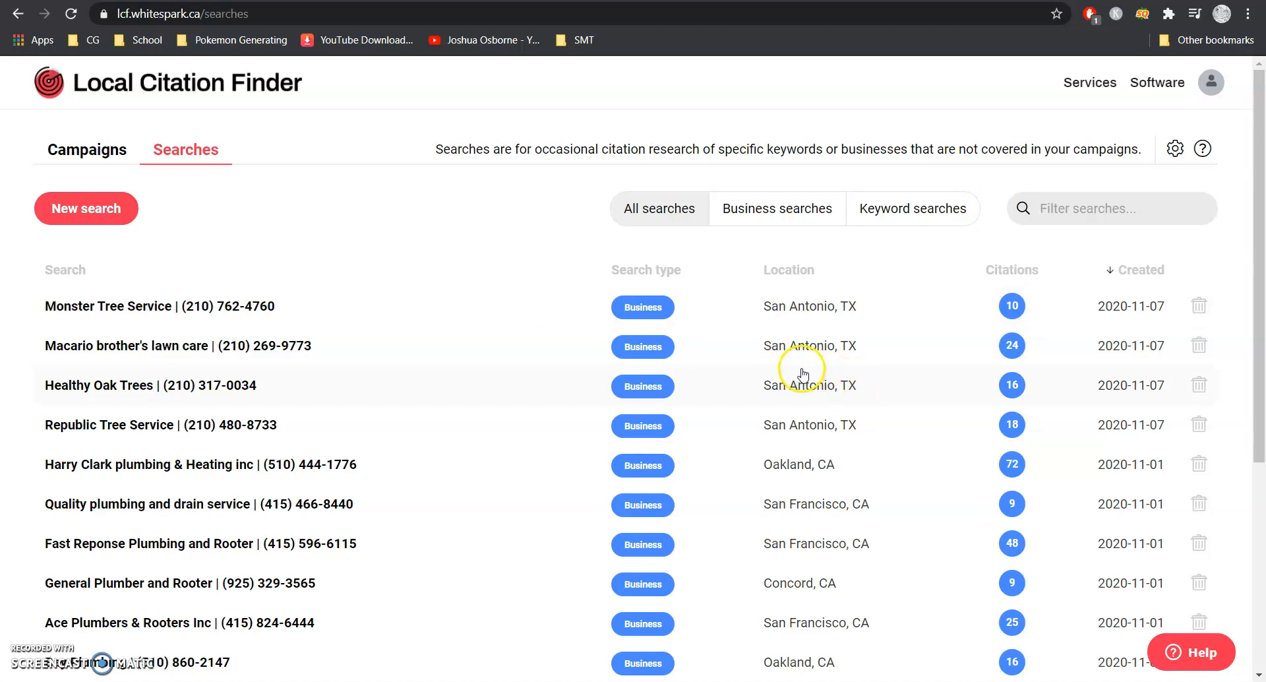
pyautogui.moveTo(218, 410)
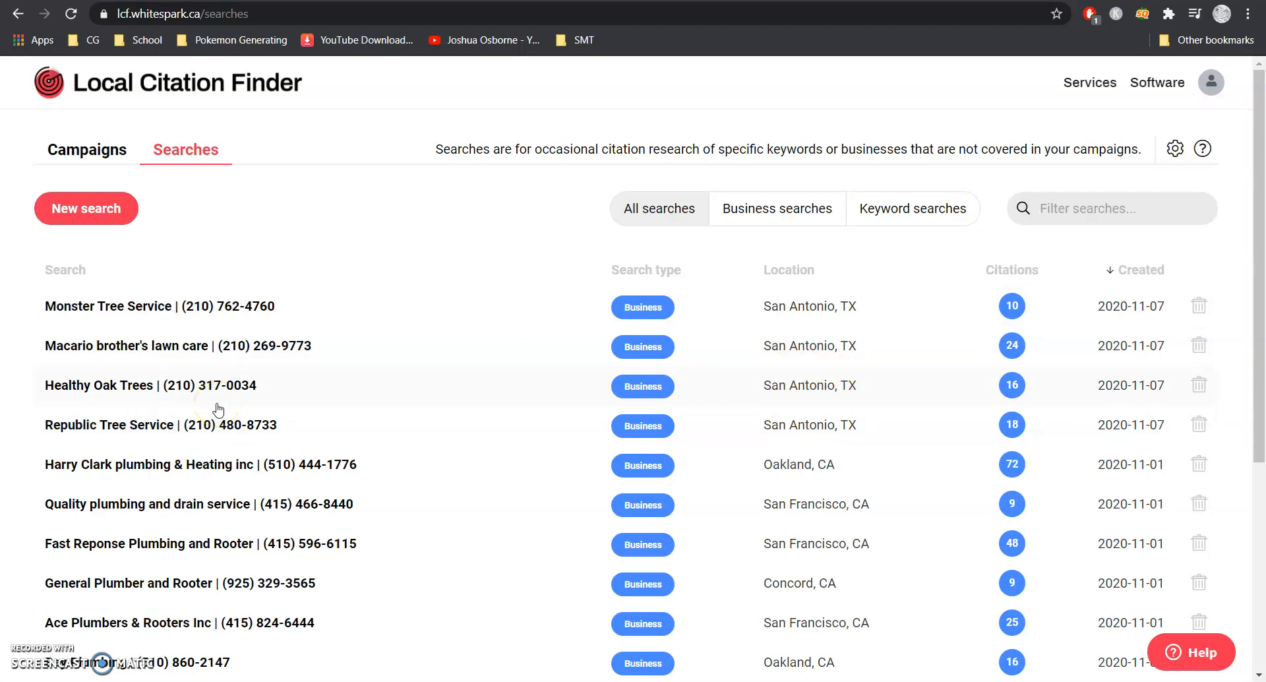
pyautogui.moveTo(1124, 443)
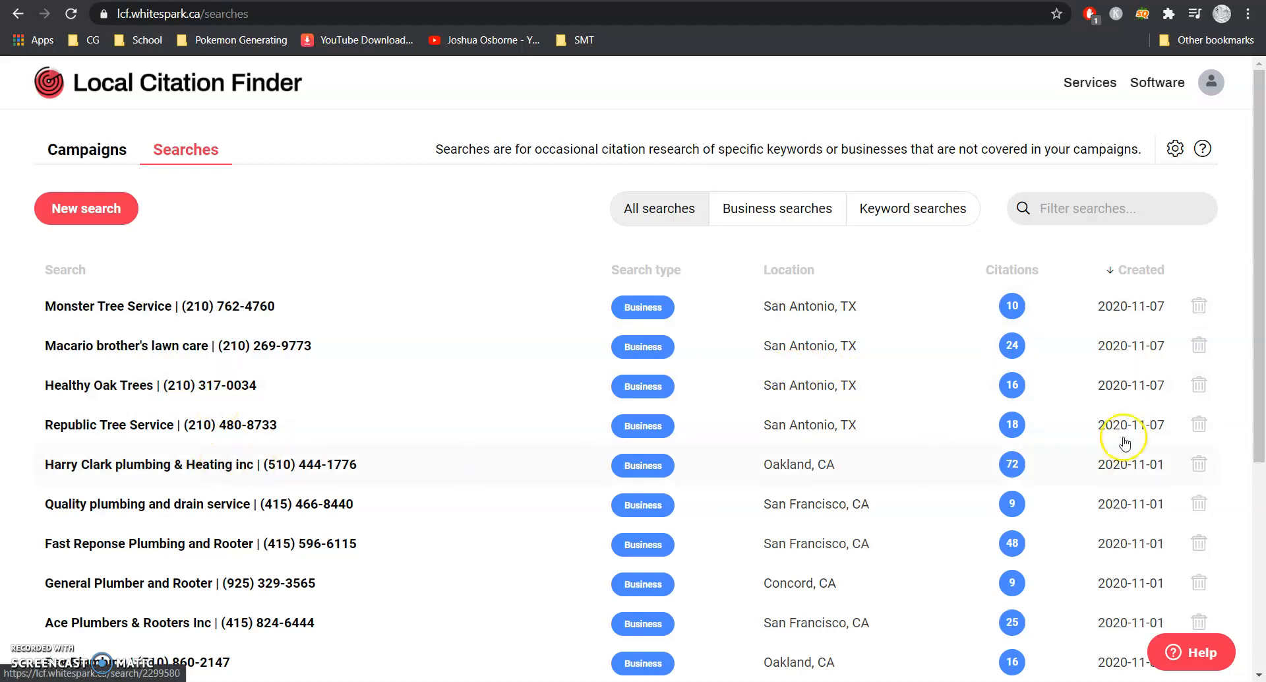
pyautogui.moveTo(949, 380)
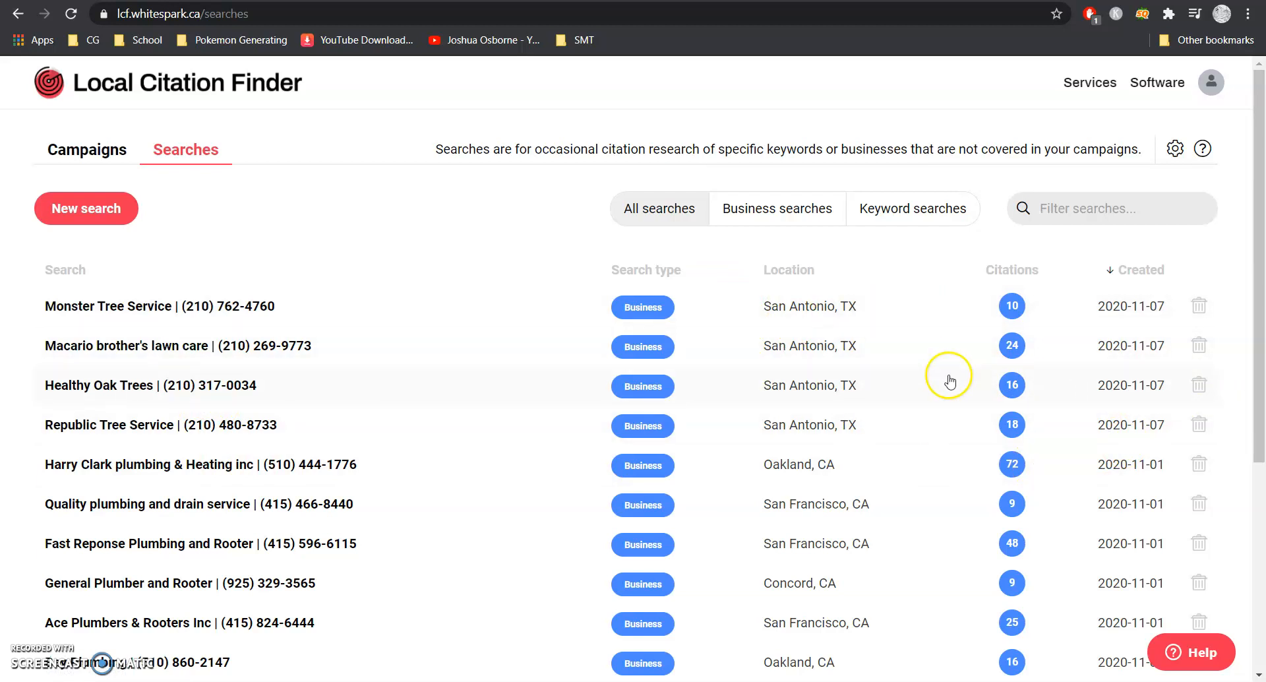
pyautogui.moveTo(1034, 402)
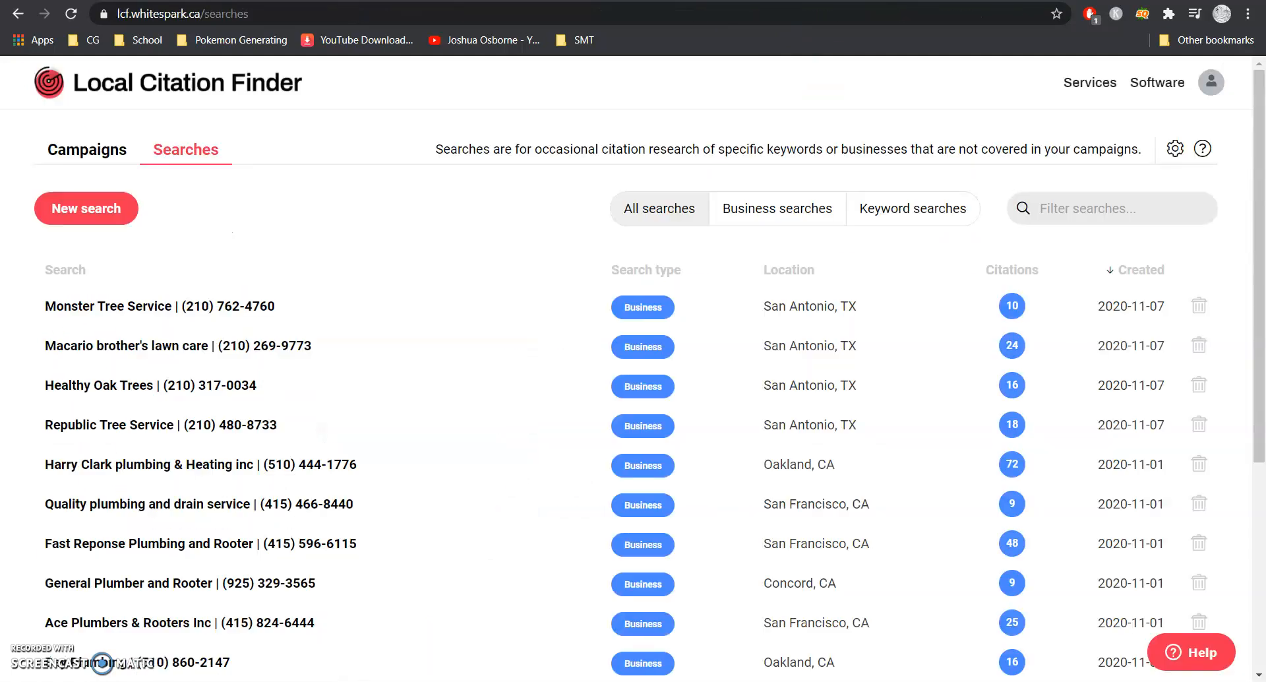
pyautogui.moveTo(892, 415)
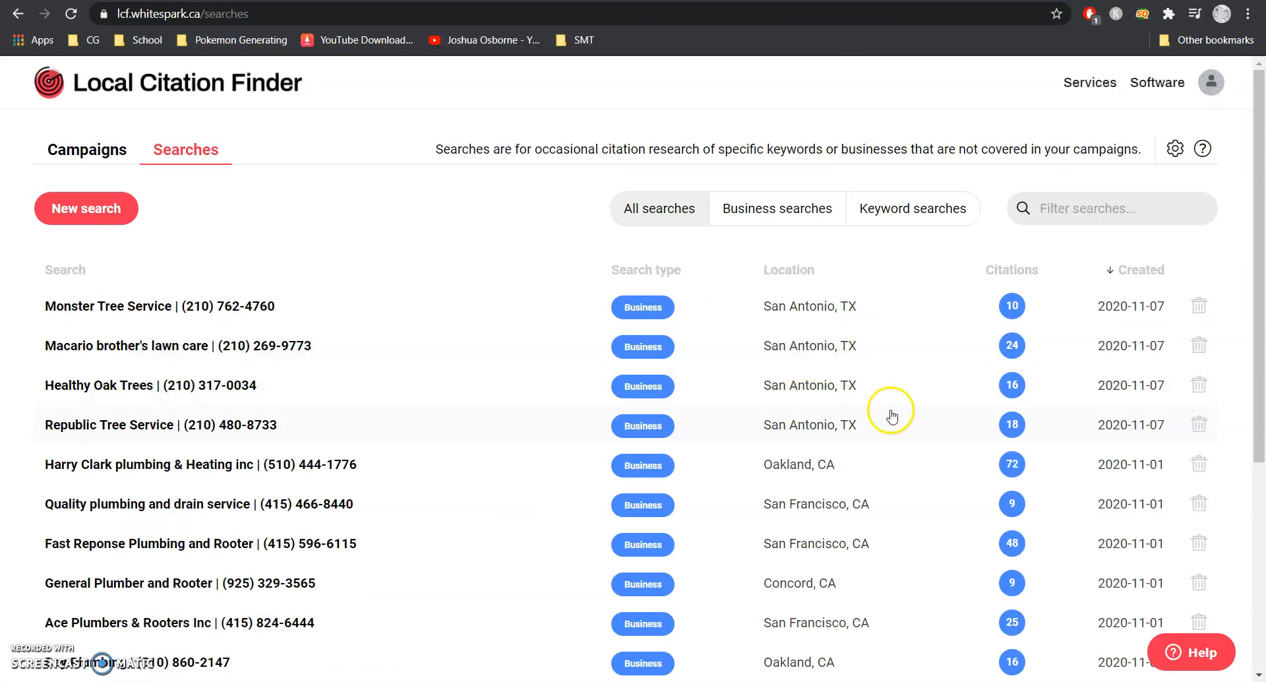
pyautogui.moveTo(1019, 475)
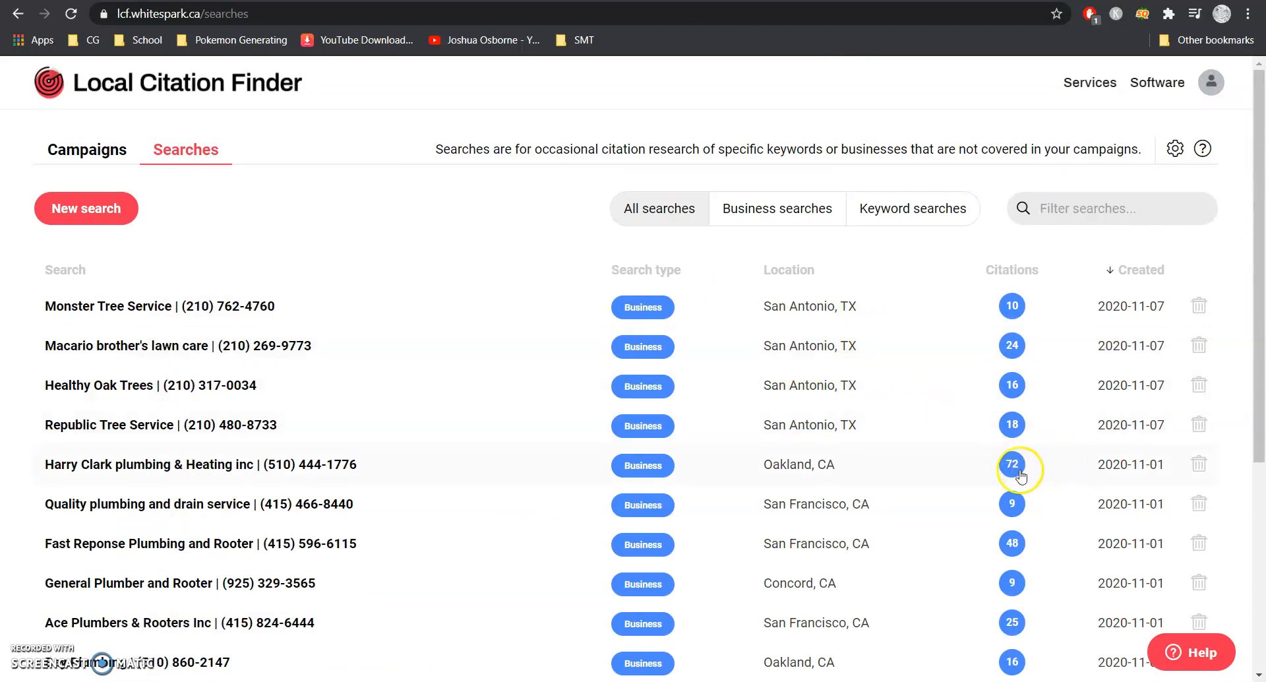
pyautogui.moveTo(1011, 425)
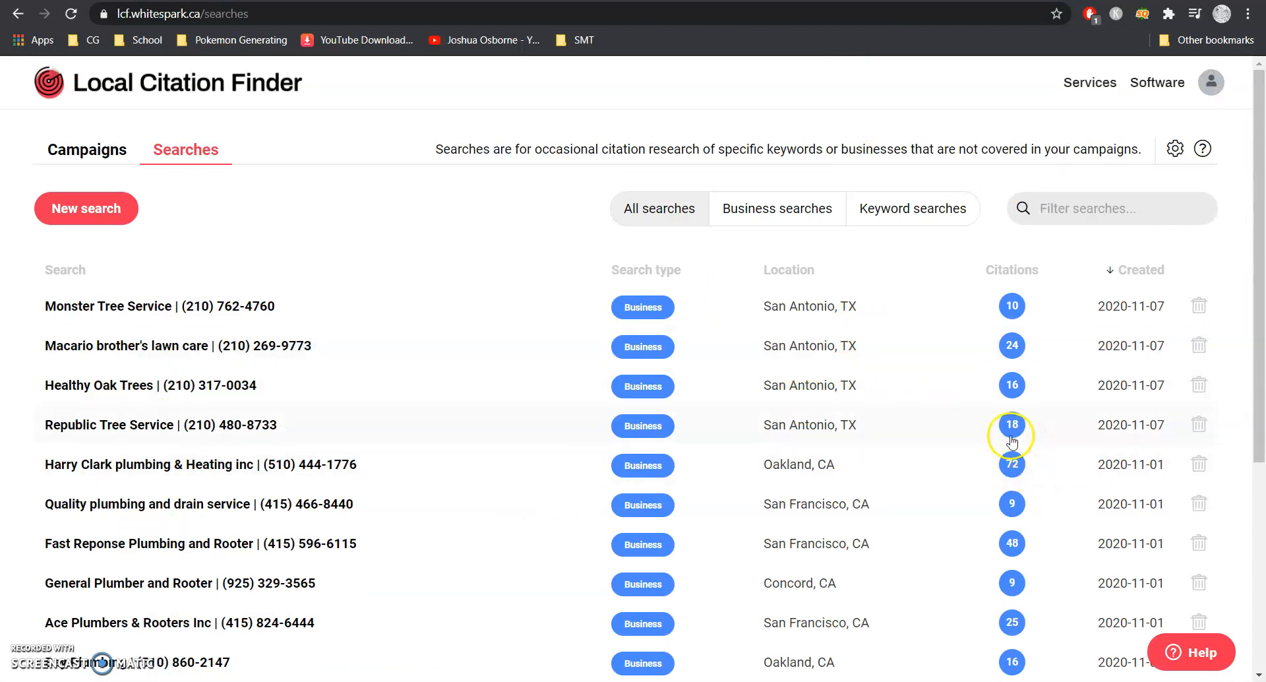
pyautogui.moveTo(992, 365)
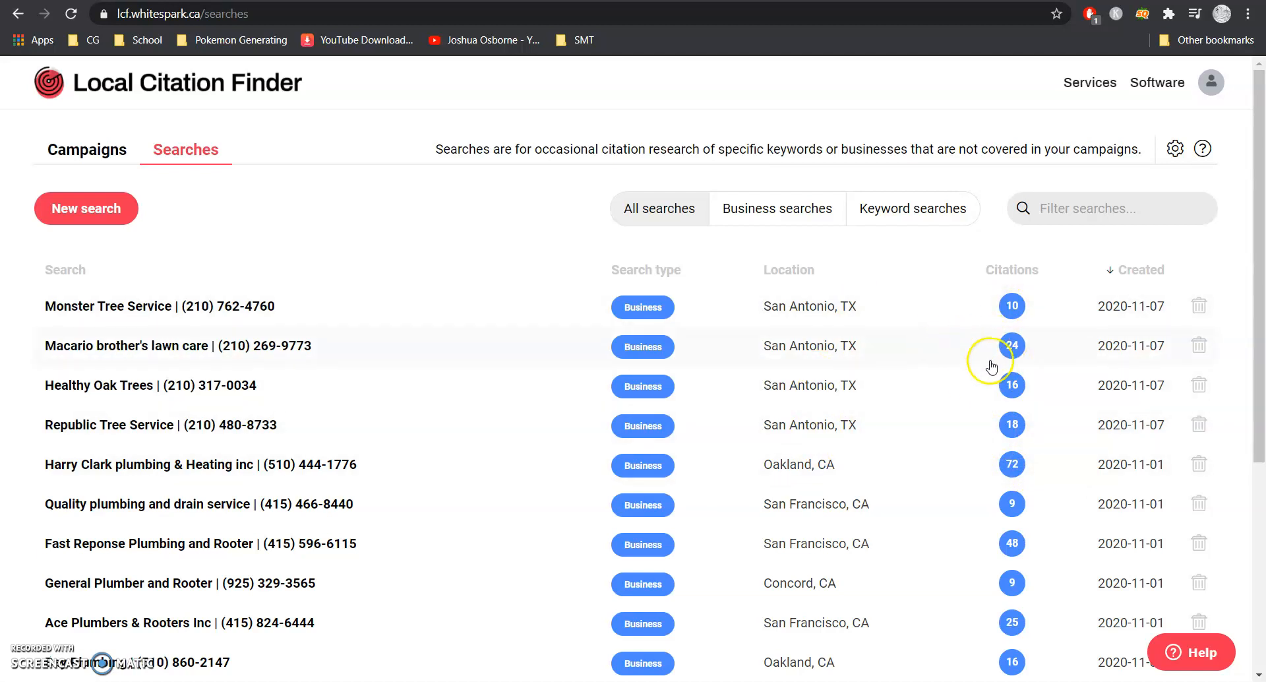
pyautogui.moveTo(875, 475)
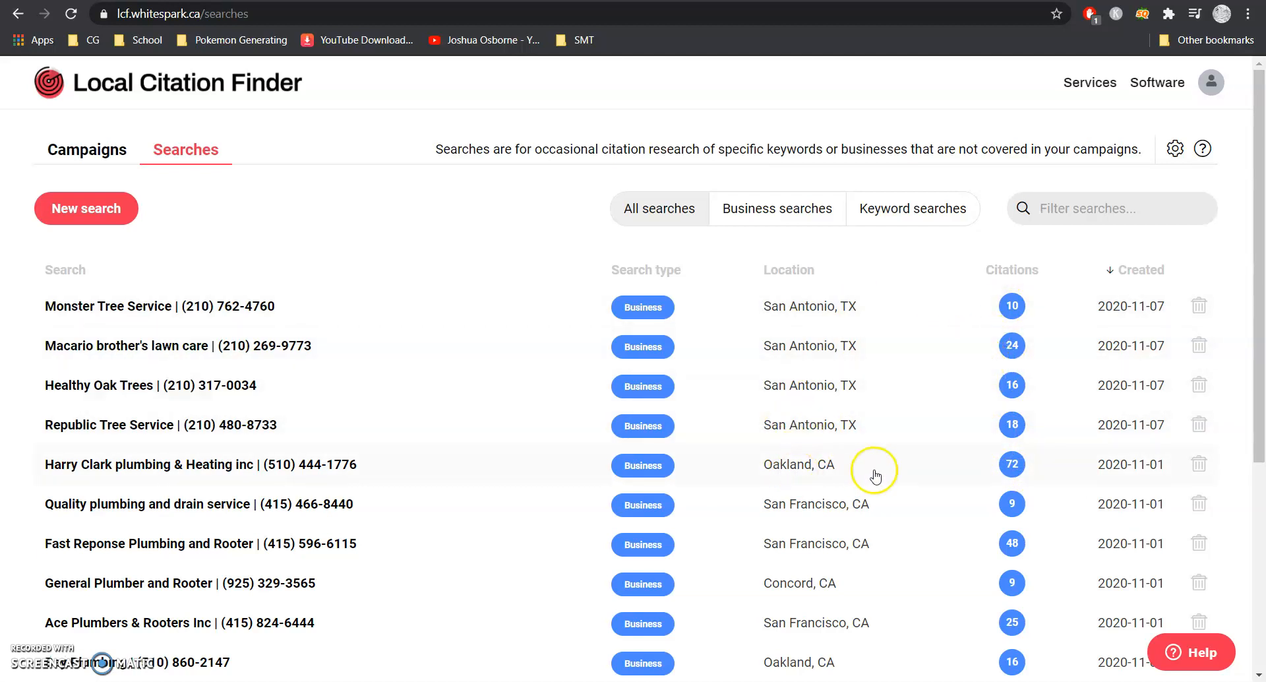
pyautogui.moveTo(821, 510)
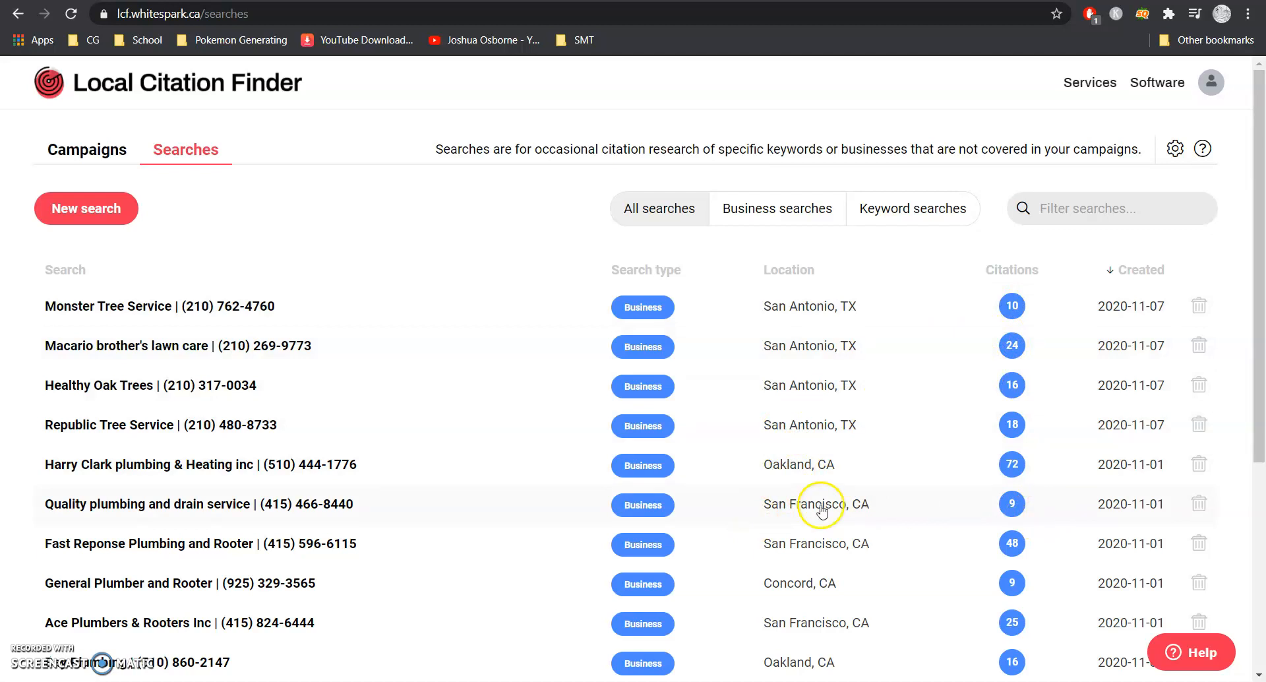
pyautogui.moveTo(836, 475)
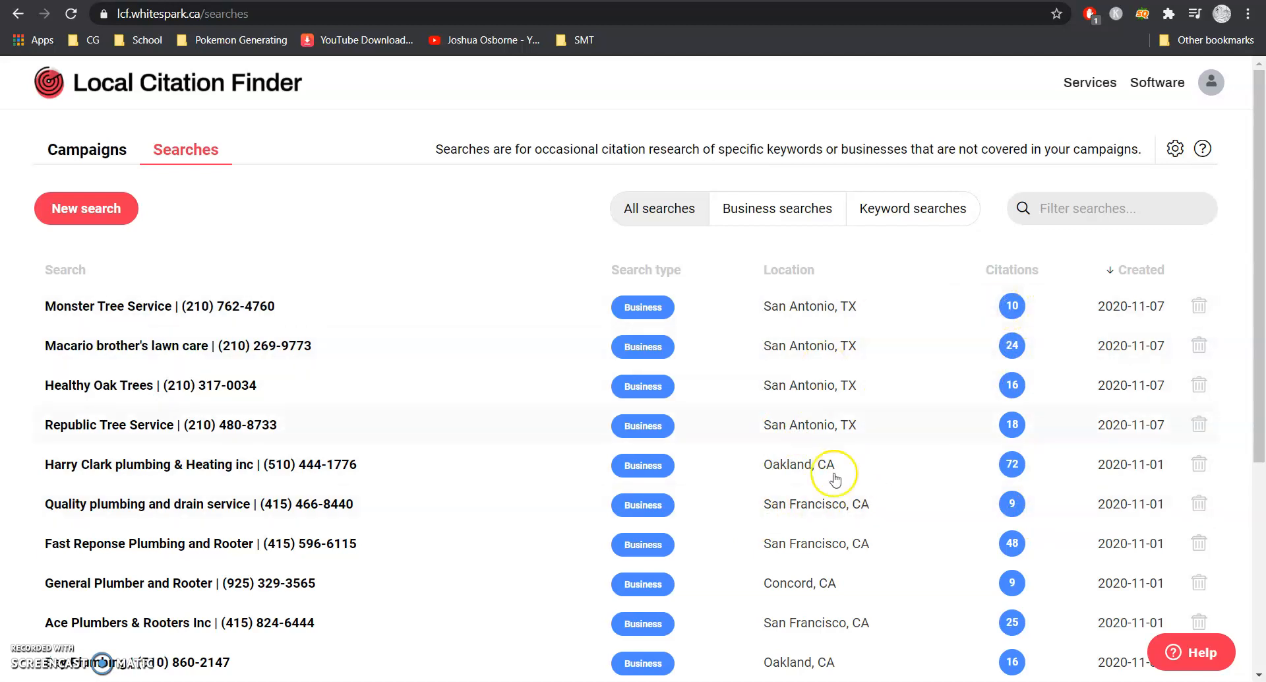
pyautogui.moveTo(1005, 510)
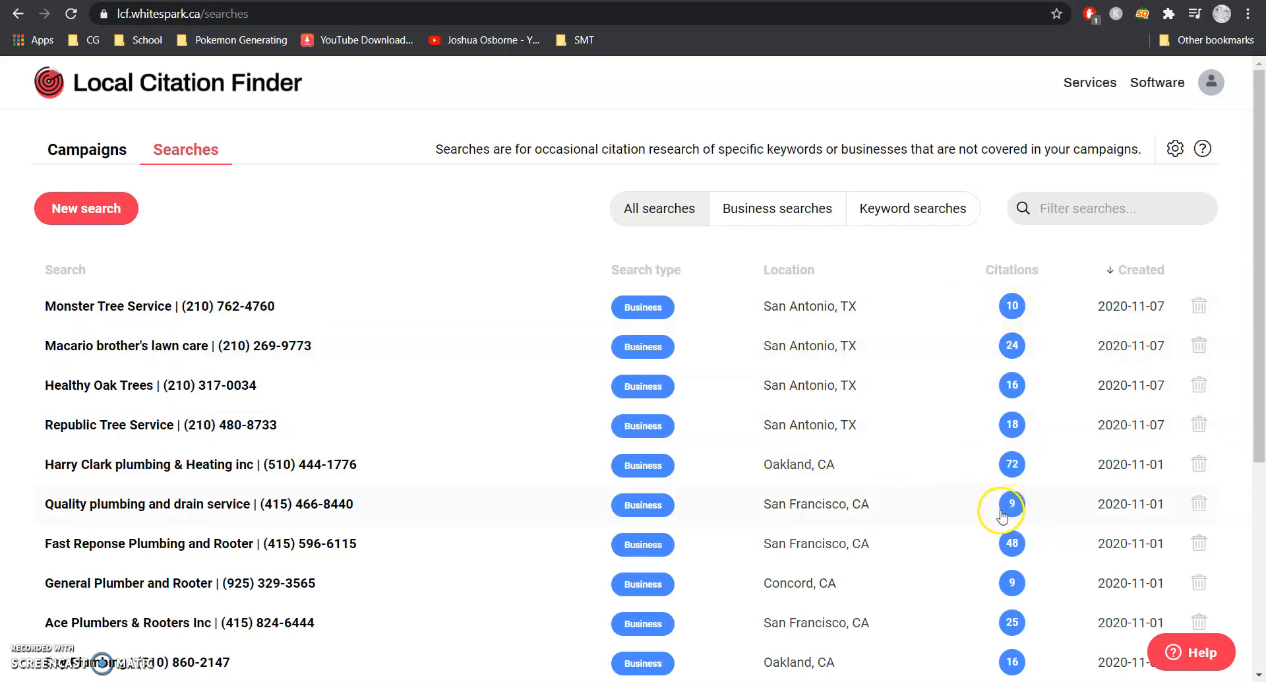
pyautogui.moveTo(1011, 306)
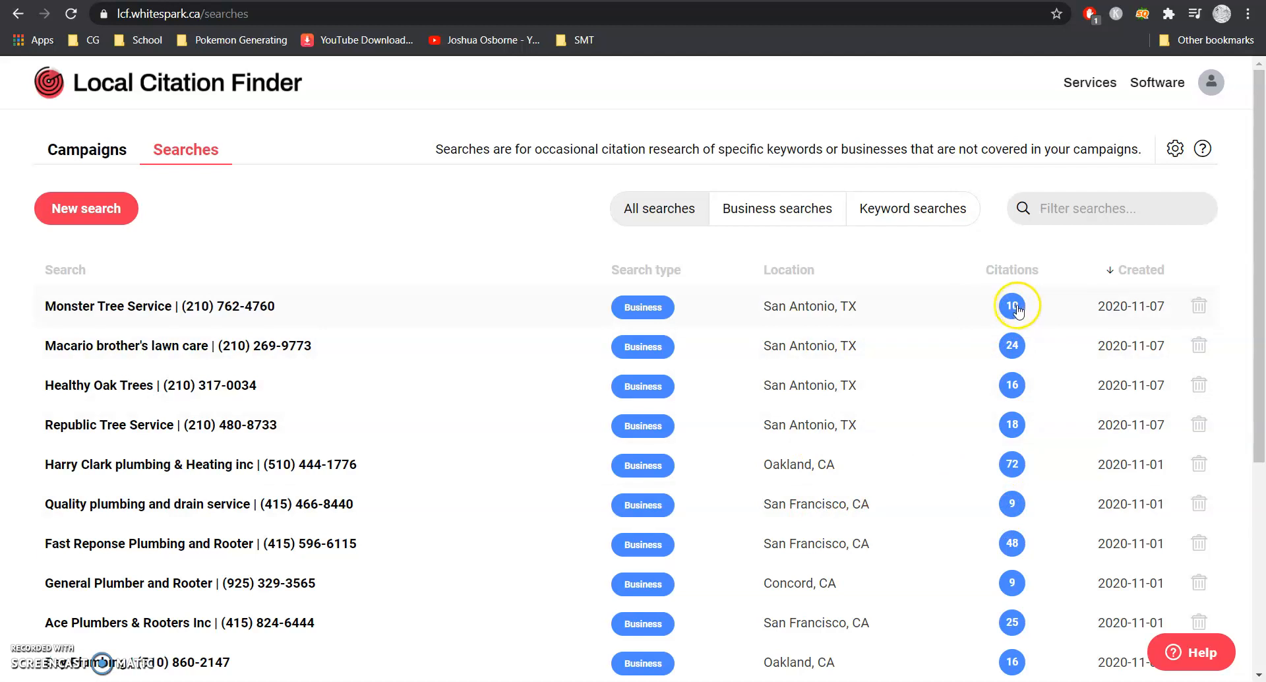
pyautogui.moveTo(1057, 301)
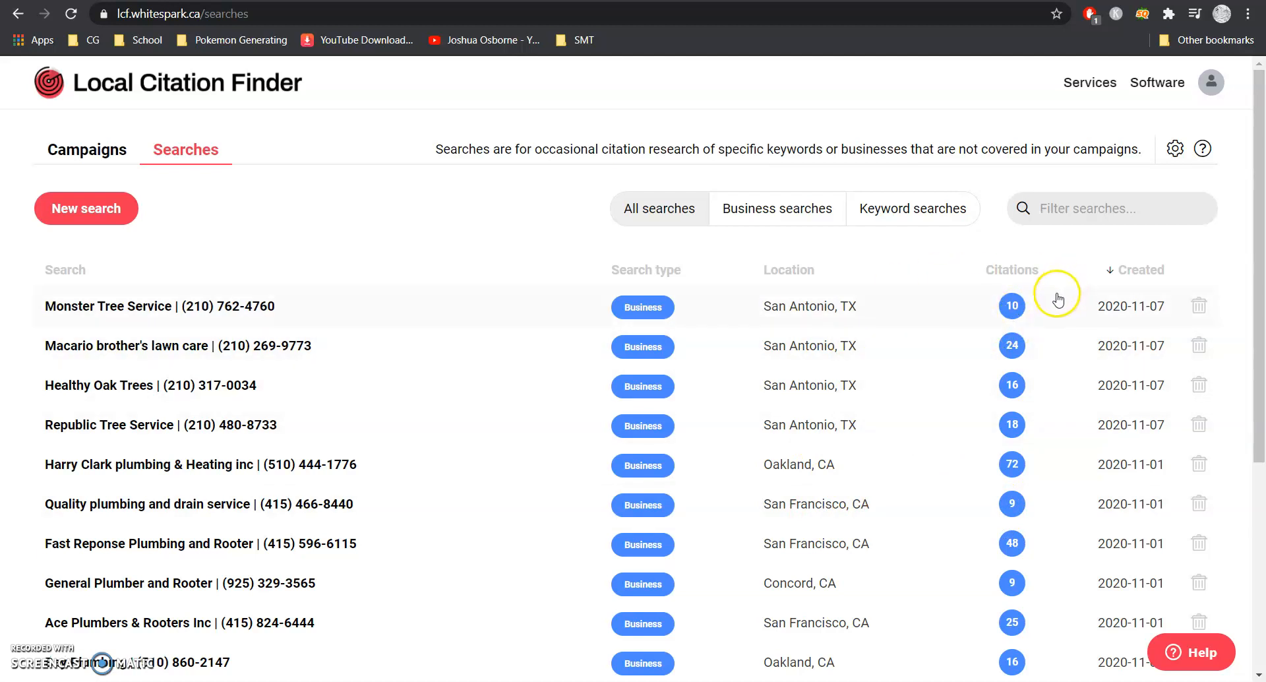
pyautogui.moveTo(977, 447)
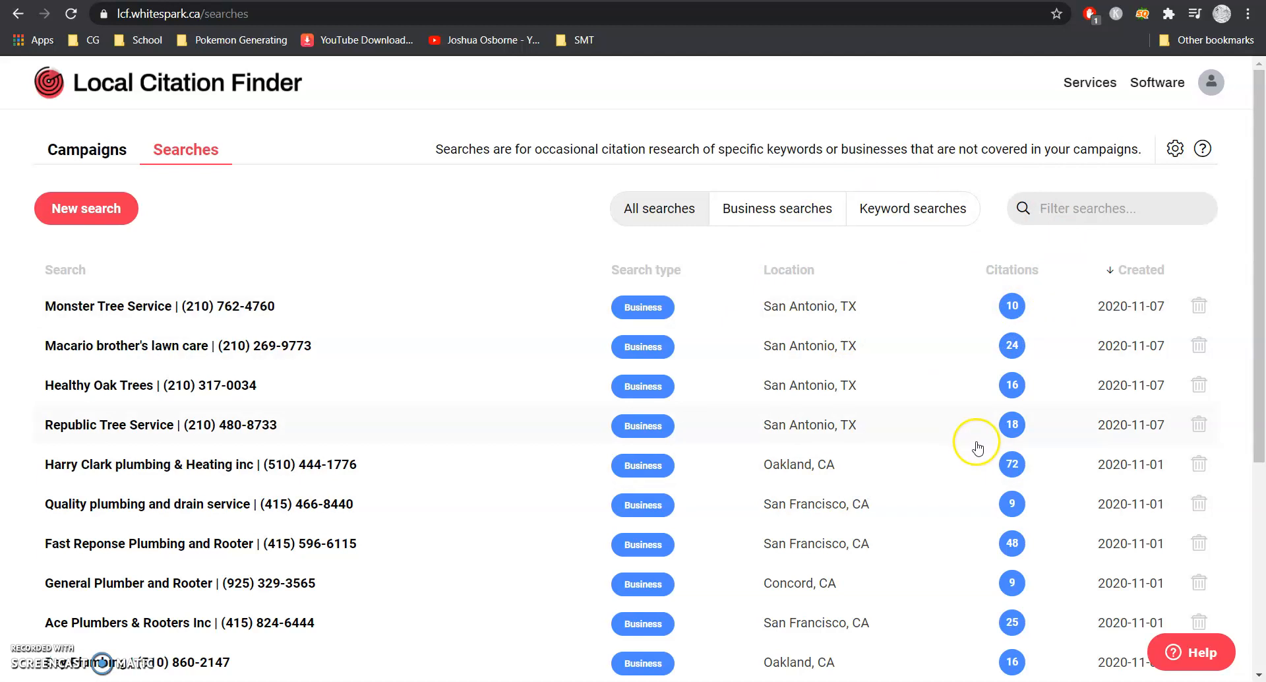
pyautogui.moveTo(1062, 495)
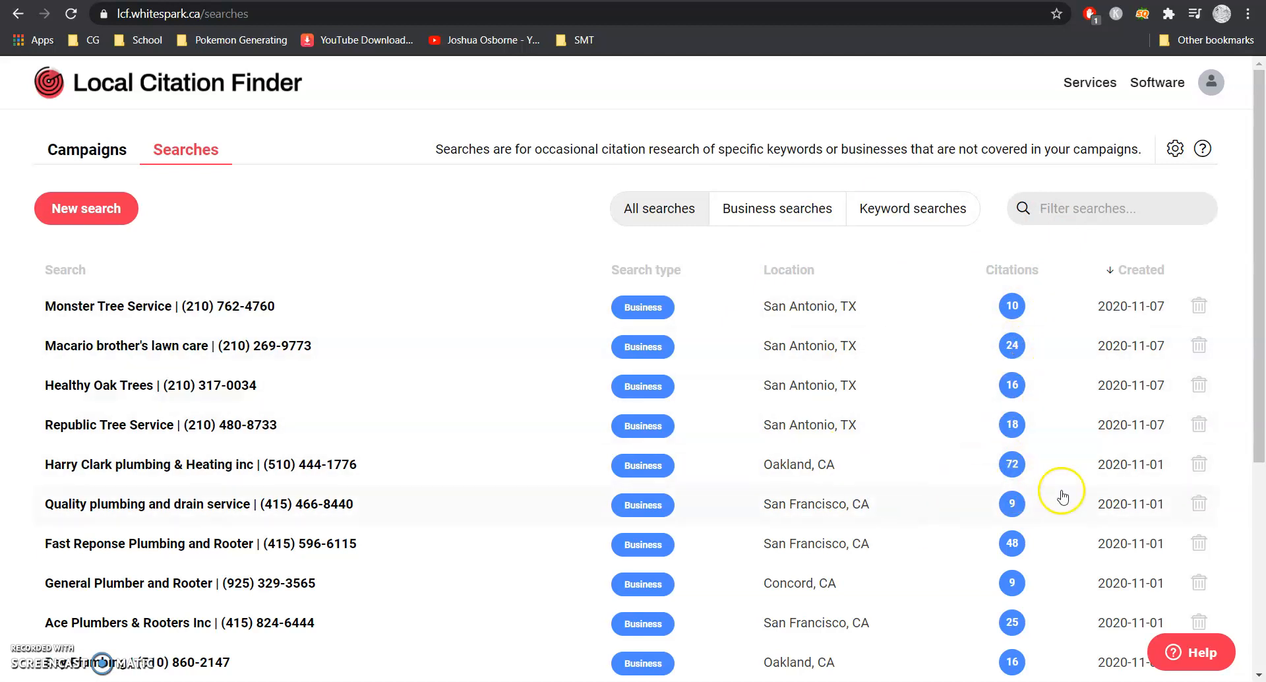
pyautogui.moveTo(998, 471)
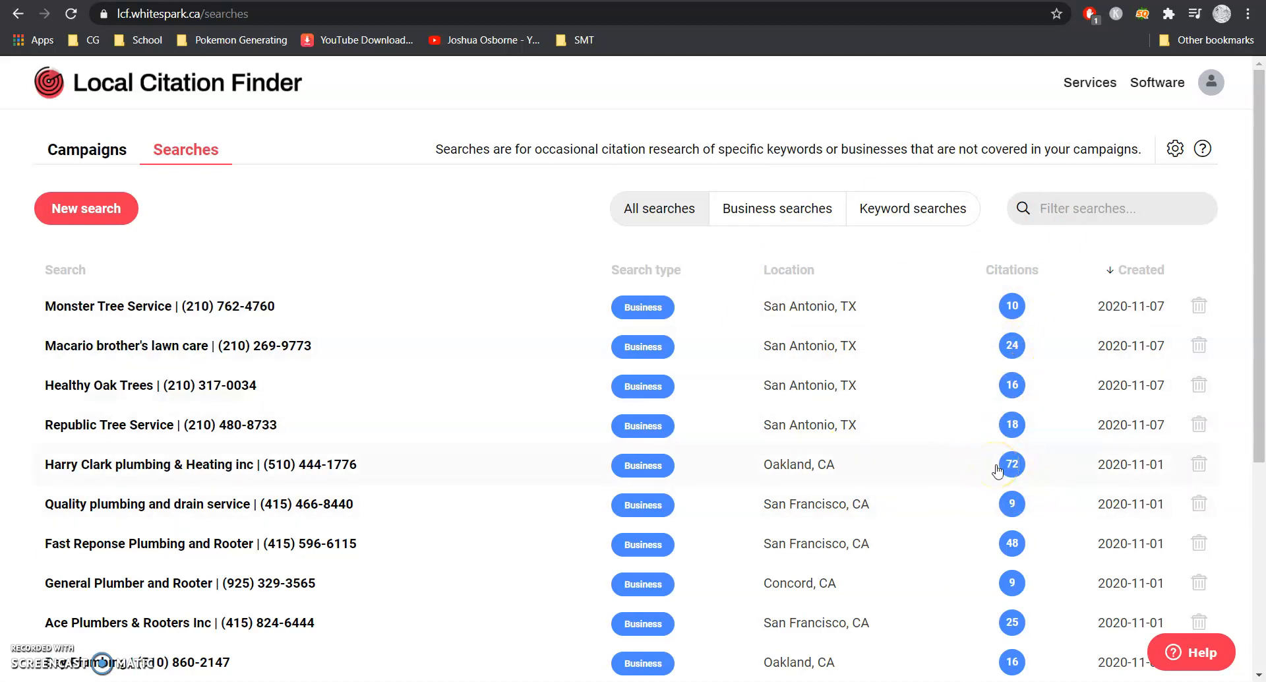